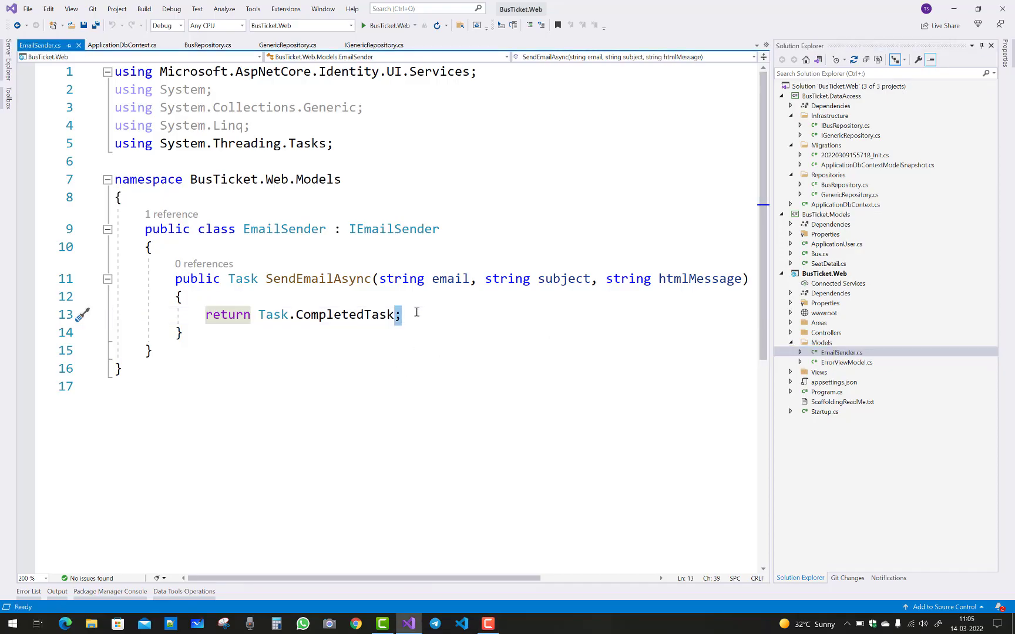
mouse_move(790, 352)
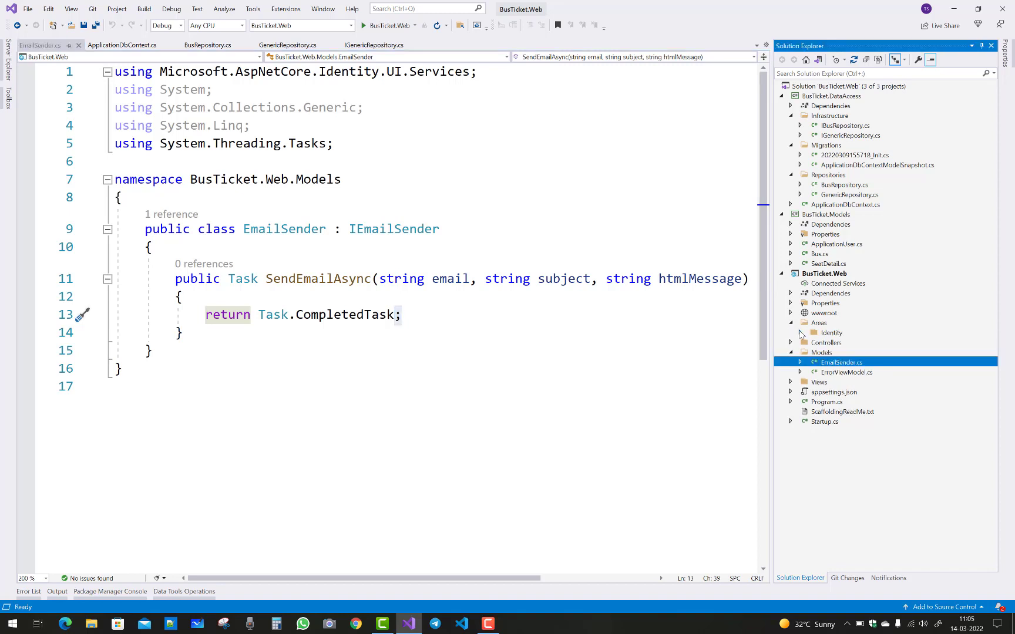
Review the Register page's confirmation-link code and its SendEmailAsync call, then return to EmailSender.cs.
left_click(790, 333)
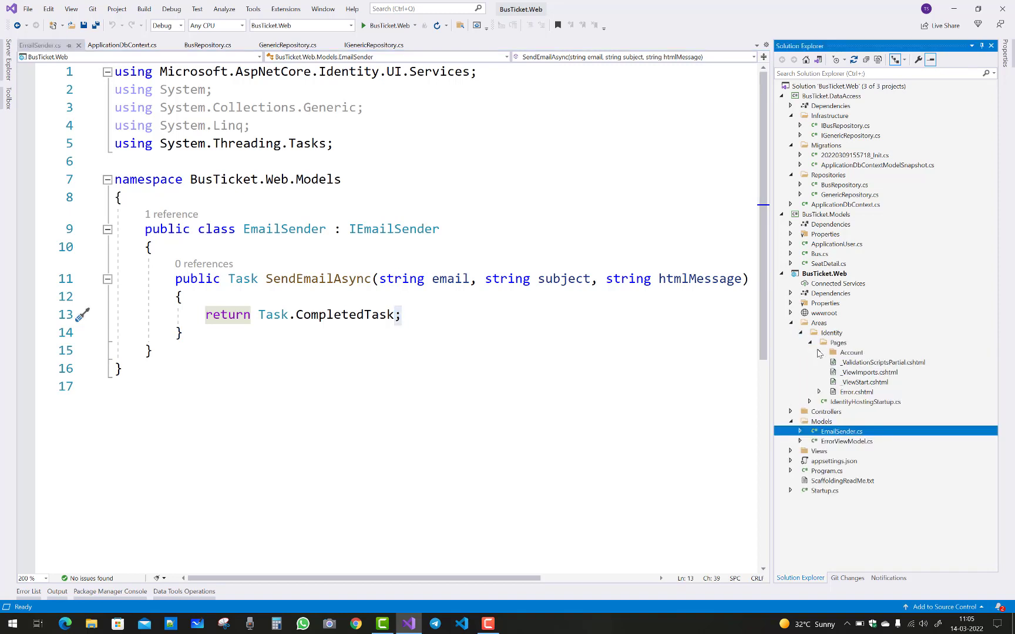
left_click(819, 352)
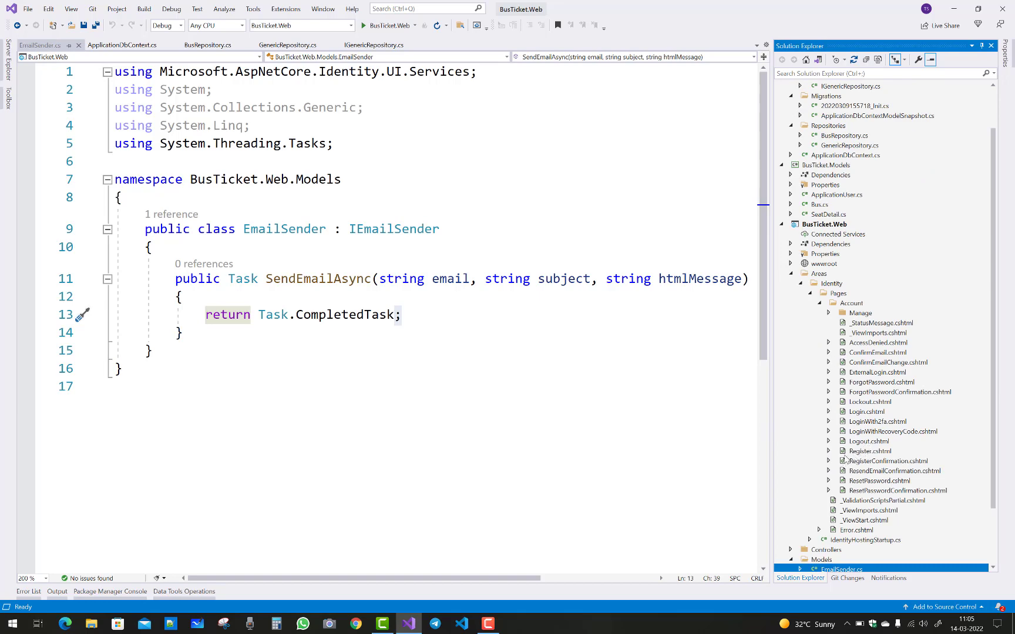
double_click(868, 451)
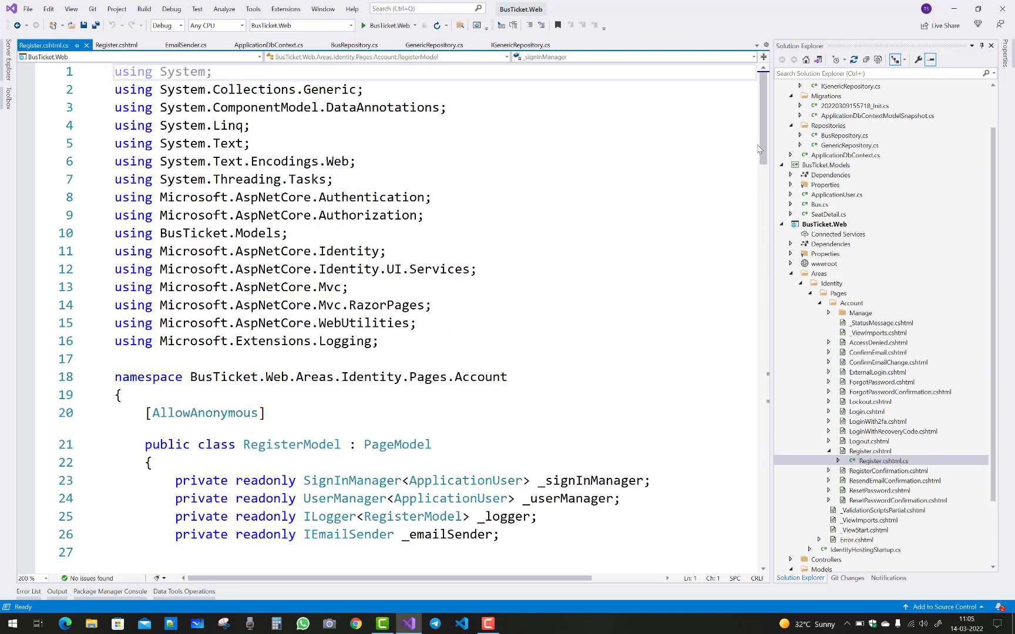
scroll("down", 3)
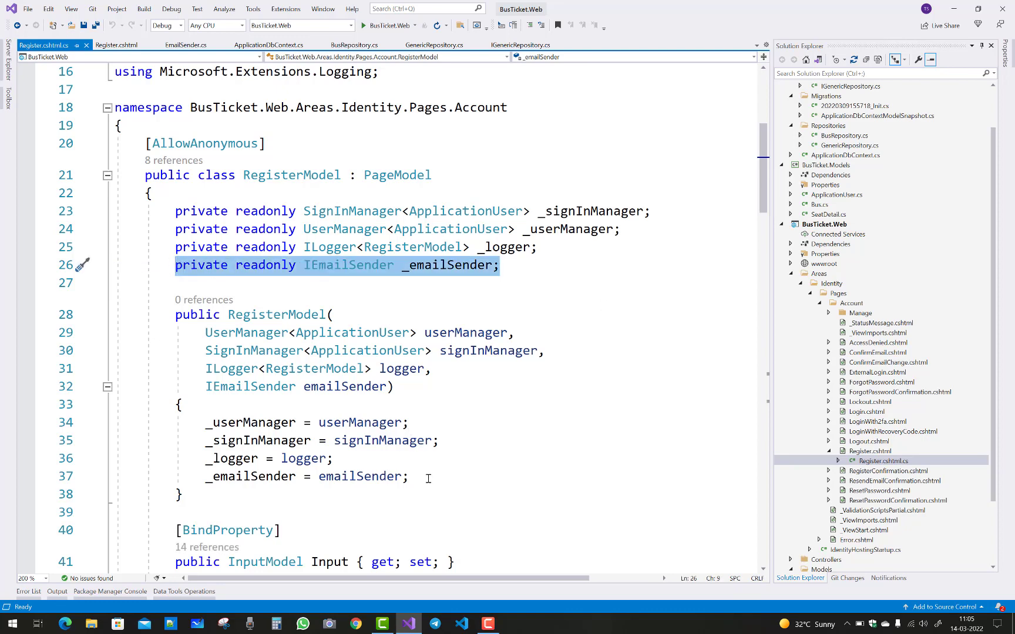
scroll("down", 3)
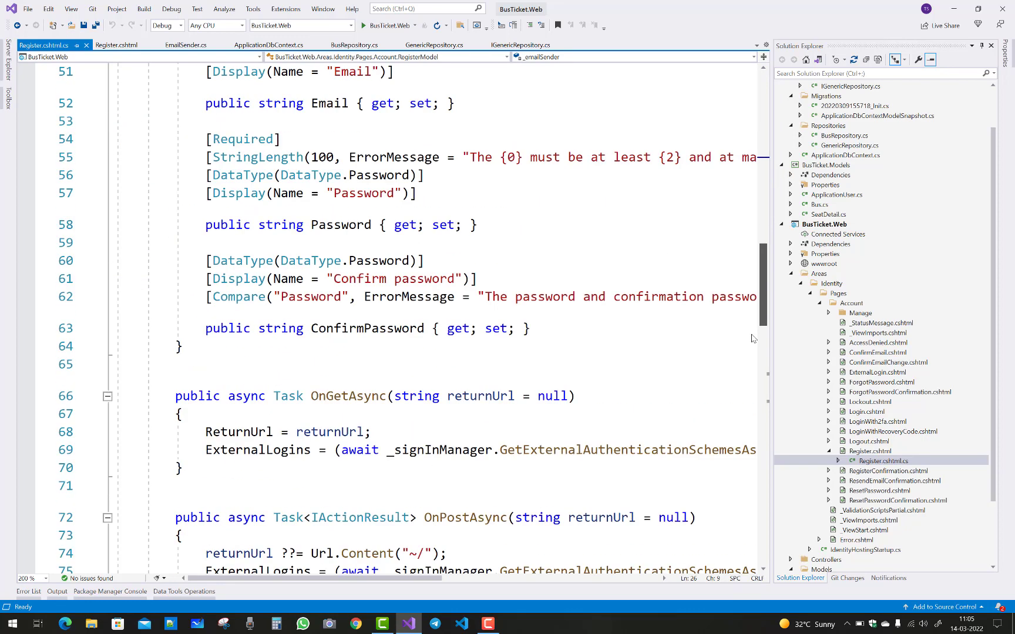
scroll("down", 3)
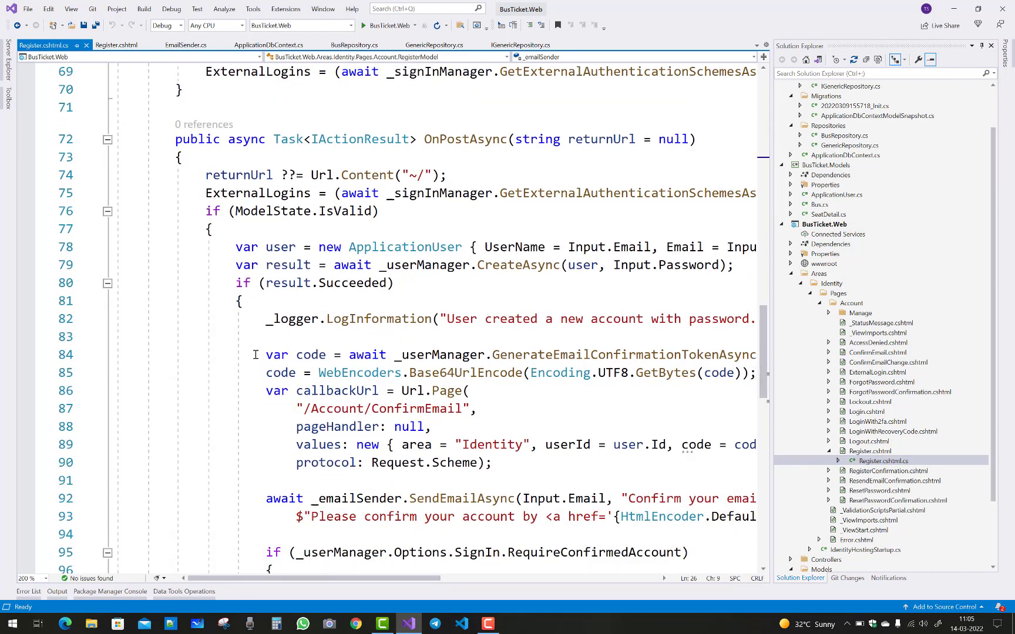
left_click_drag(266, 354, 492, 463)
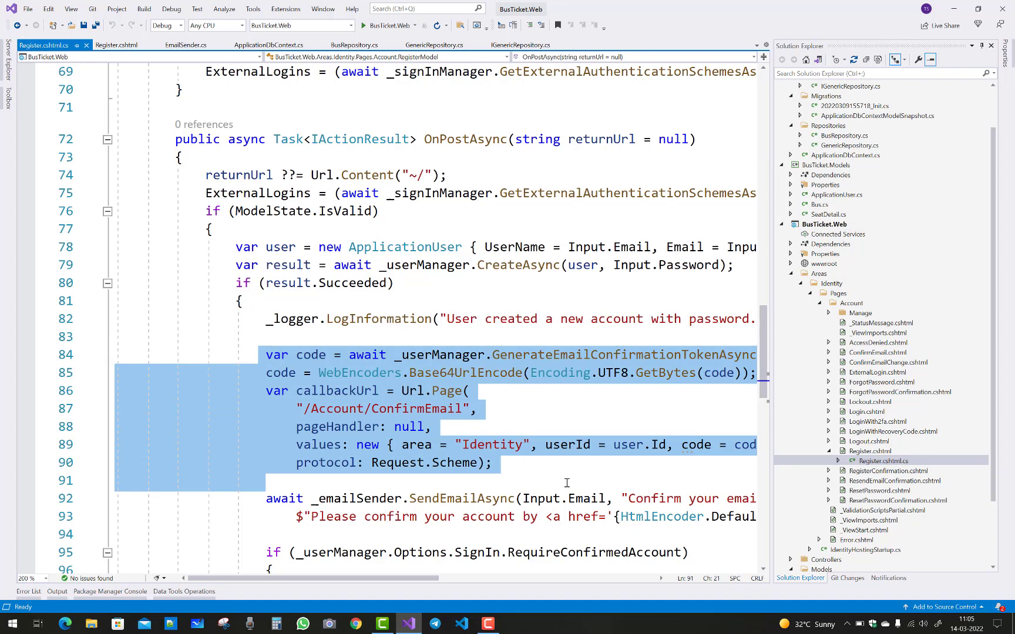
double_click(460, 499)
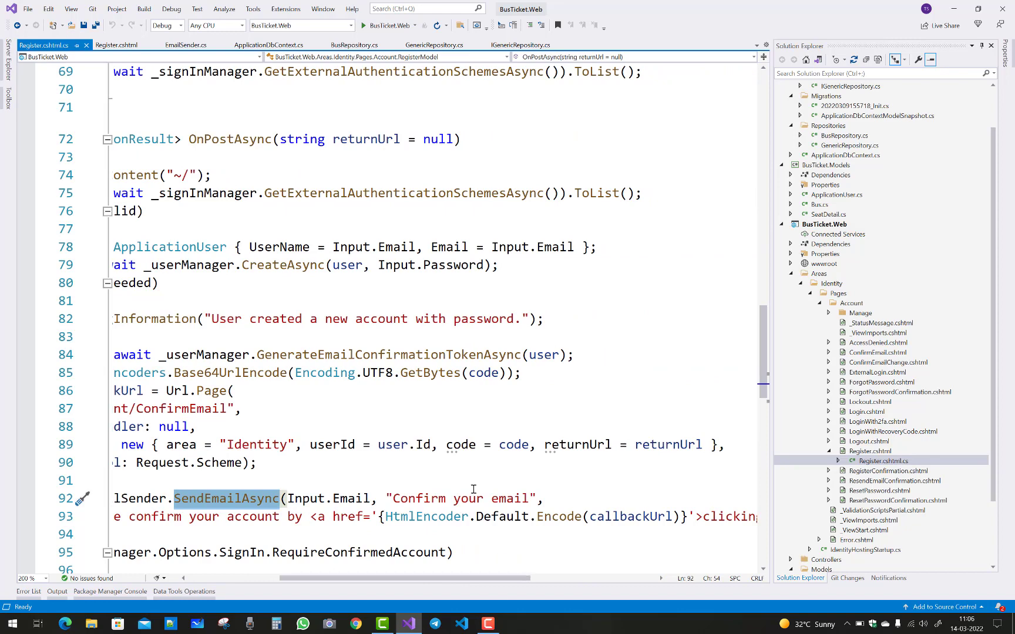
double_click(468, 498)
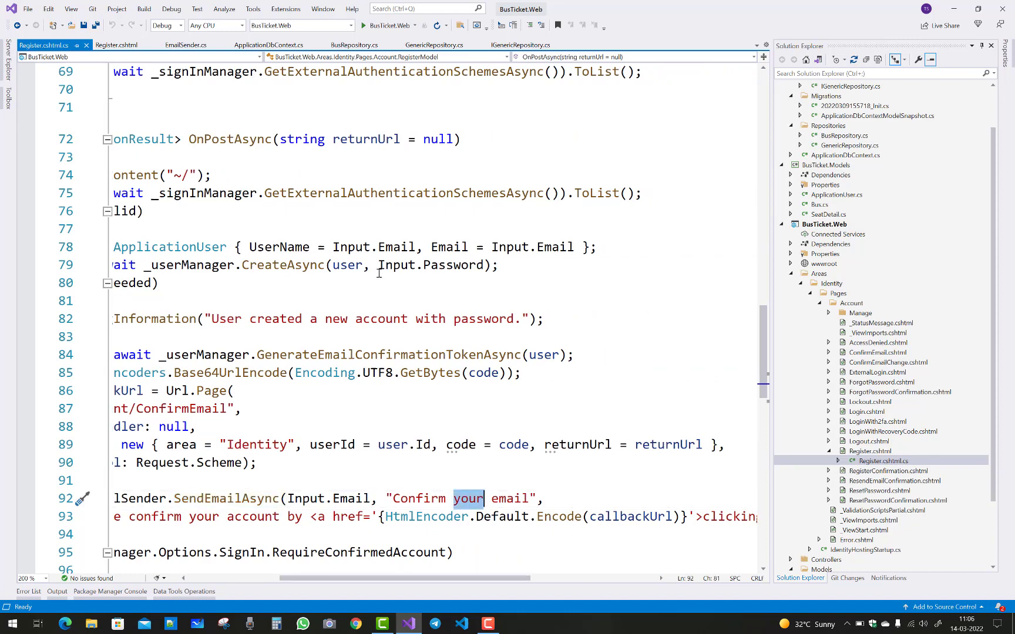
left_click(186, 44)
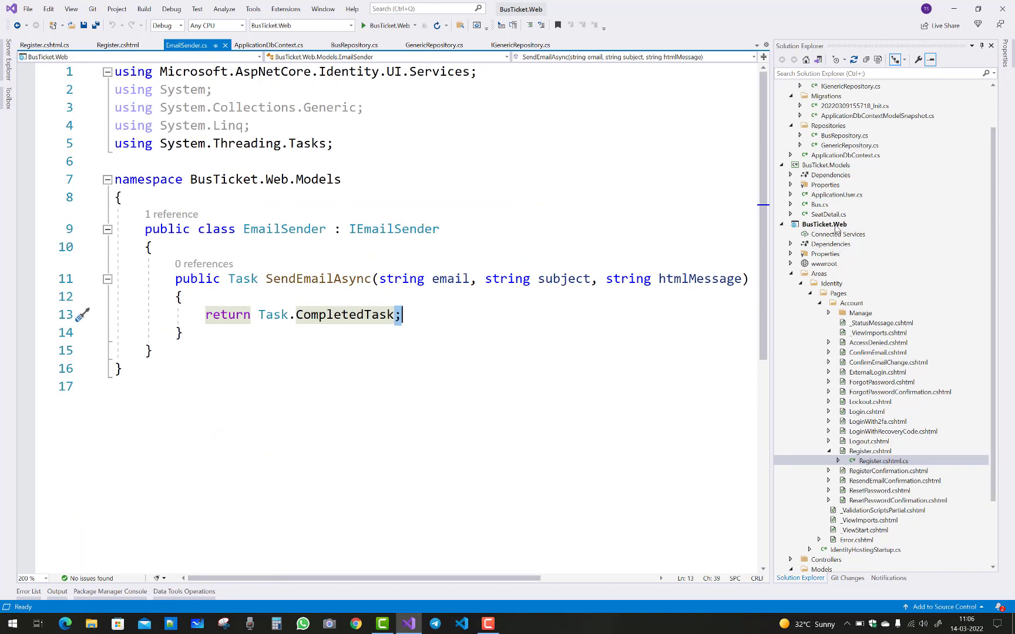
Install the MailKit NuGet package into BusTicket.Web.
right_click(825, 225)
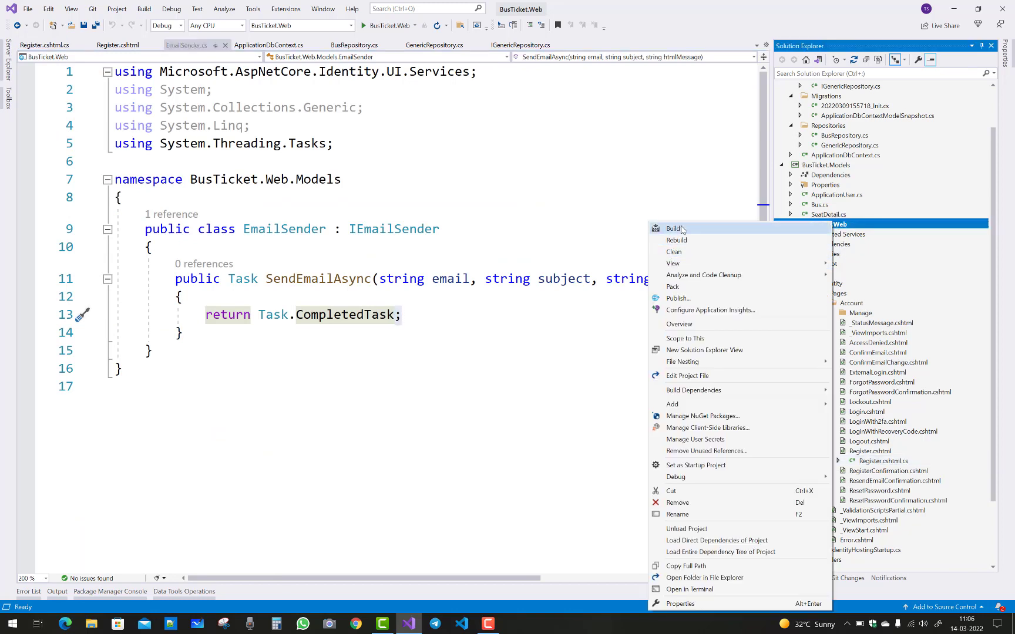
mouse_move(703, 416)
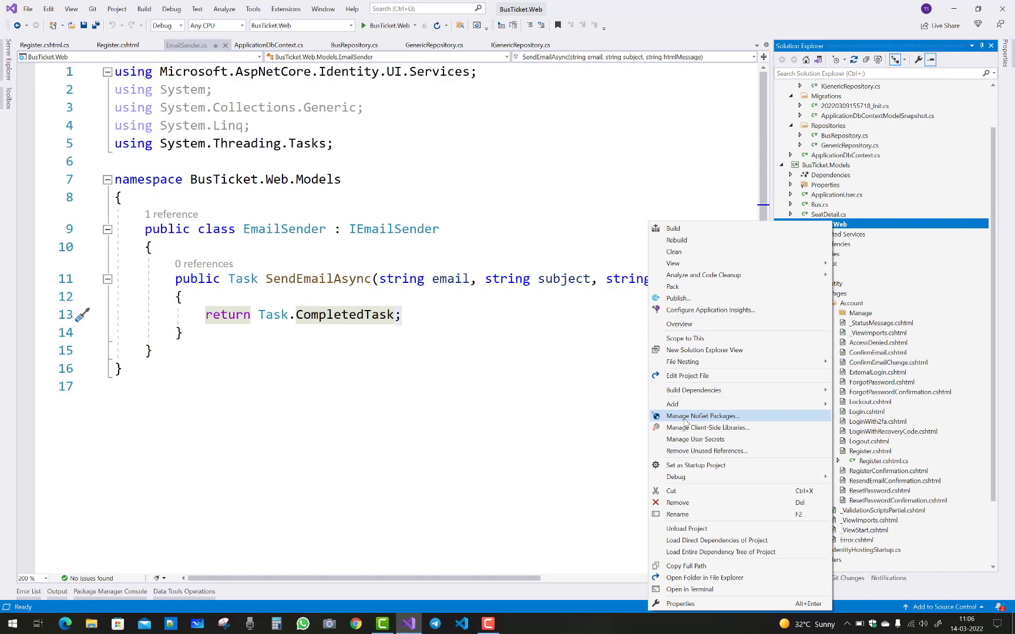
left_click(703, 416)
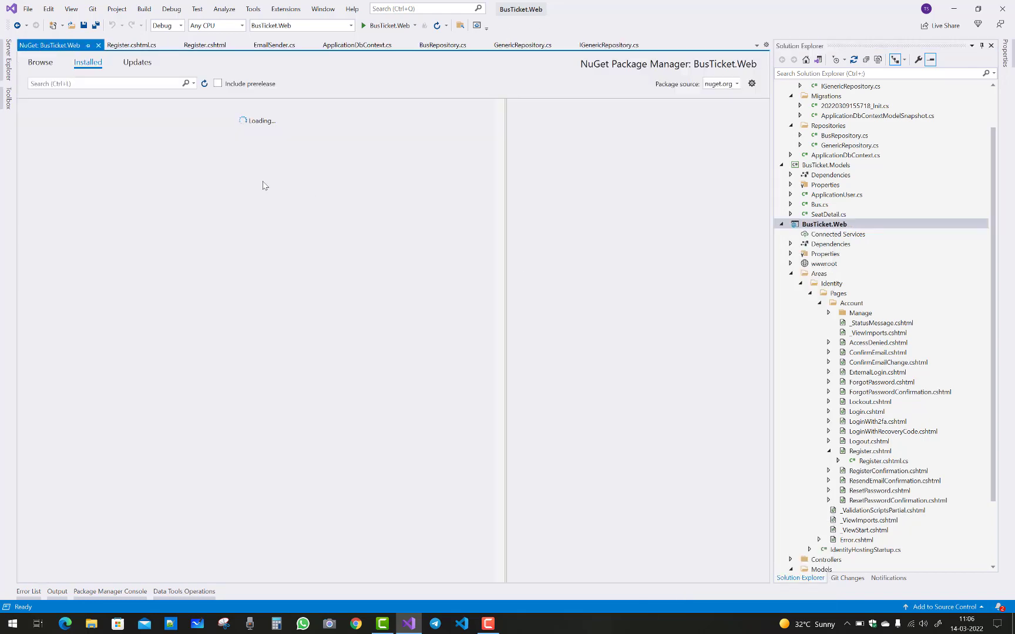
left_click(37, 63)
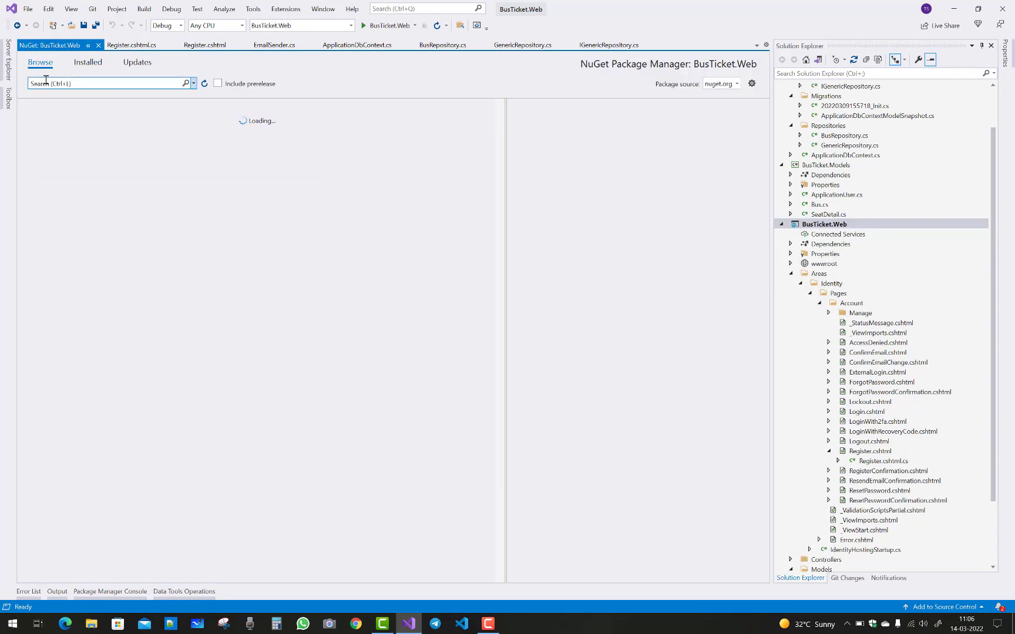
type("mailkit")
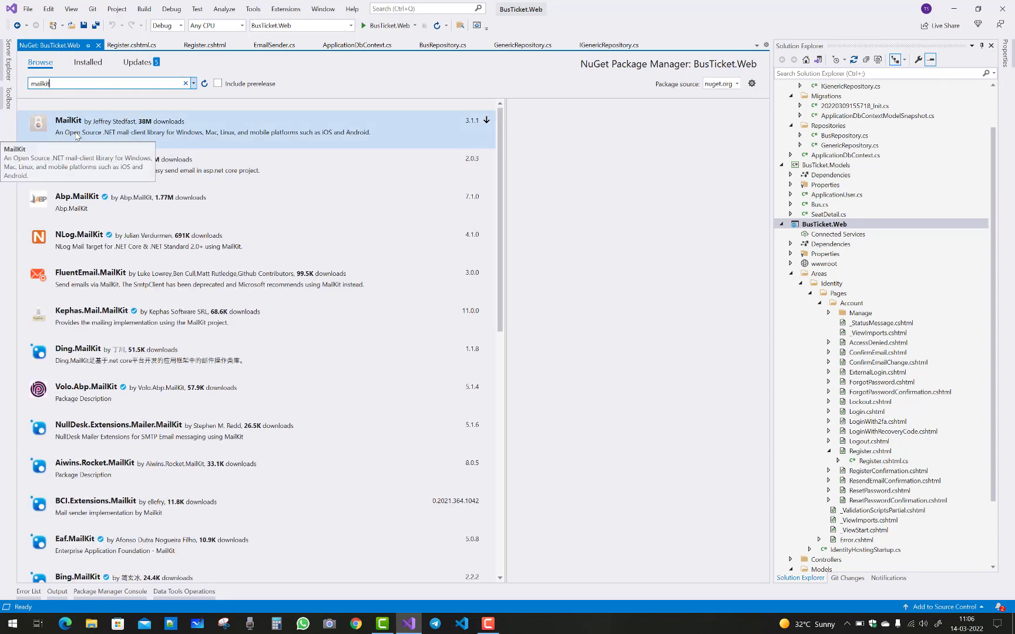
left_click(76, 121)
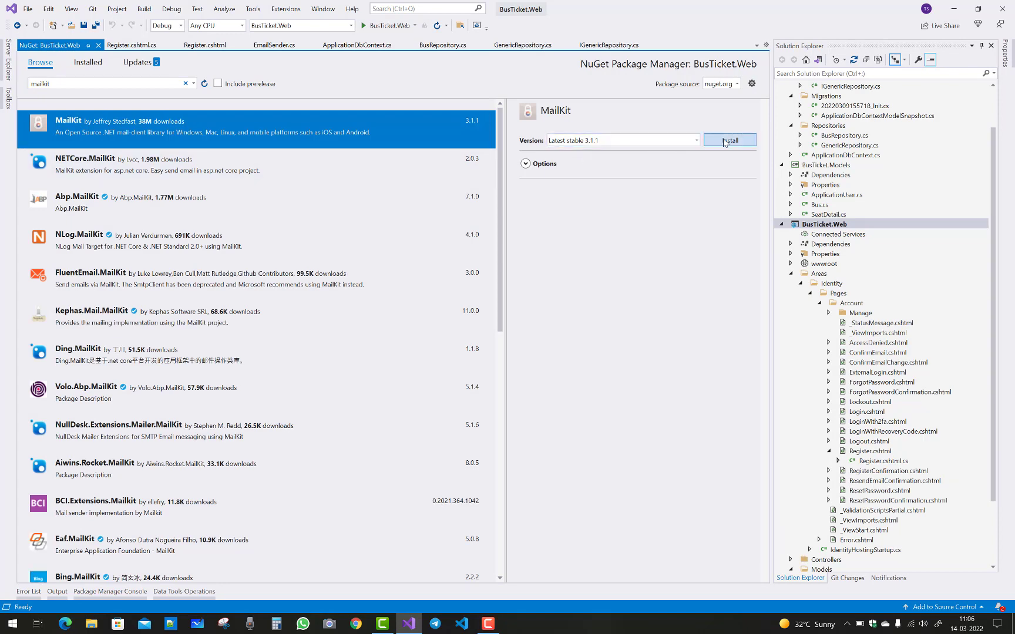
left_click(729, 140)
type("M")
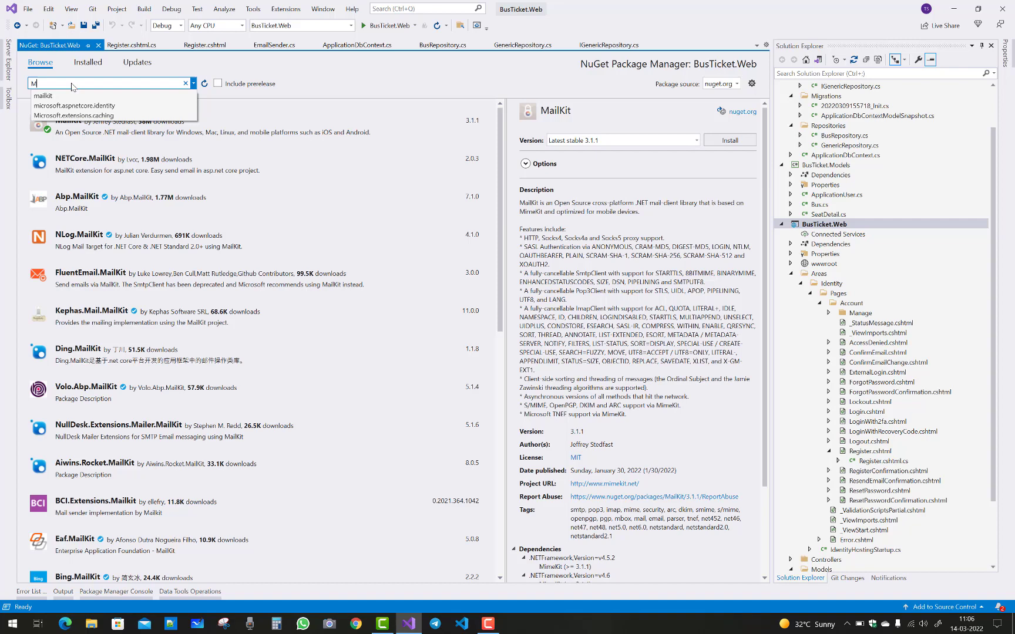
Install the MimeKit package into BusTicket.Web and go back to EmailSender.cs.
type("imeKit")
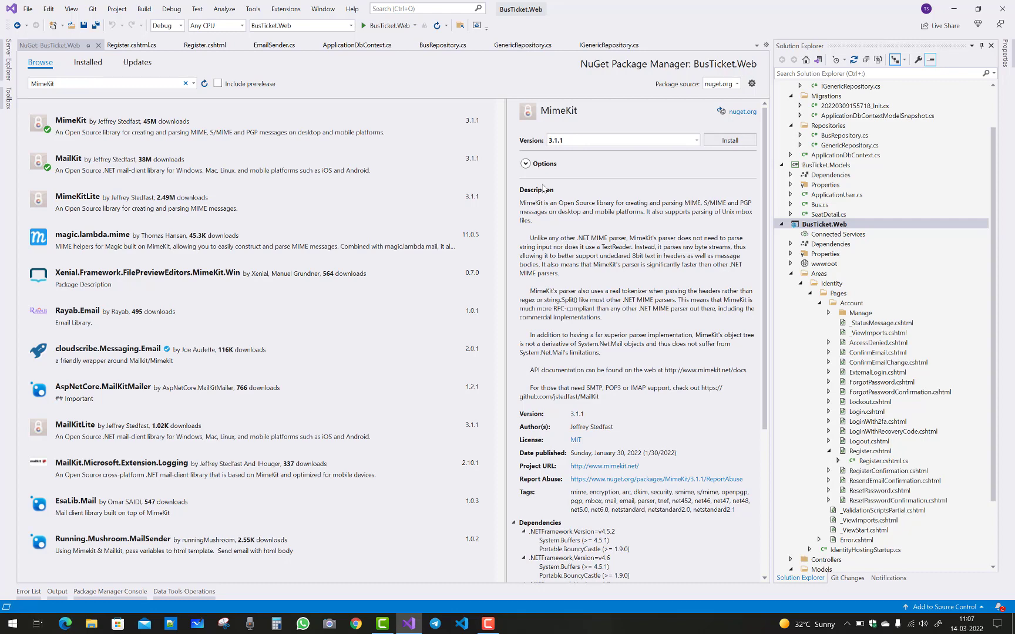
mouse_move(602, 172)
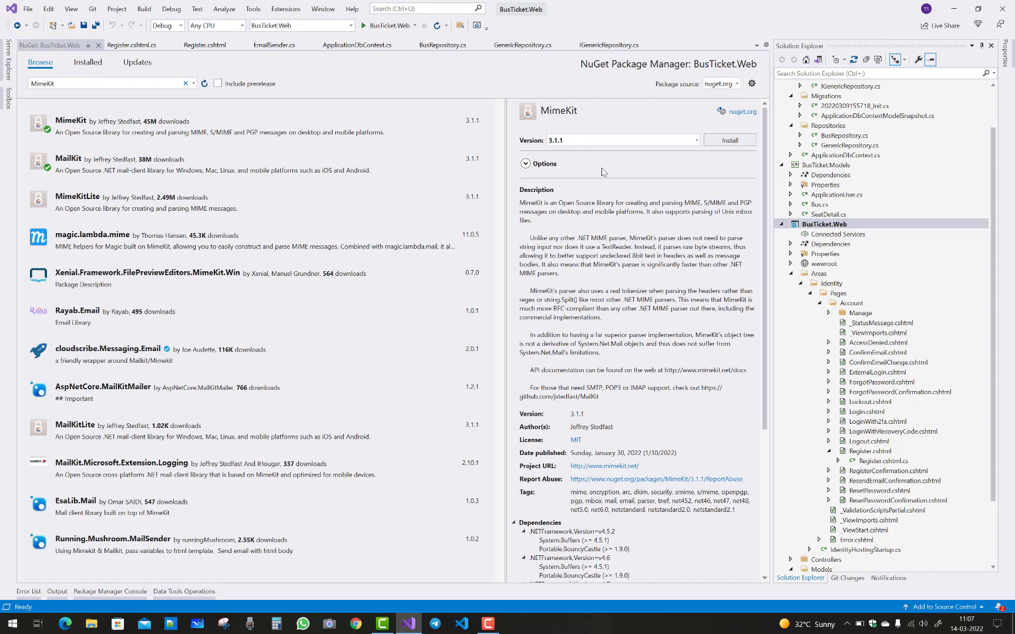
left_click(525, 163)
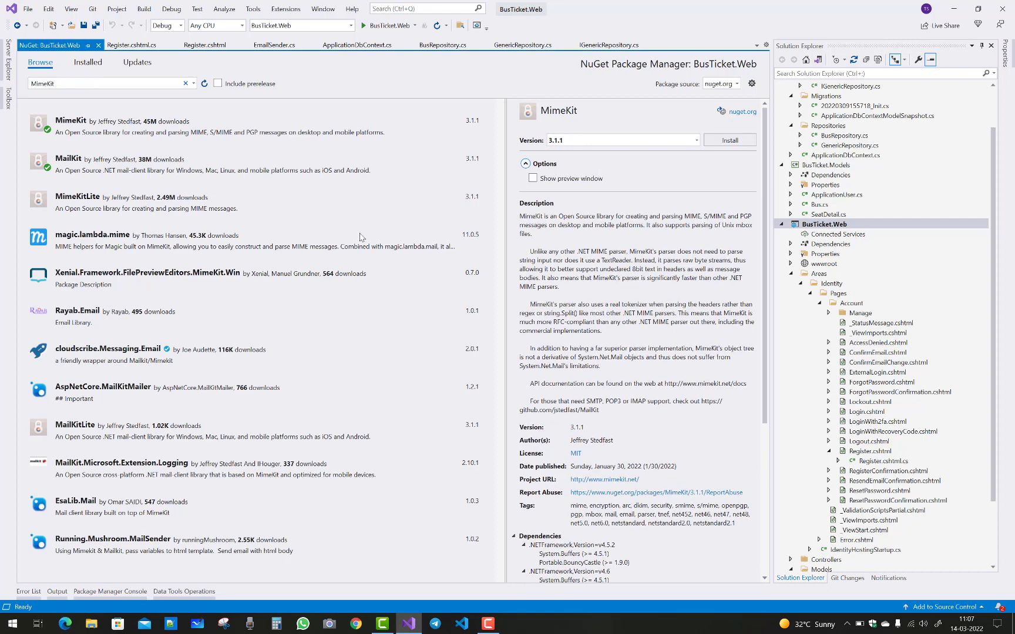
left_click(88, 122)
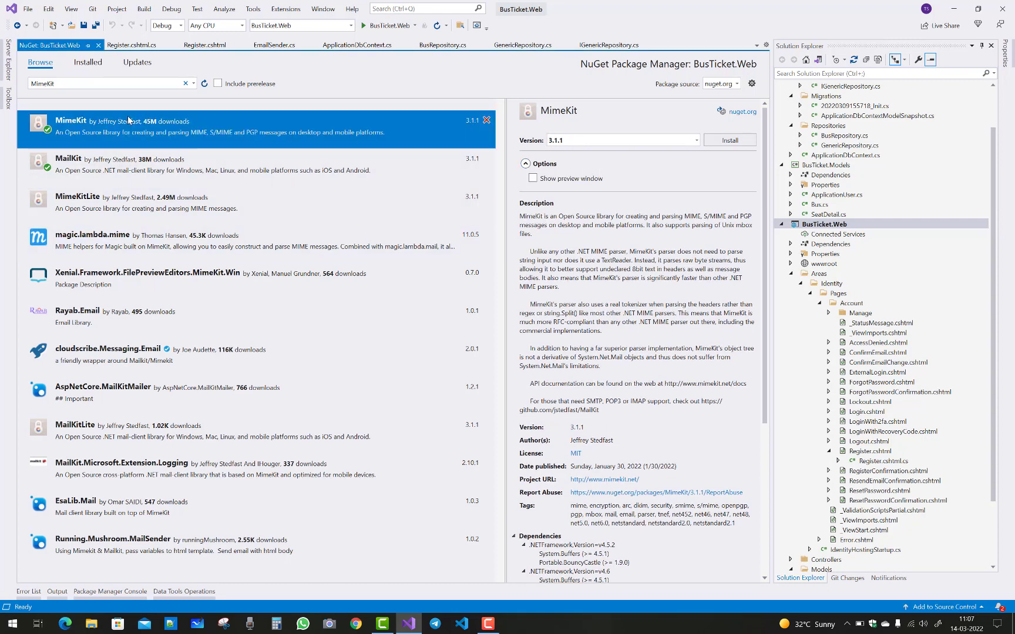
left_click(729, 139)
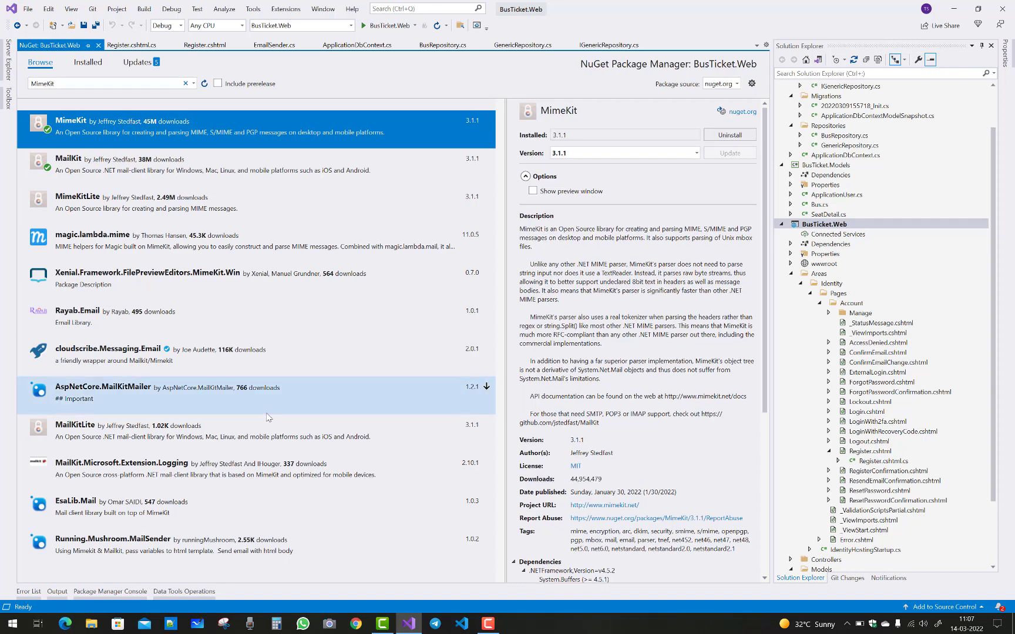
left_click(188, 45)
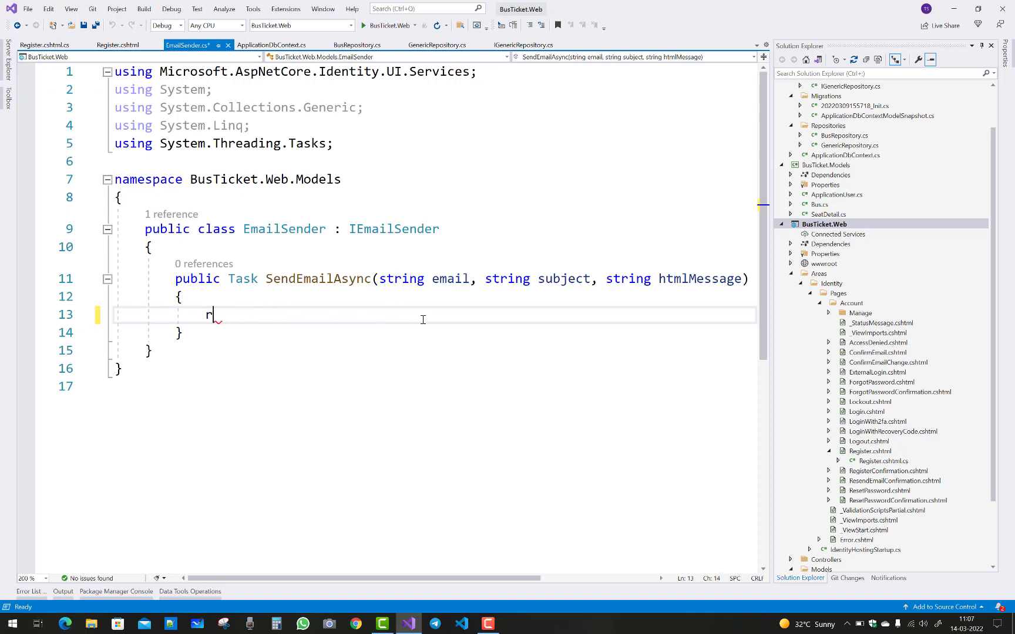
Replace the placeholder return with var emailToSend = new MimeMessage(), importing MimeKit.
key("Backspace")
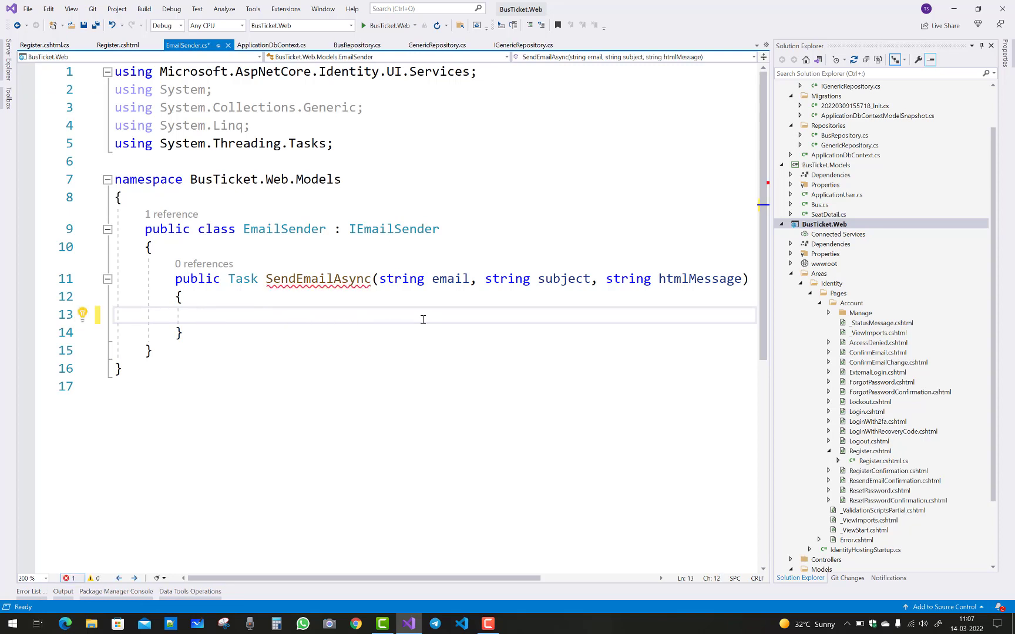
type("var")
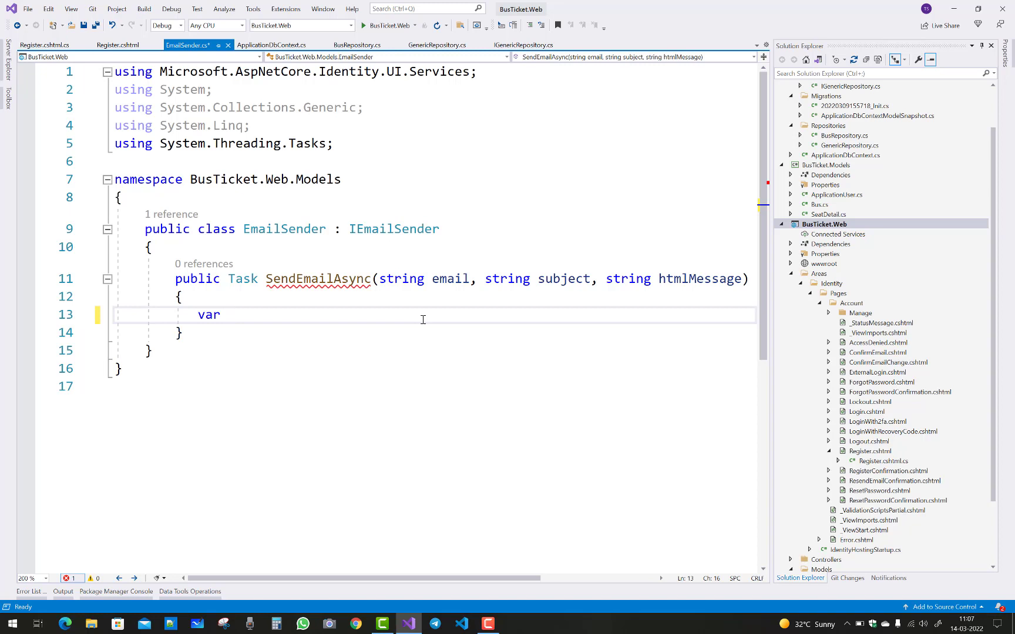
type("email")
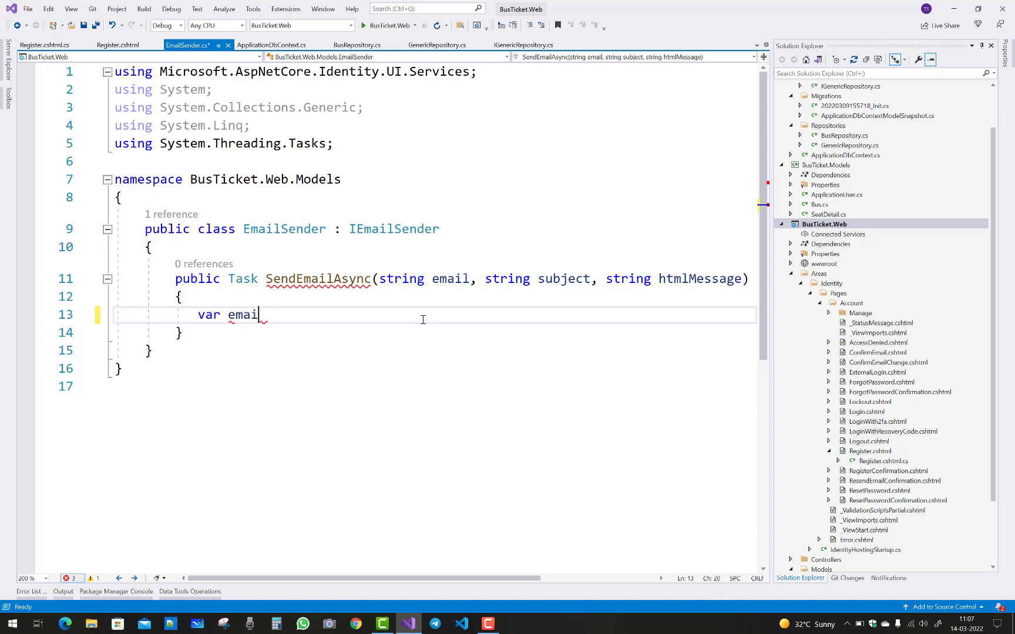
type("to")
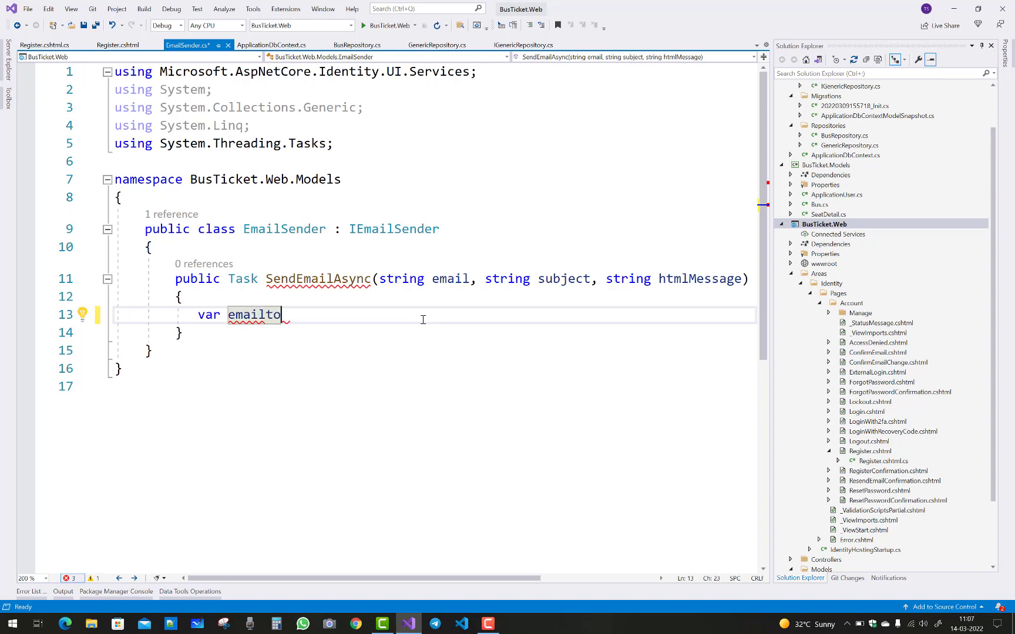
type("send")
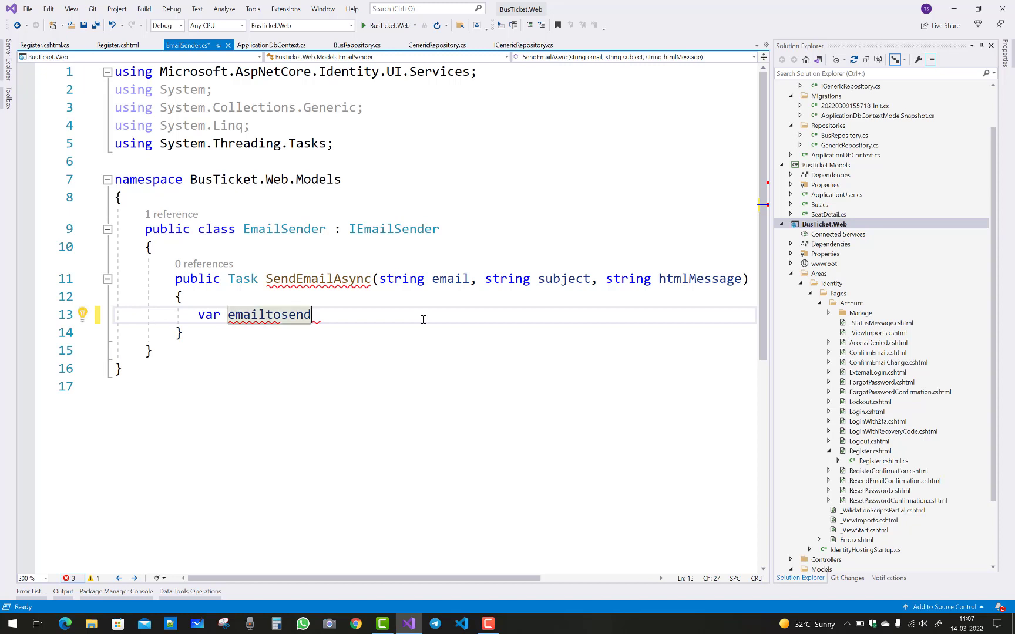
key("Backspace")
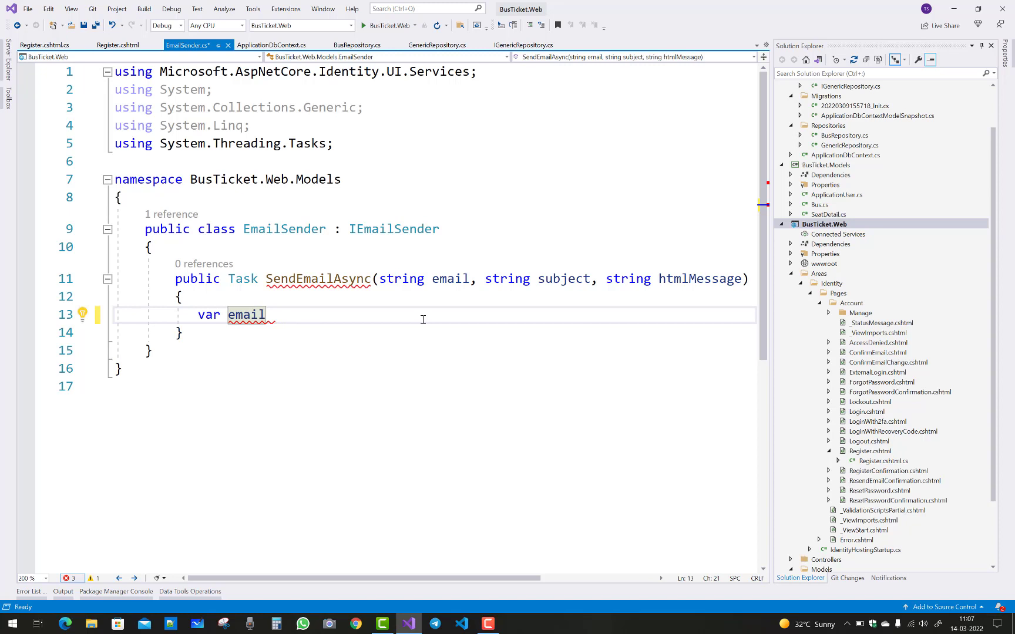
type("ToSend")
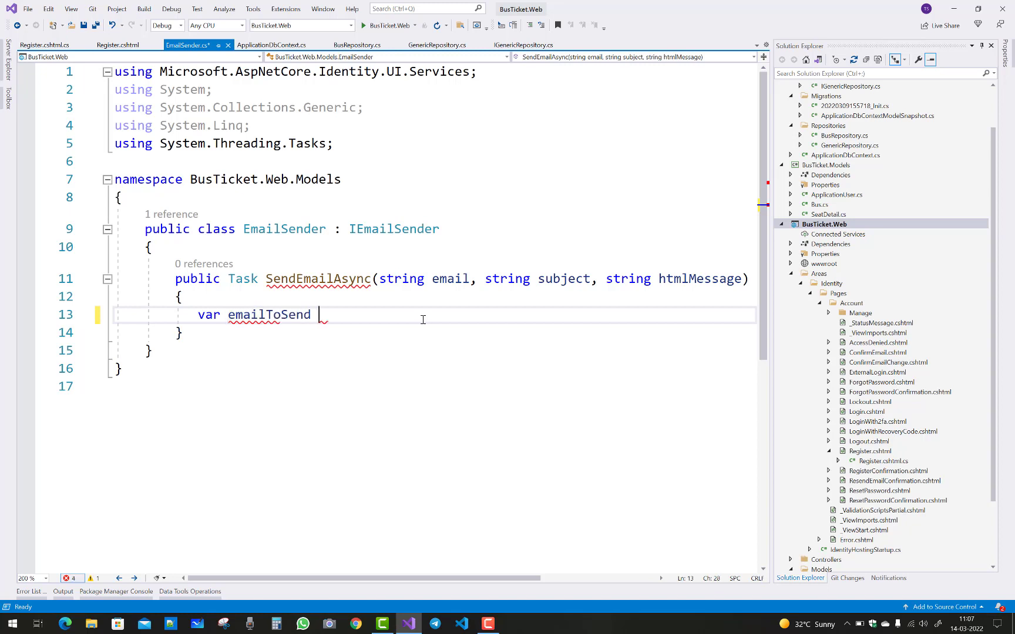
type("= new Mi")
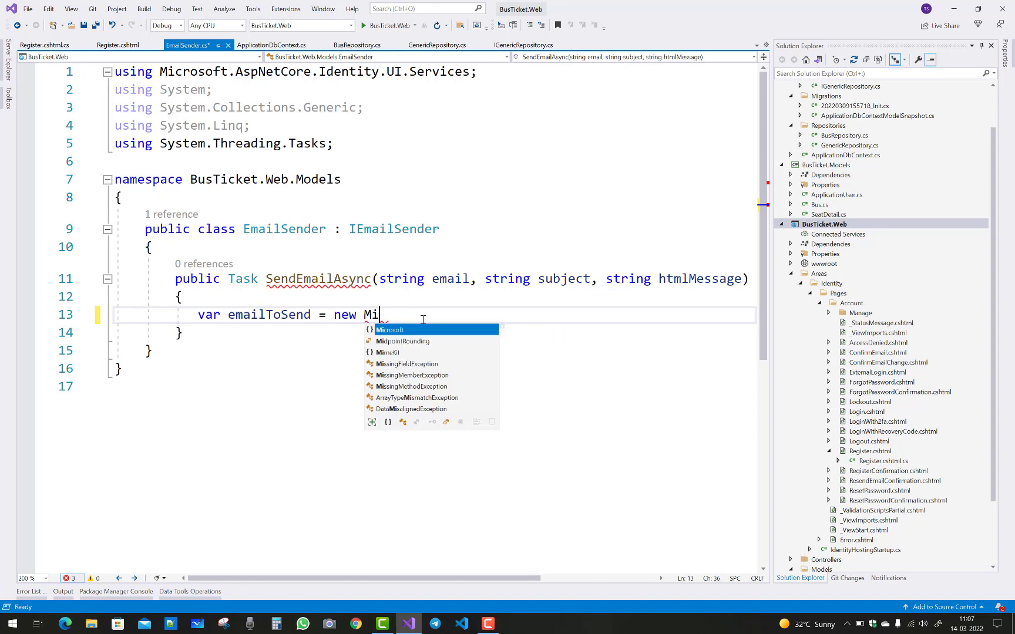
type("meMe")
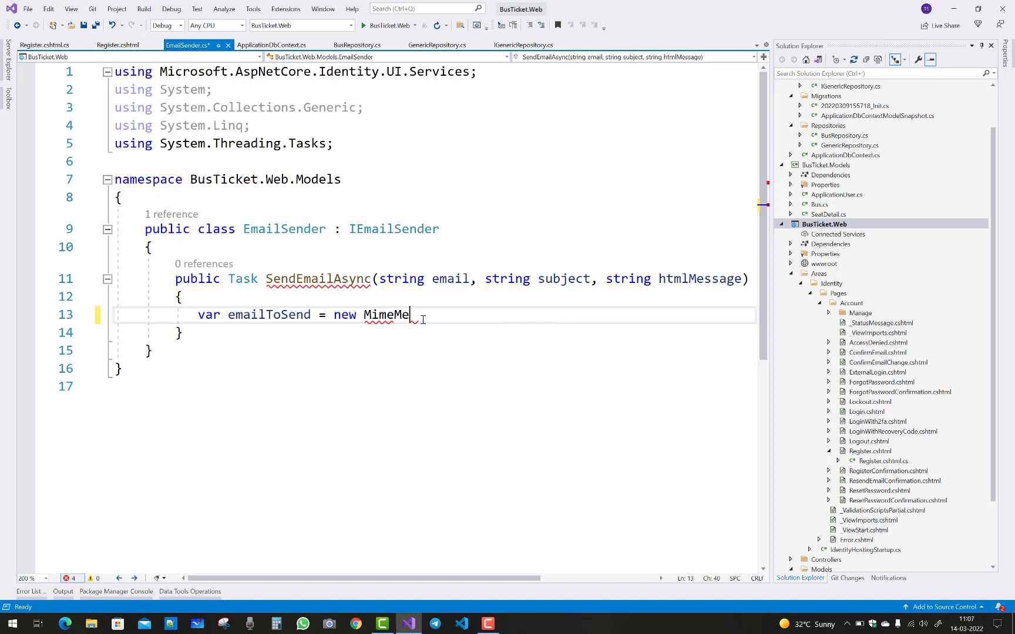
type("ssage()")
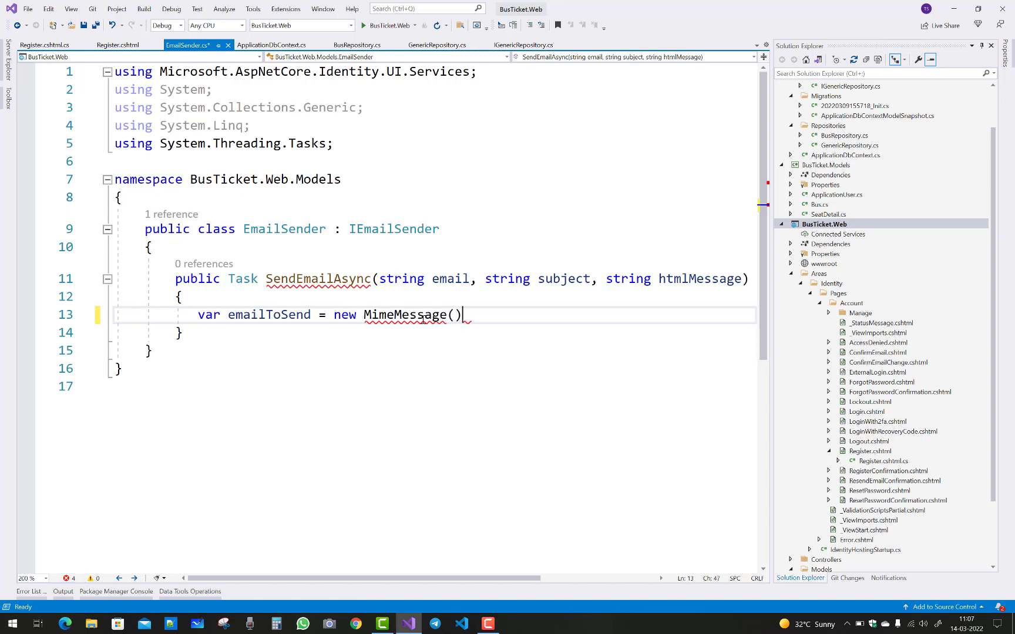
key("Enter")
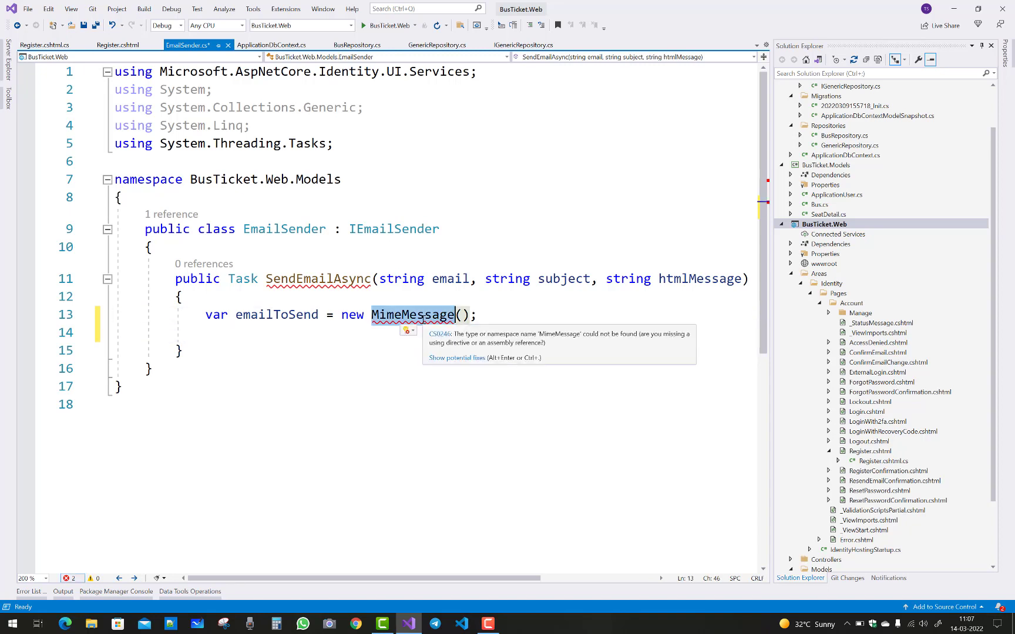
left_click(425, 315)
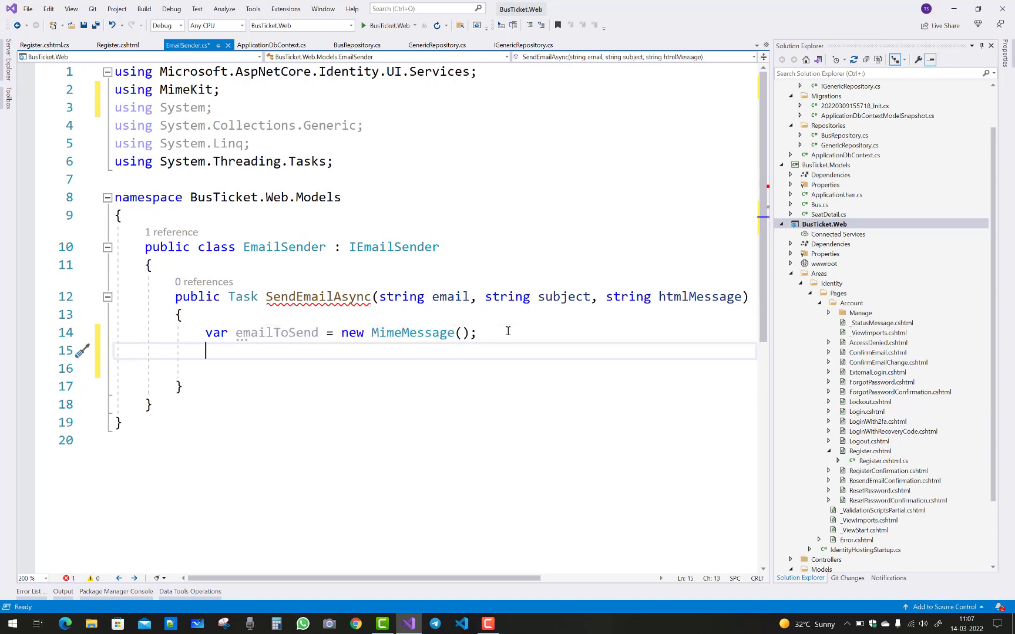
Add the sender via MailboxAddress.Parse with a 'Your Gmail' address placeholder.
type("emailToSend")
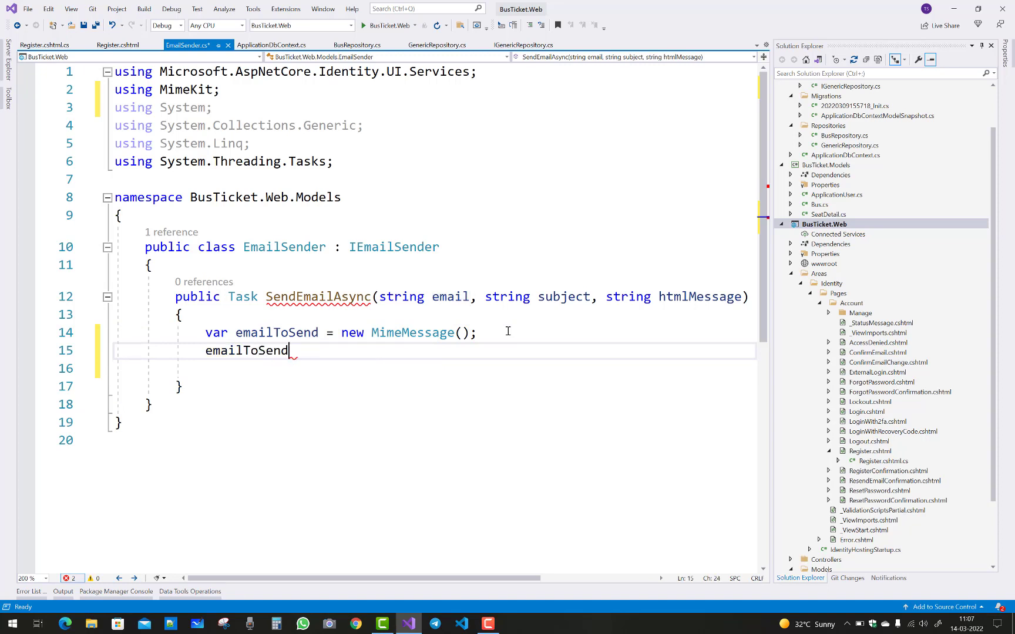
type(".from.")
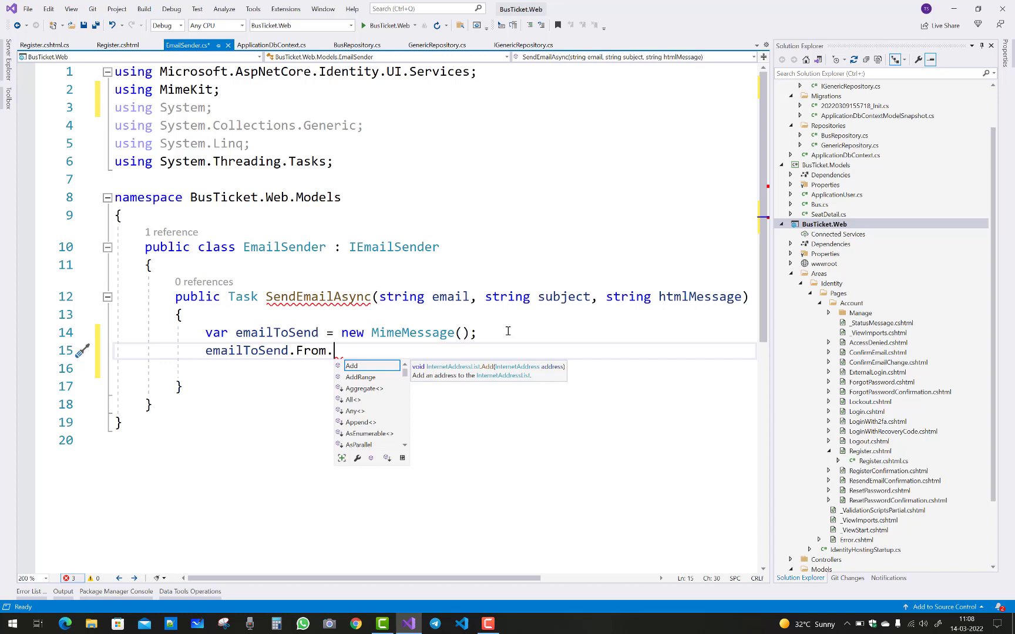
type("Add(")
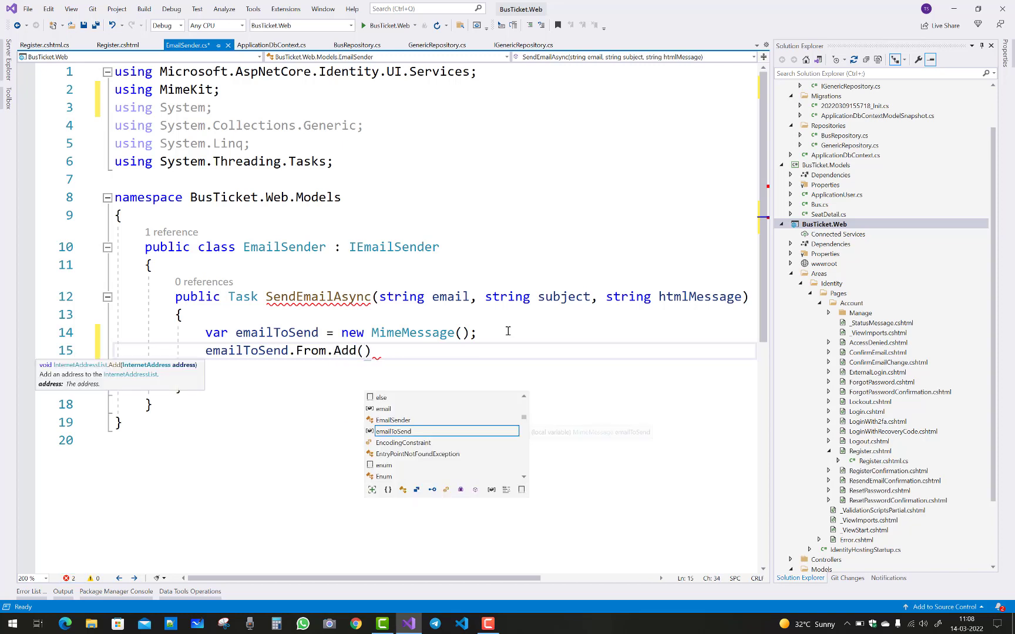
type("MailboxAddress")
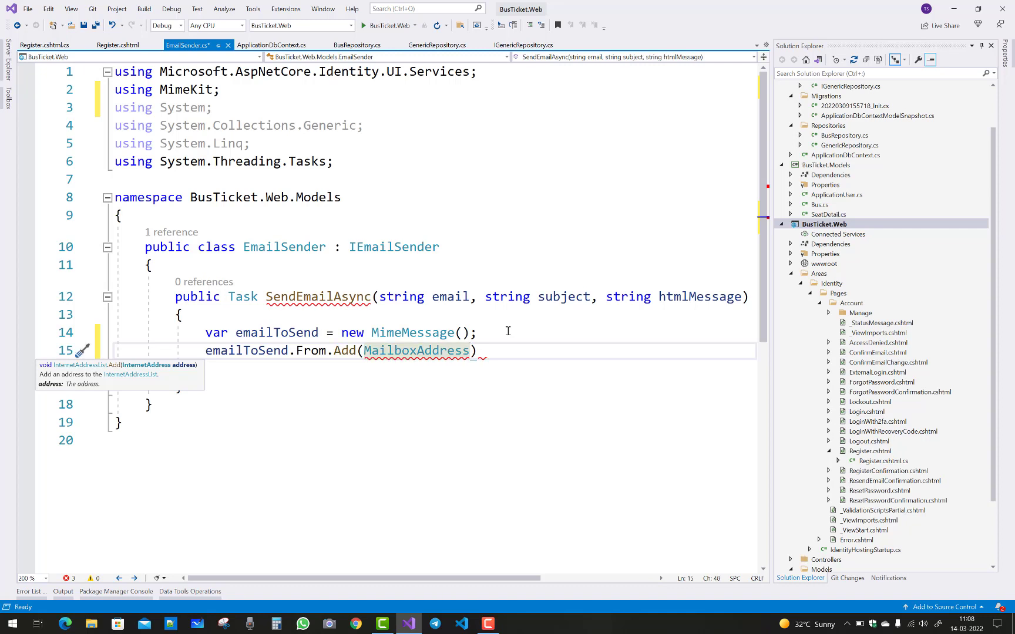
type(".Parse(")
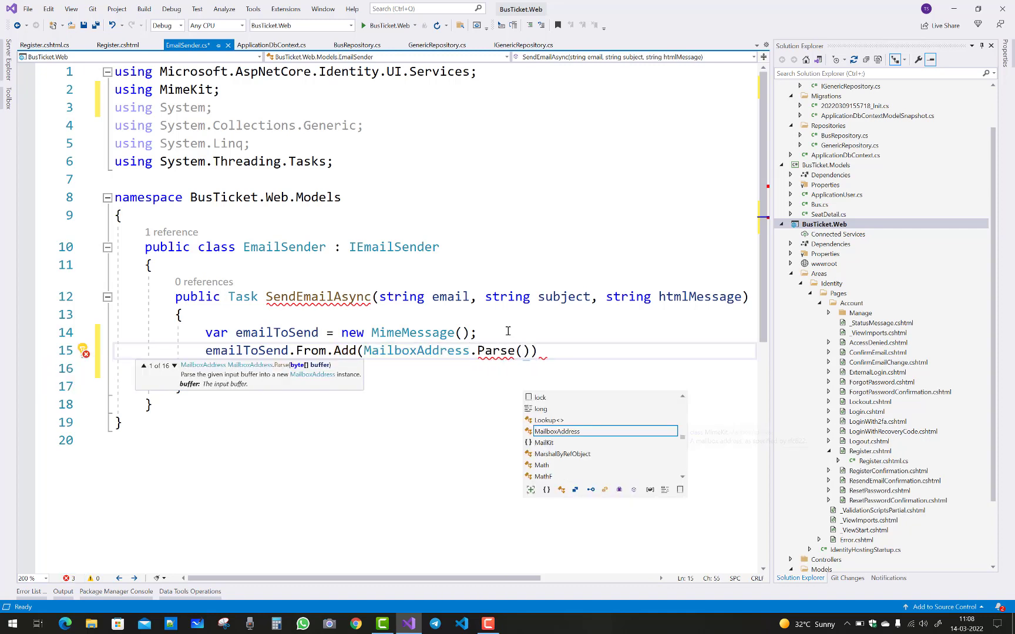
type("\"")
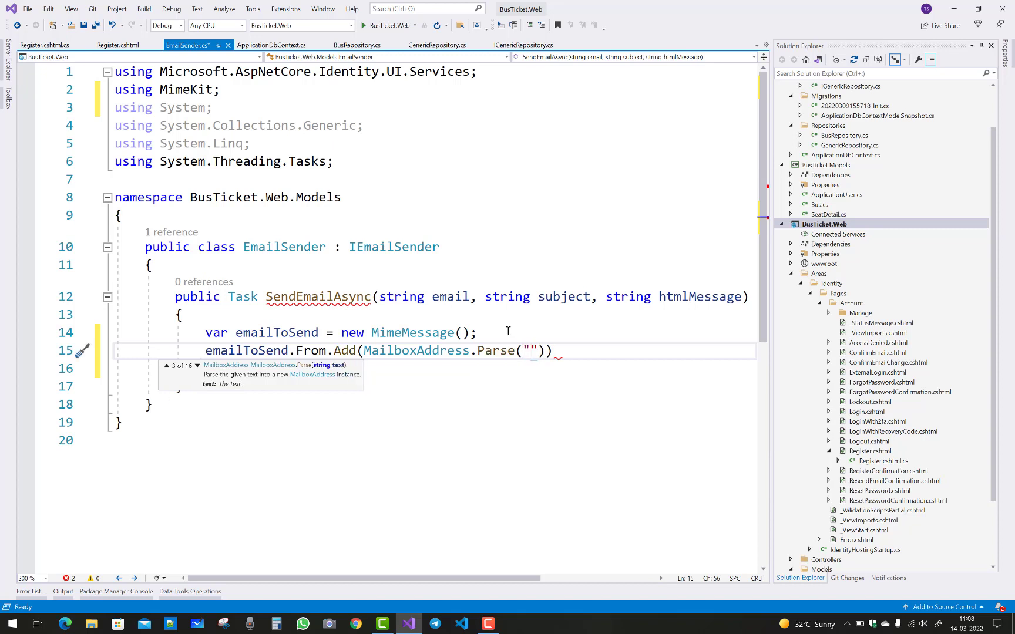
type("Y")
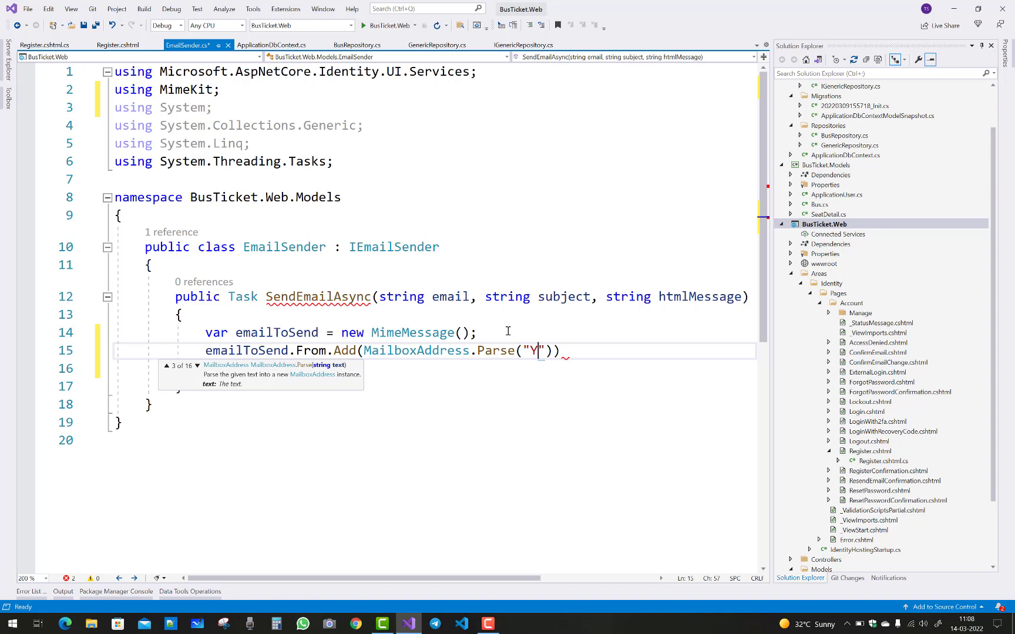
type("our G")
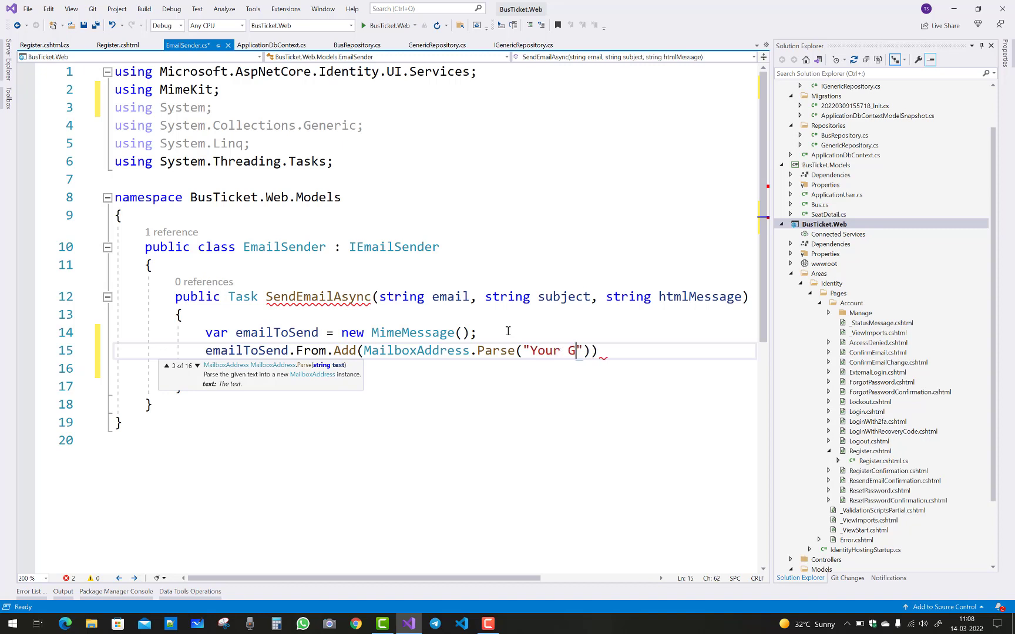
type("mail Is")
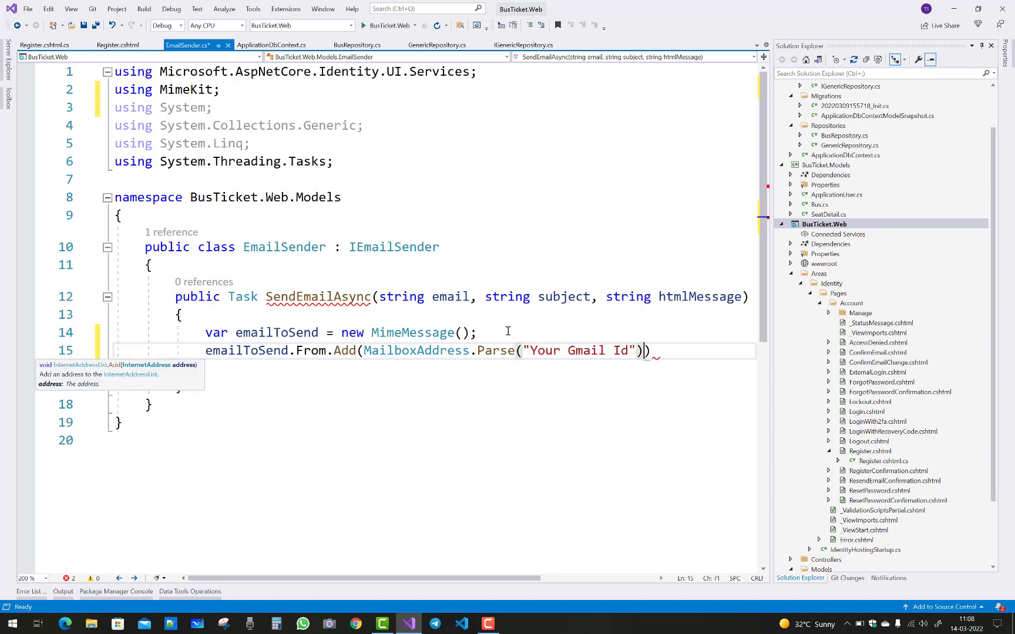
type(";")
key("Enter")
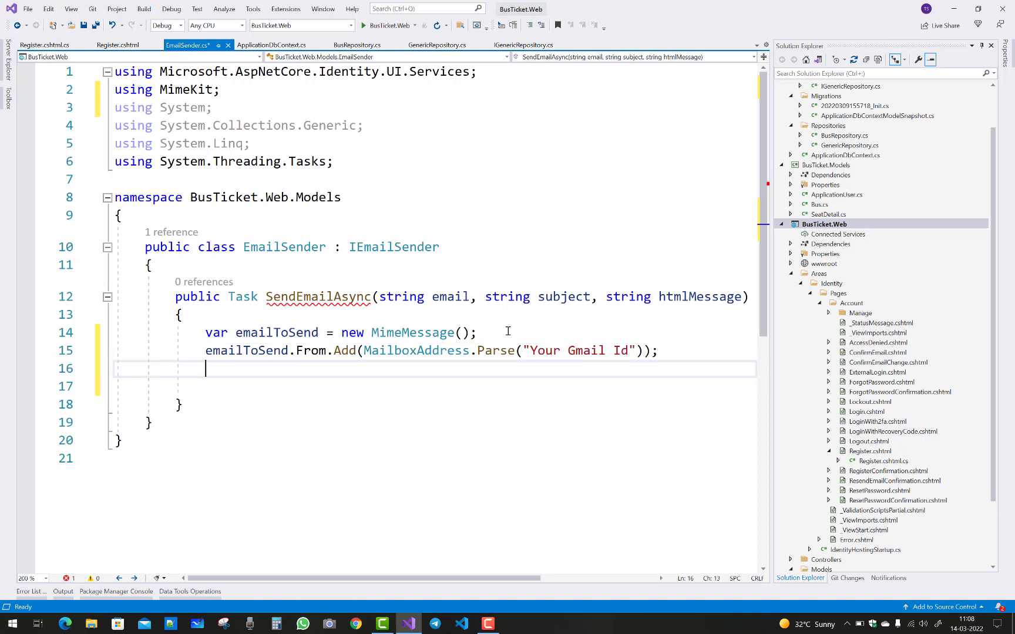
Set the recipient to the email parameter and the subject to subject.
type("emailToSend")
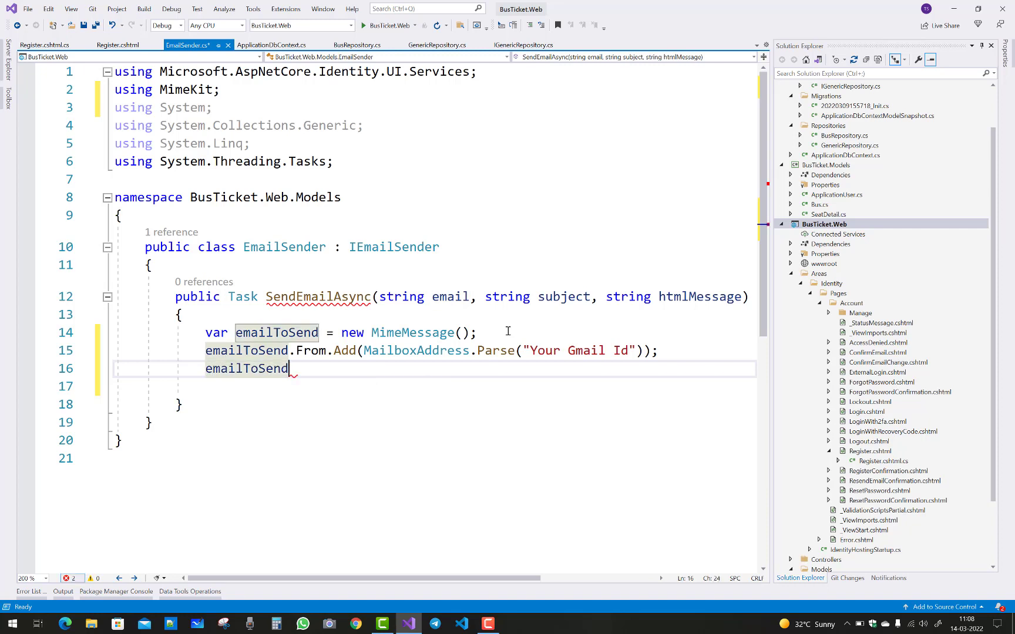
type(".to")
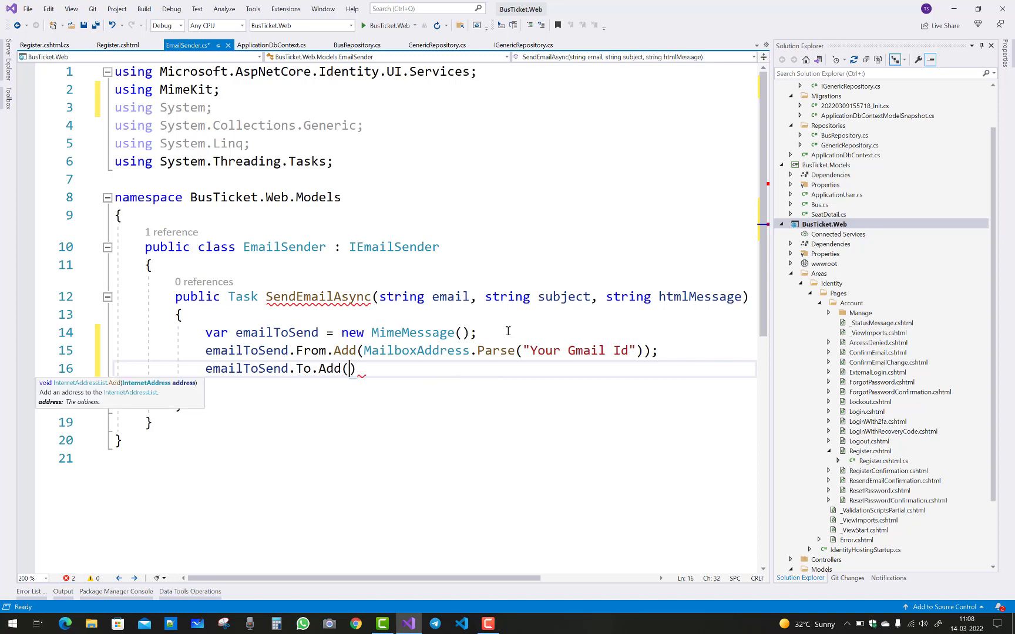
type("MailboxAddress")
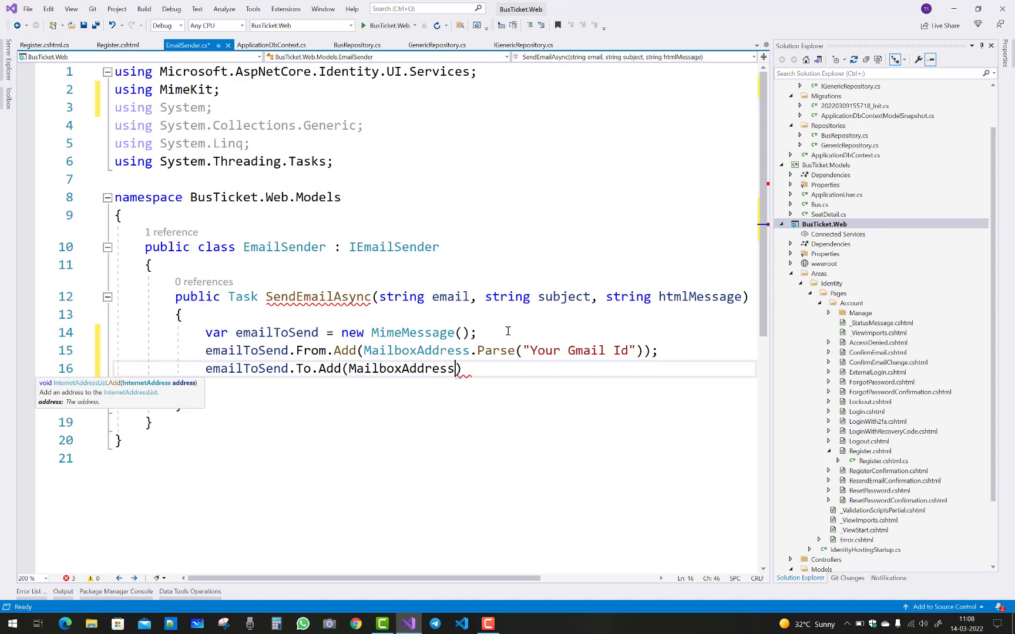
type(".Parse(")
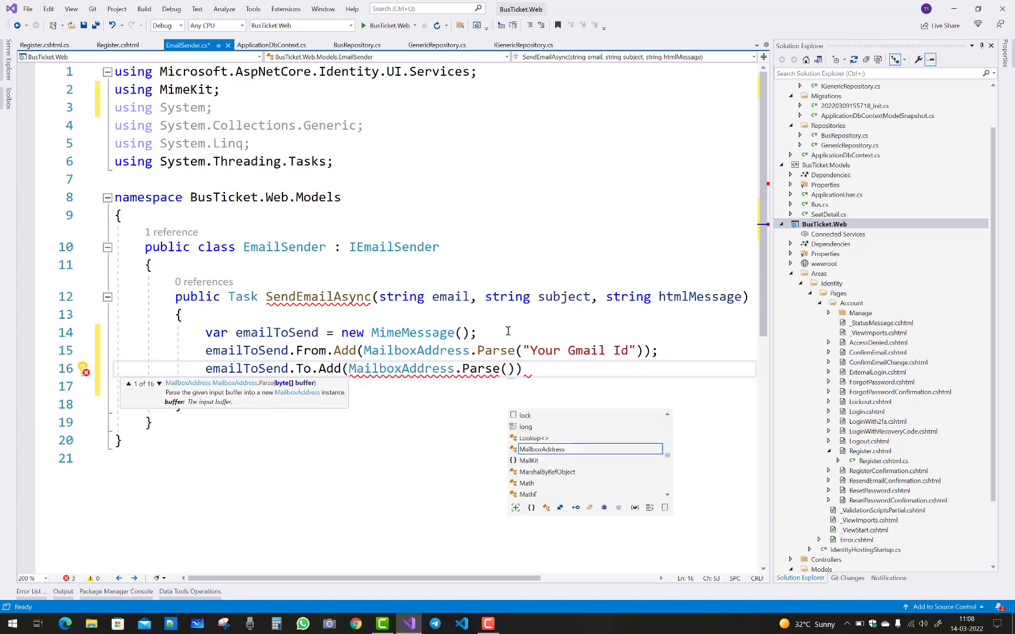
type("email")
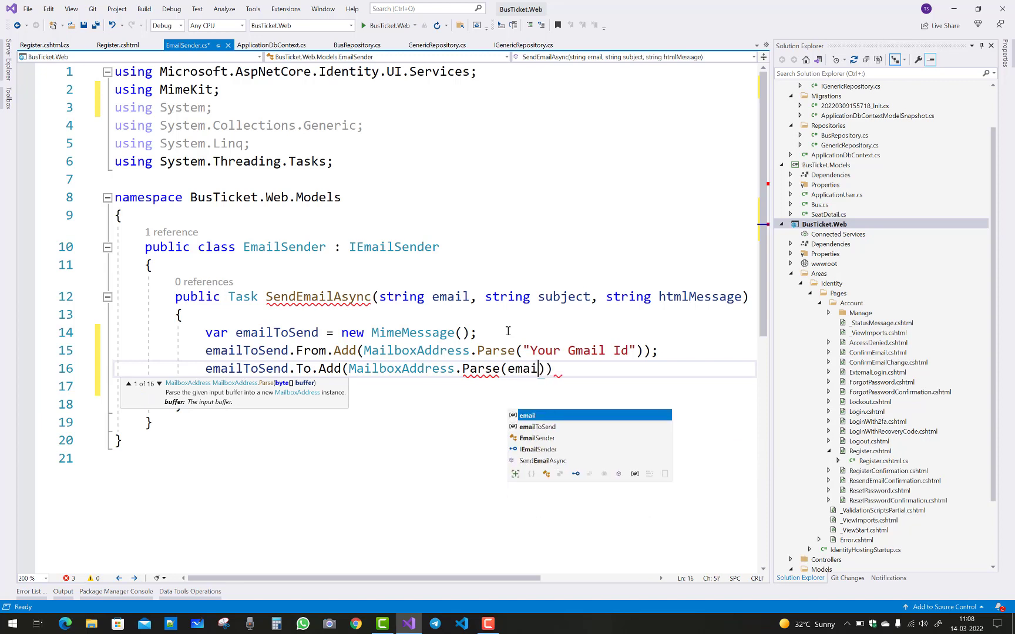
key("Enter")
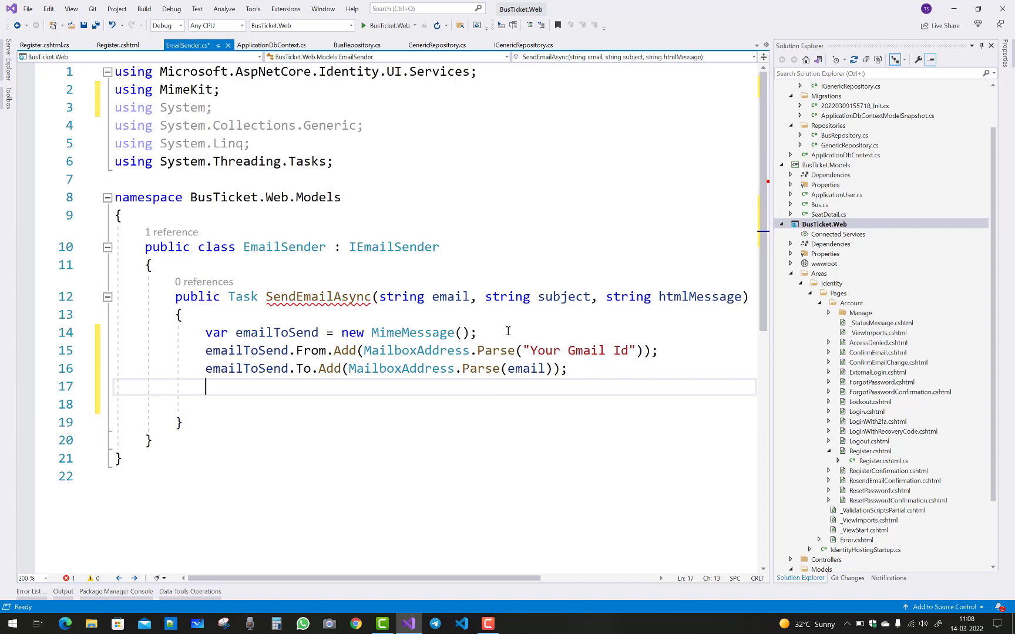
type("emailt")
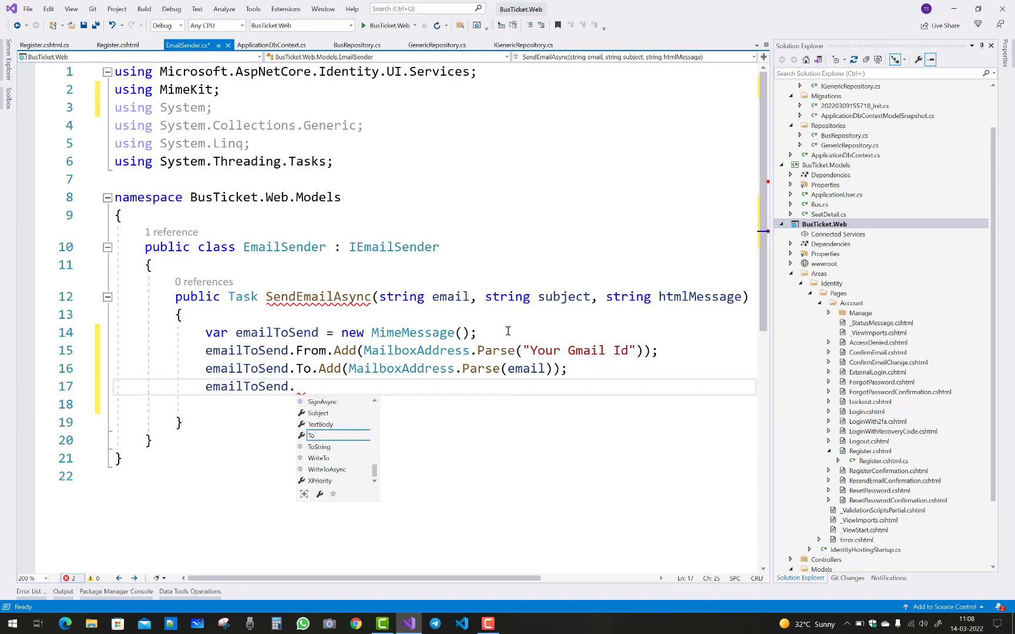
type("sub")
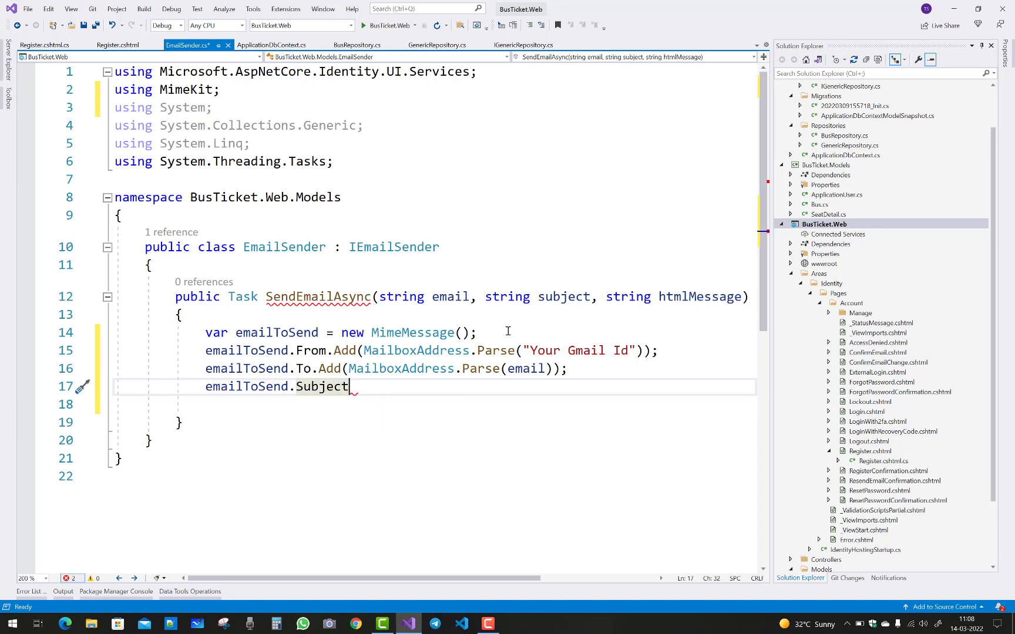
type("= subh")
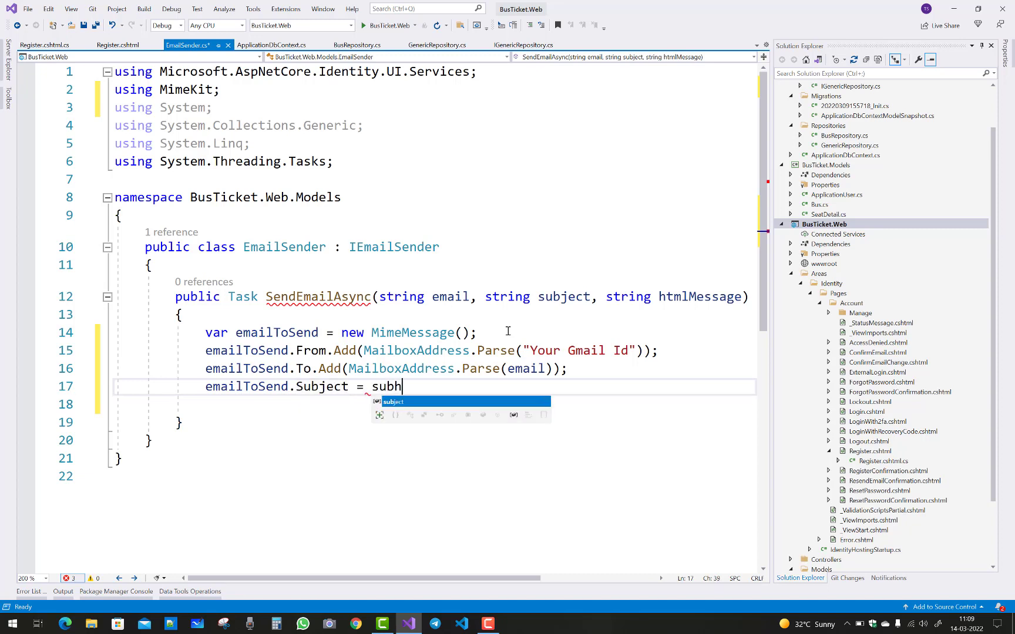
key("Enter")
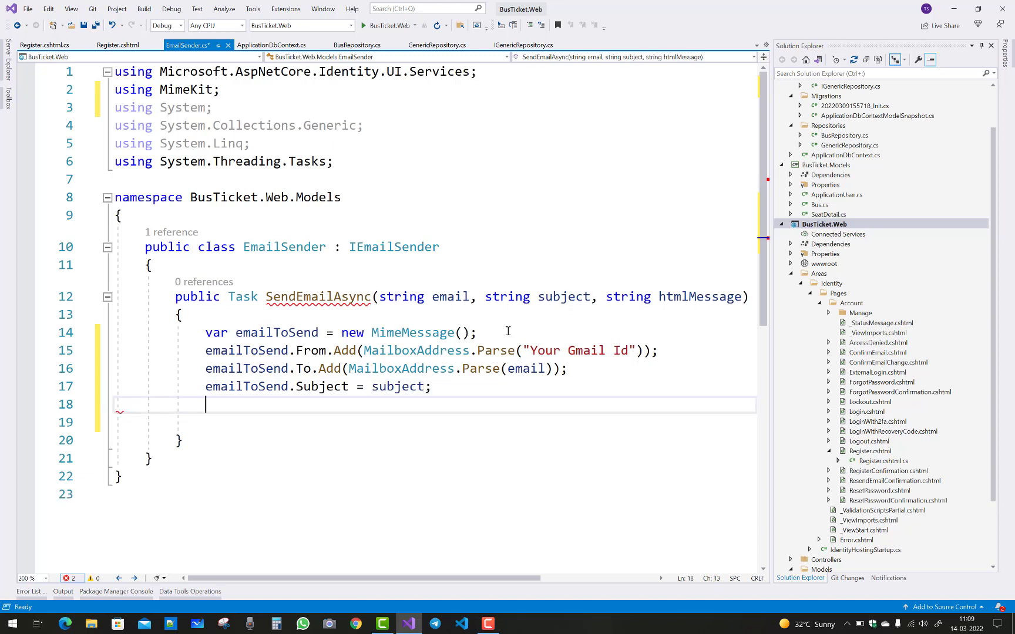
Set emailToSend.Body to a new HTML TextPart with Text = htmlMessage.
type("e")
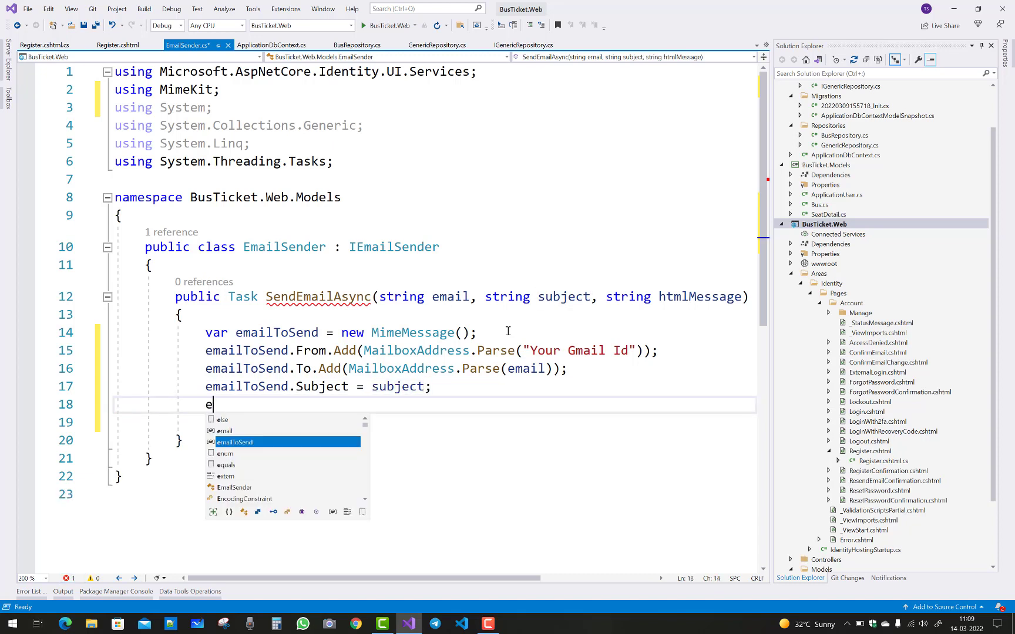
type("mail")
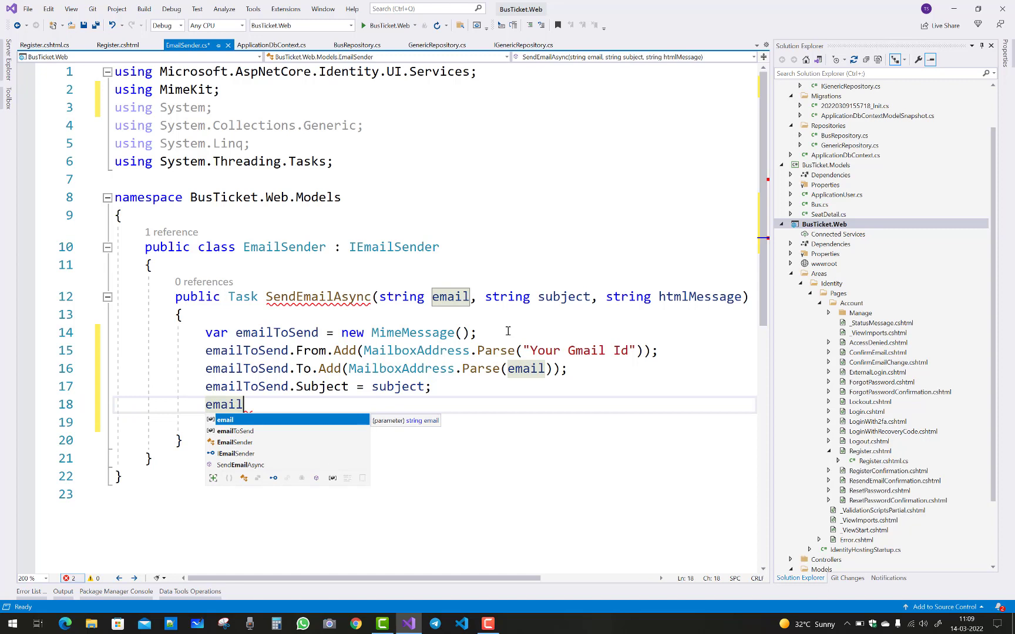
type("ToSend.")
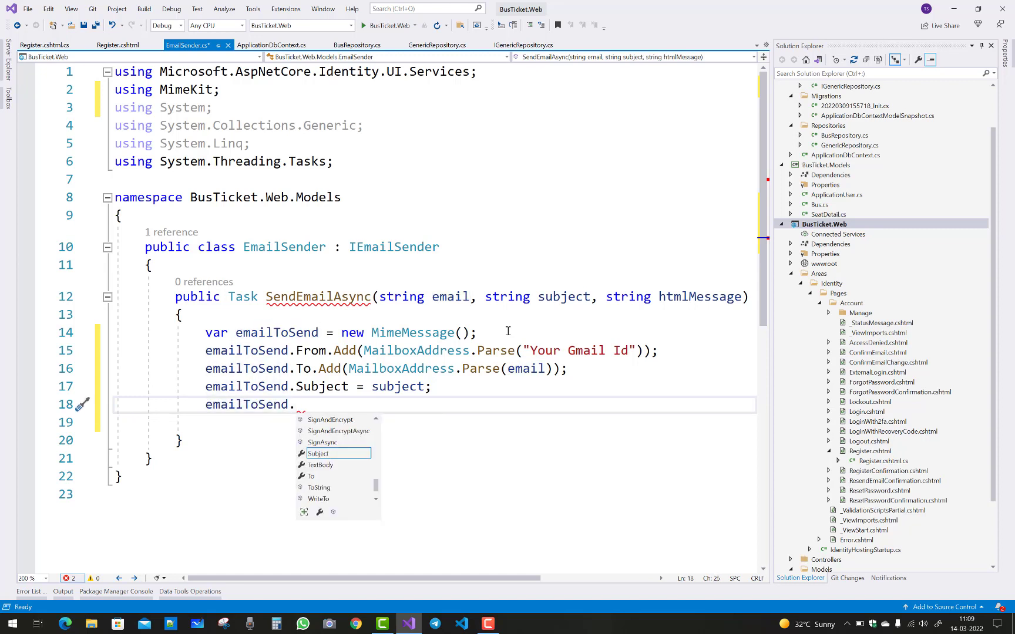
type("Body")
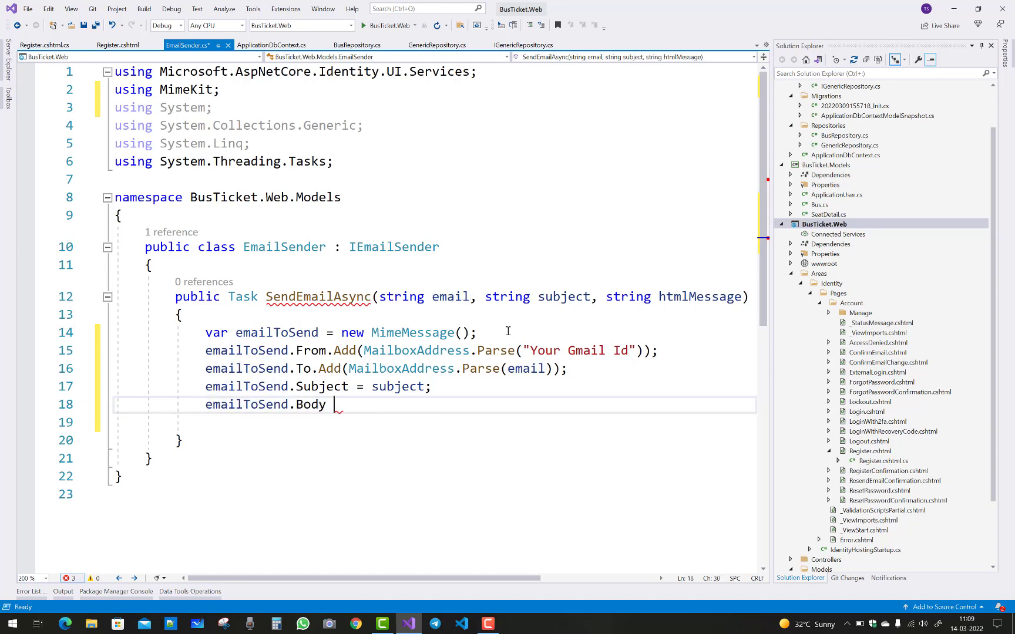
type("=")
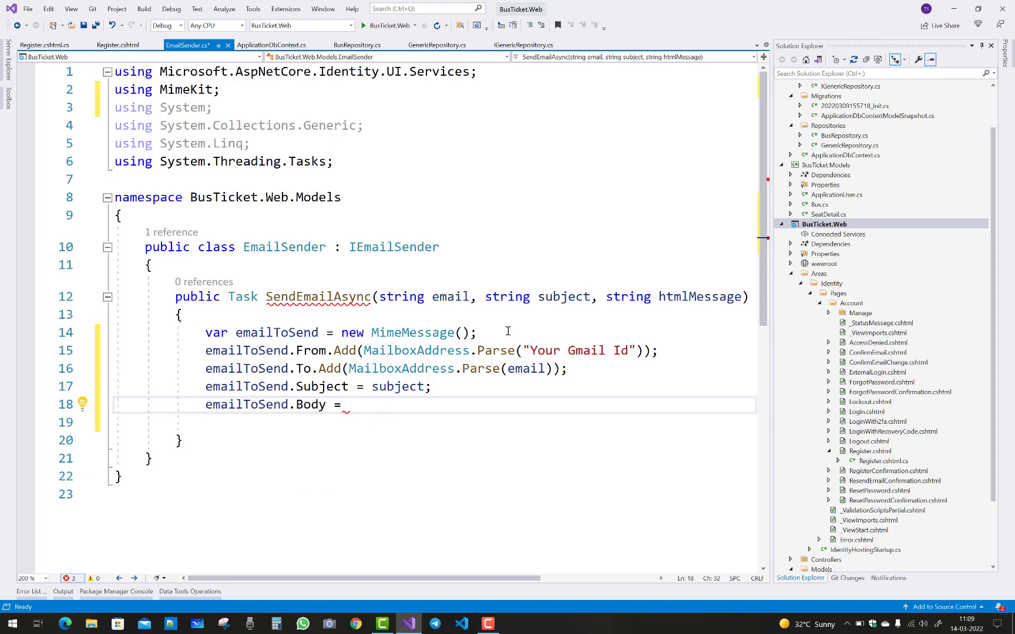
type("new text")
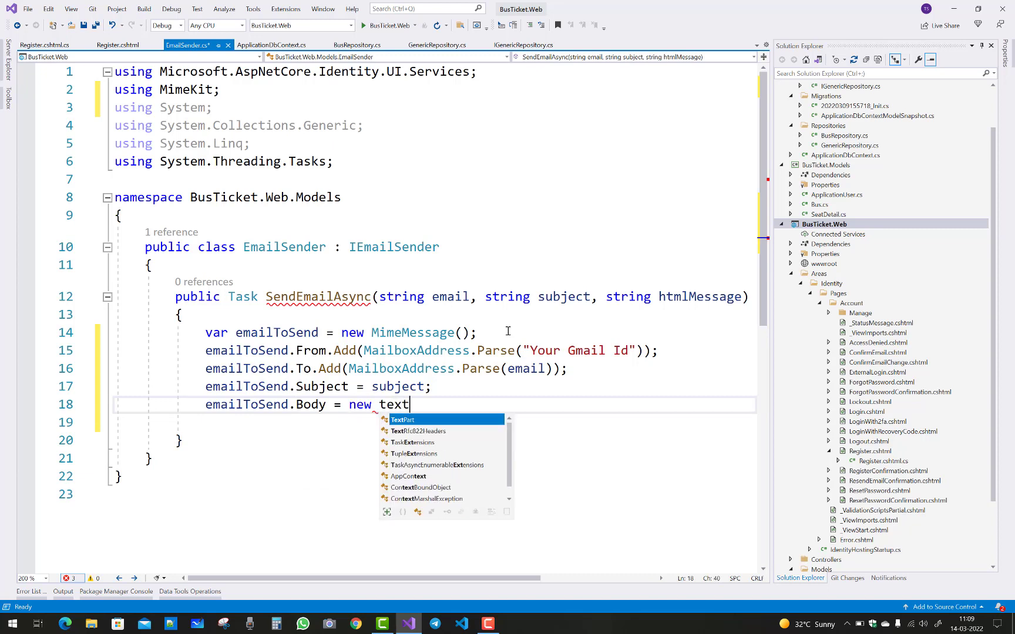
type("Part()")
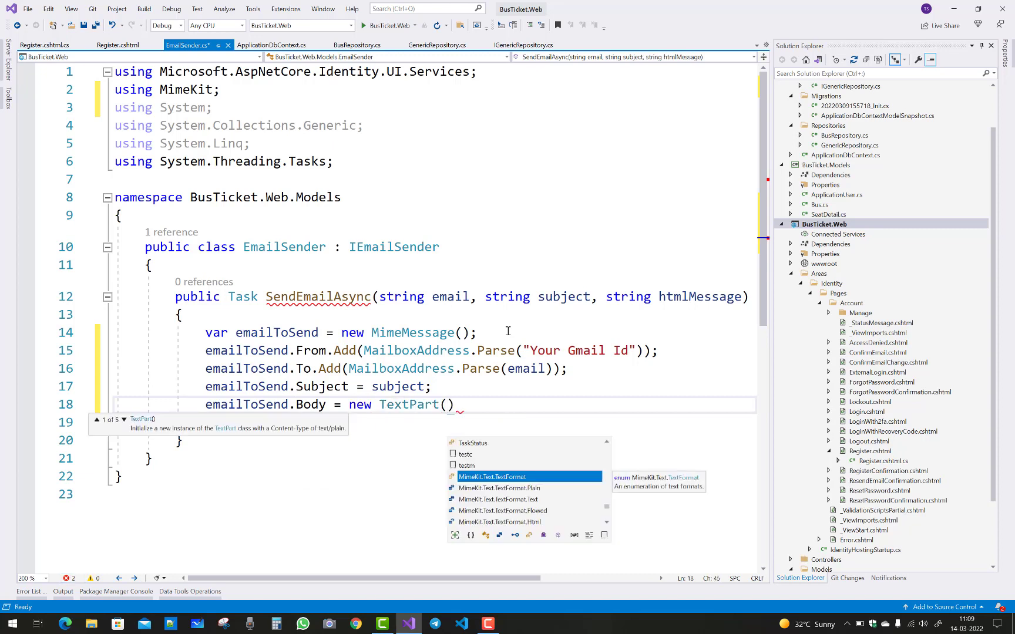
type("Mime")
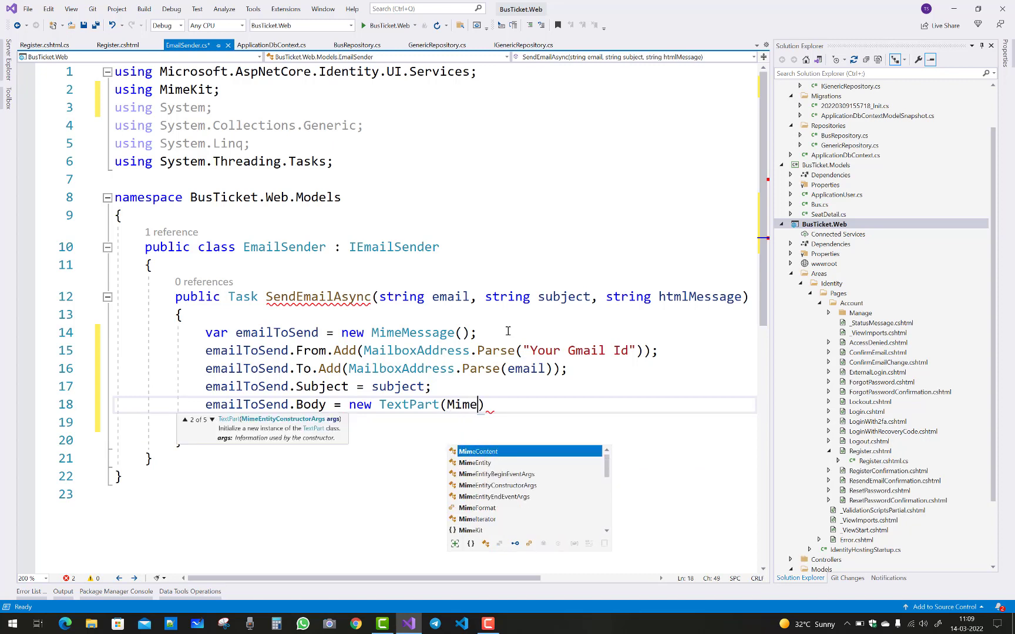
type("Kit")
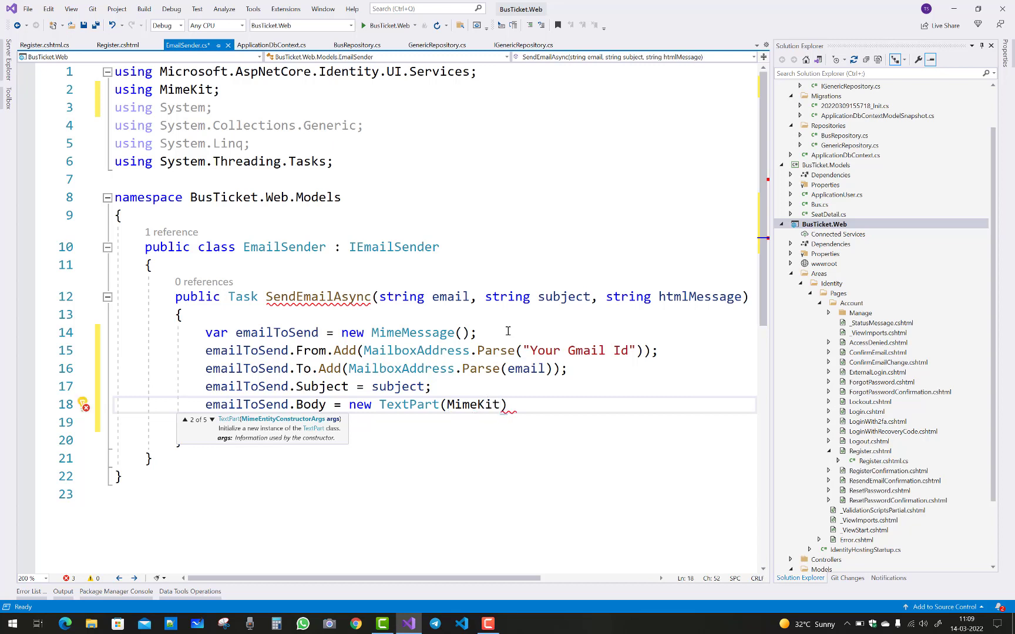
type(".Text")
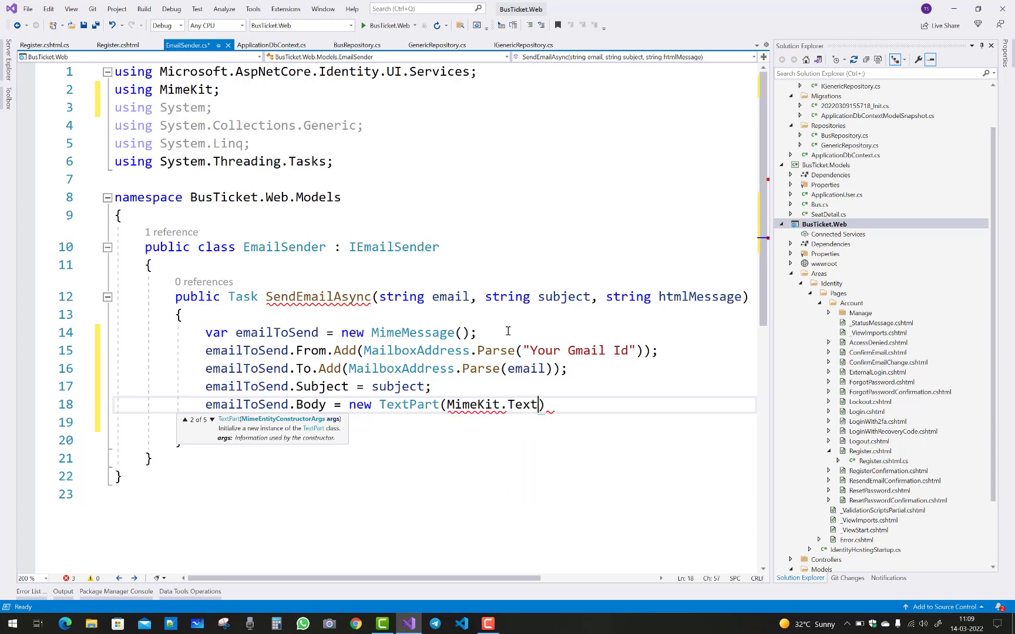
type(".t")
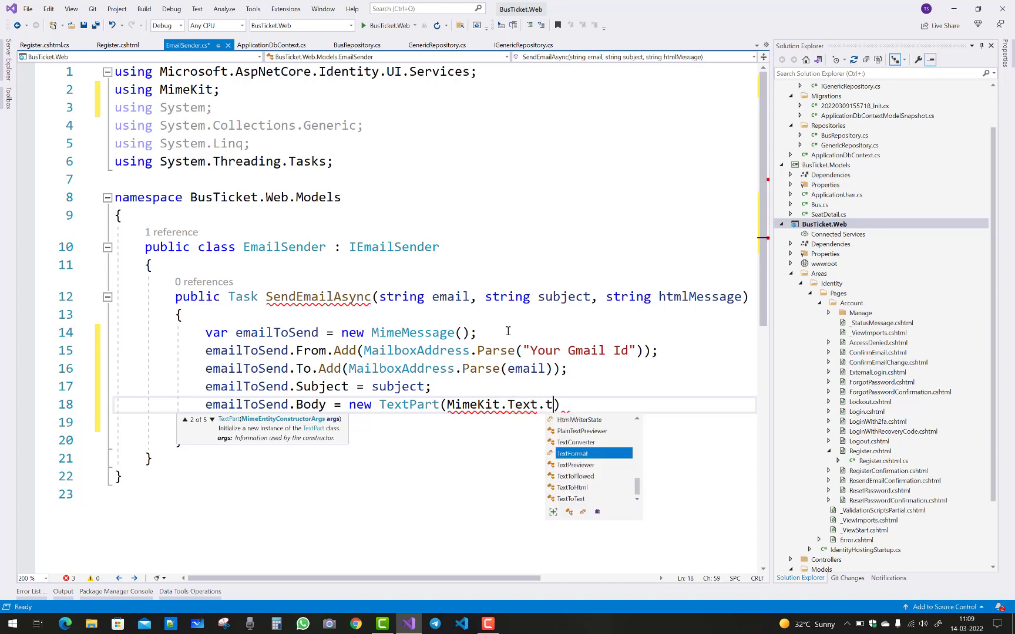
type("extFormat)")
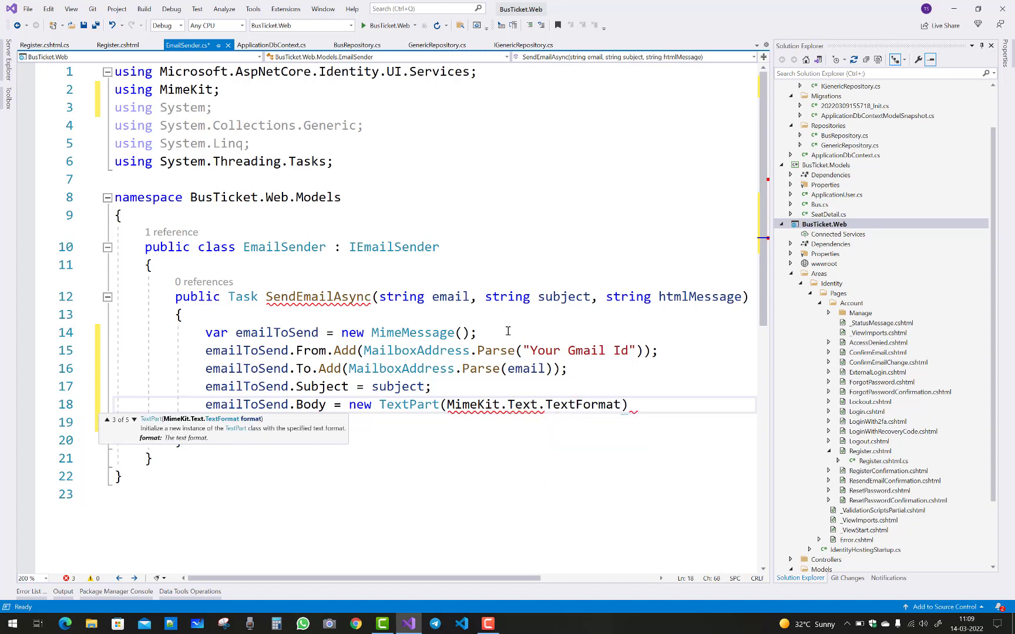
type(".ht")
type("Text=")
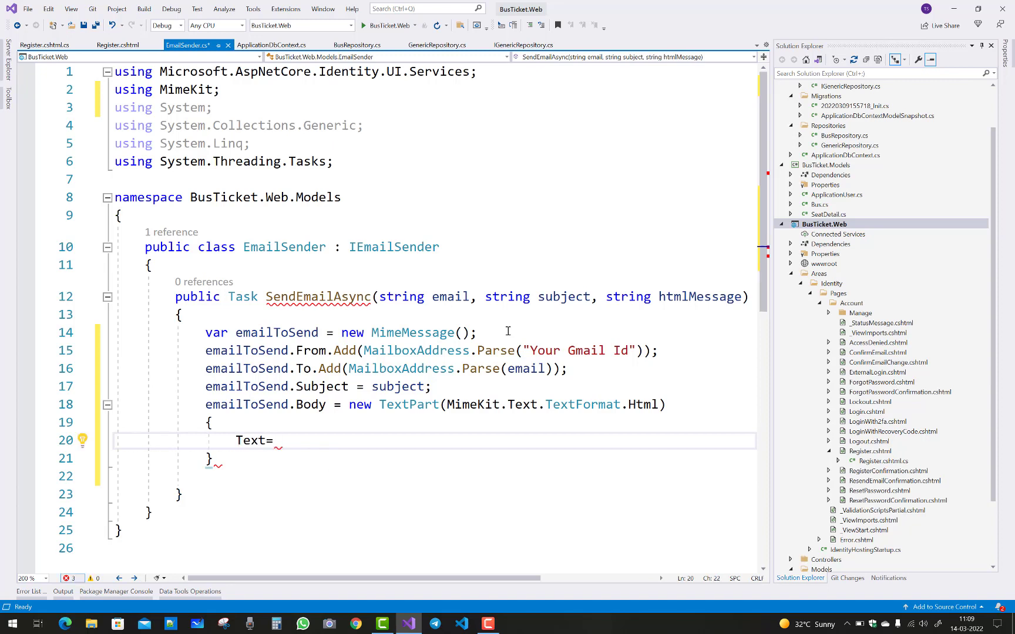
type("htmlMessage")
left_click(436, 458)
type(";")
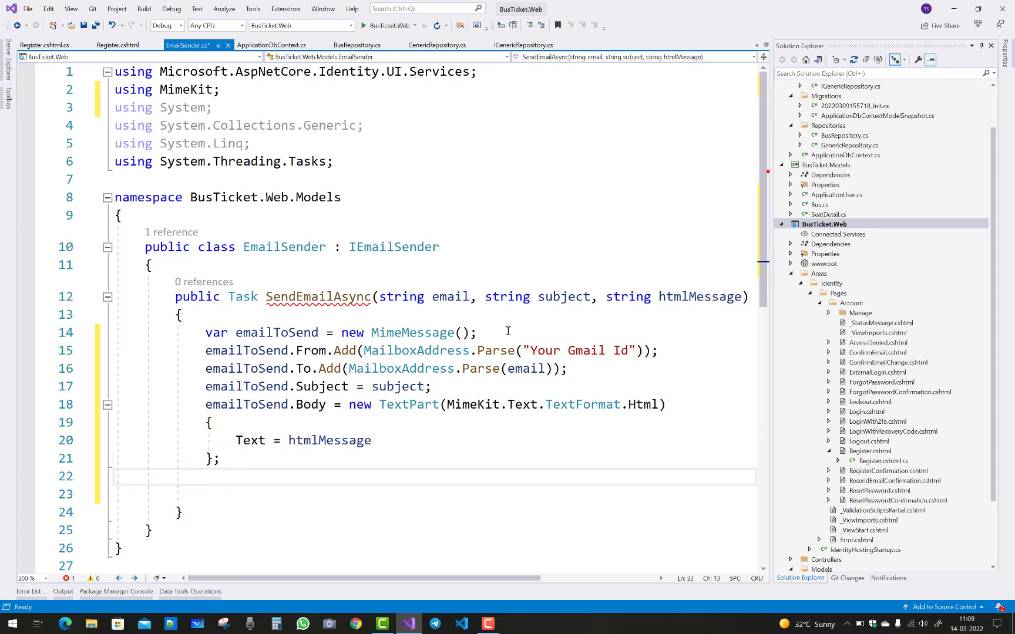
Insert using (var emailClient = new SmtpClient()) { } and import MailKit.Net.Smtp.
type("u")
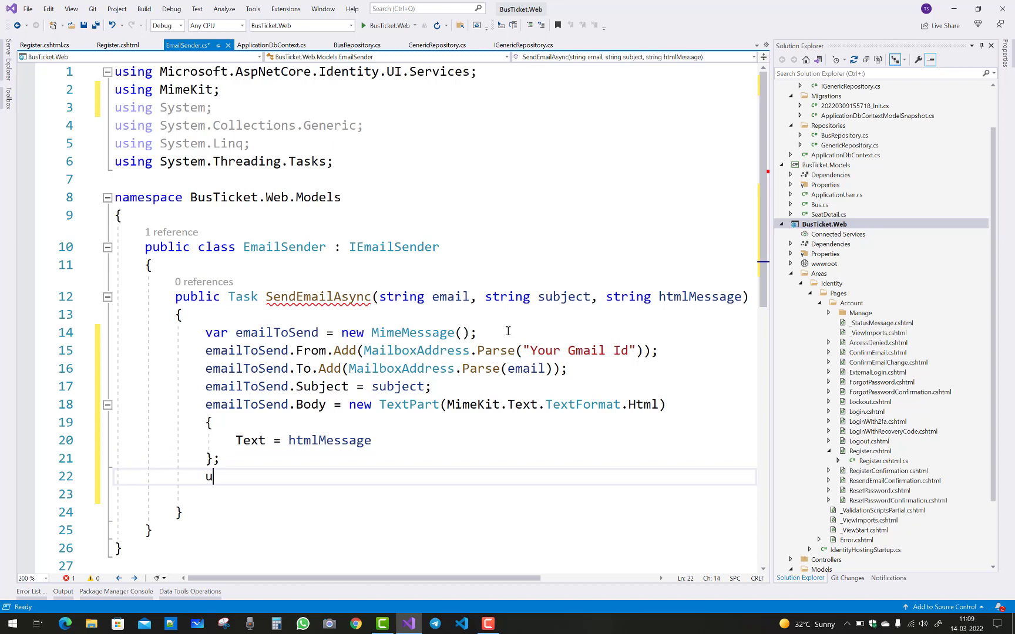
type("sign")
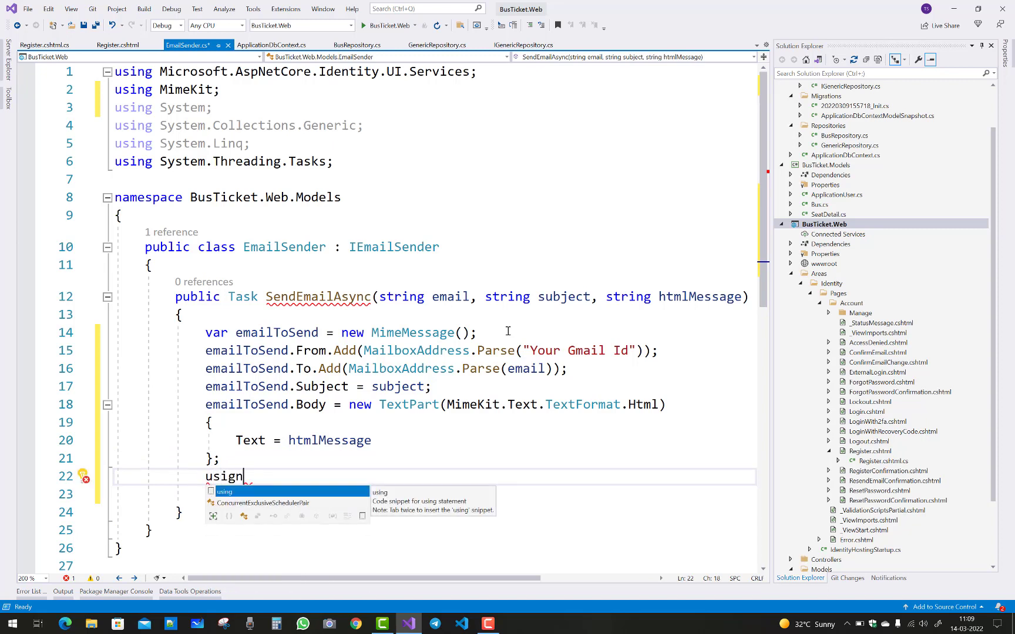
key("Tab")
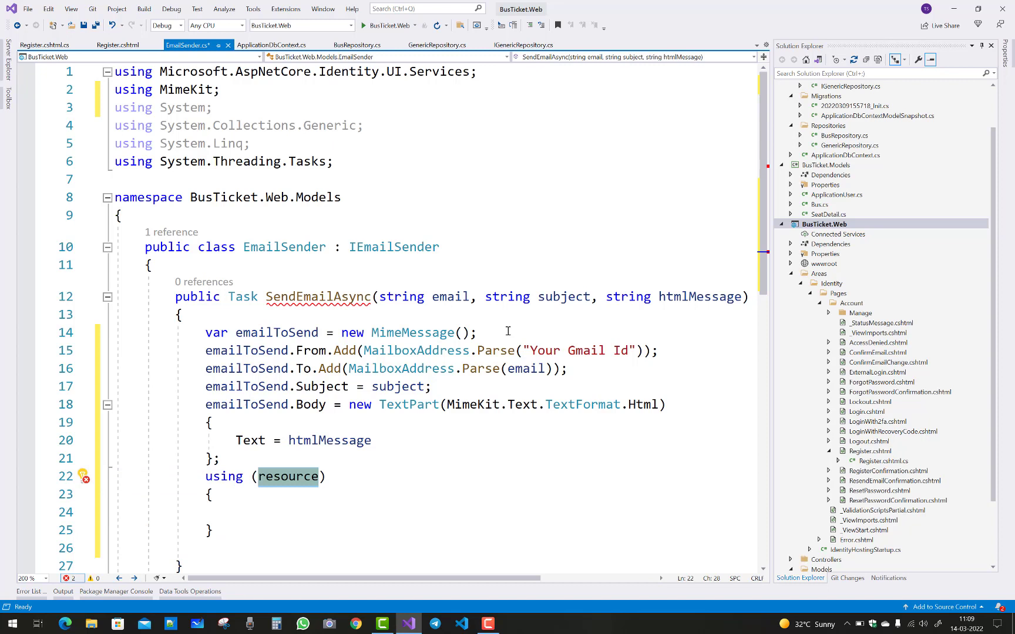
type("var")
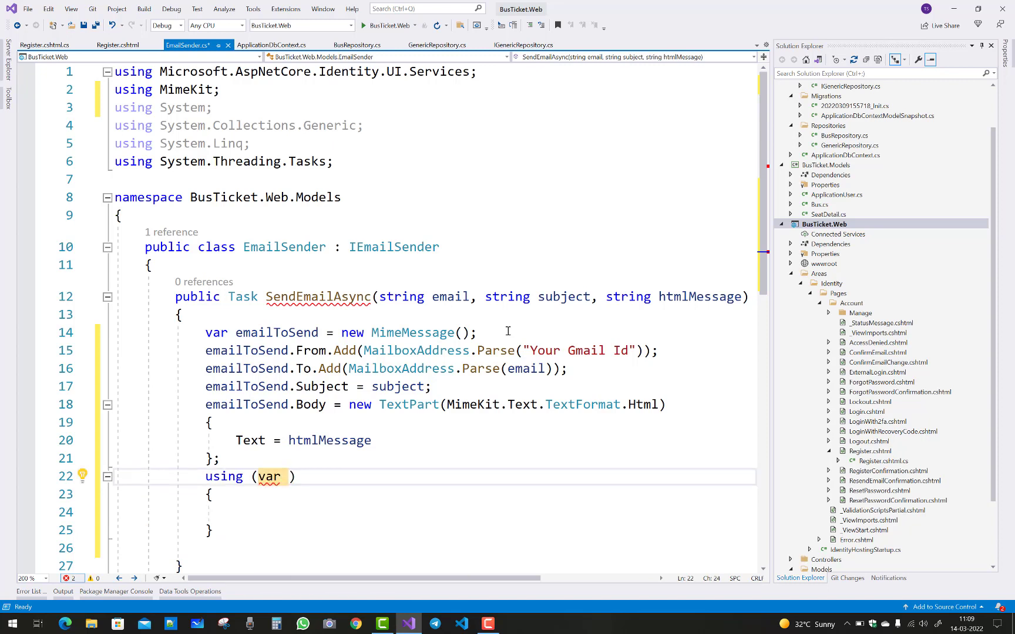
type("email")
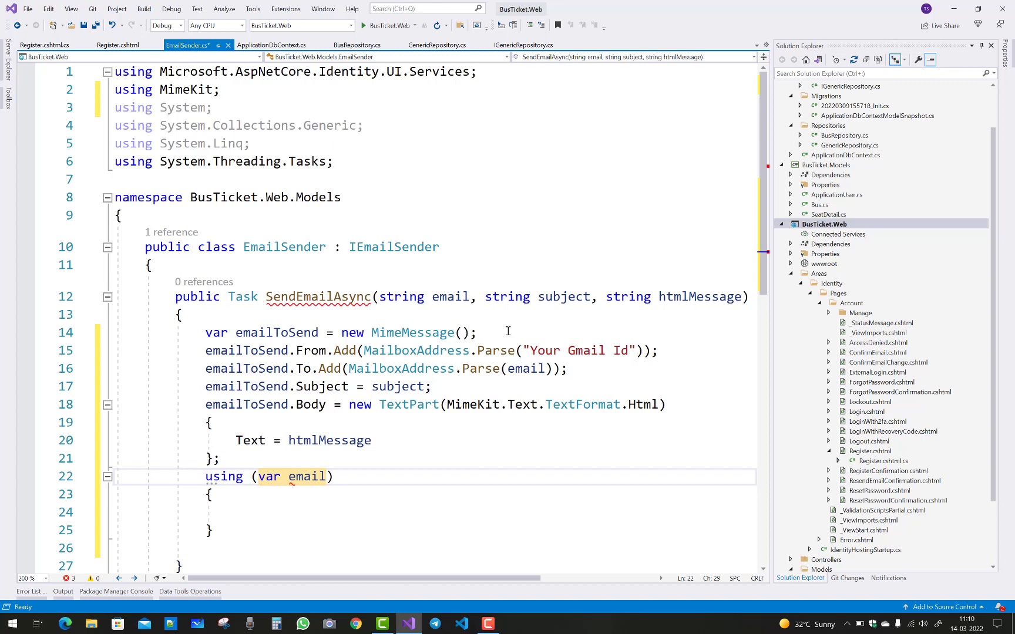
type("Client =")
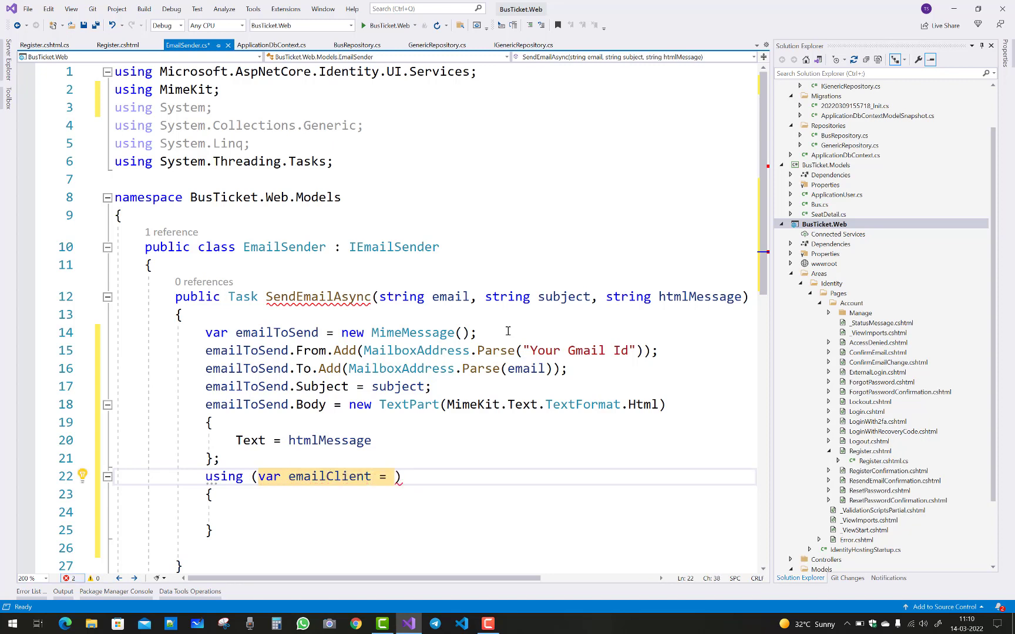
type("new")
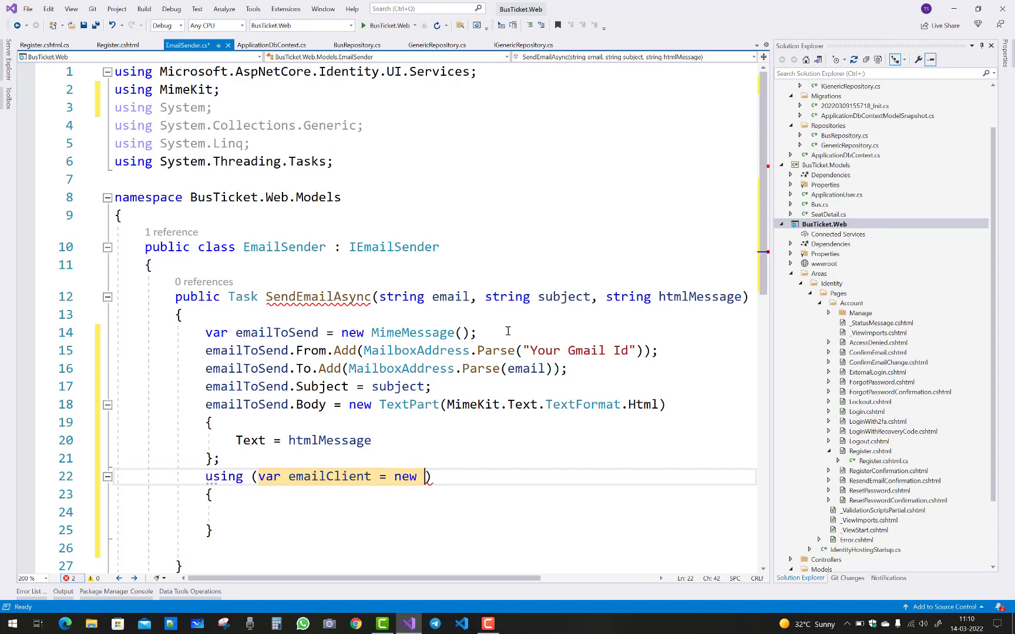
type("S")
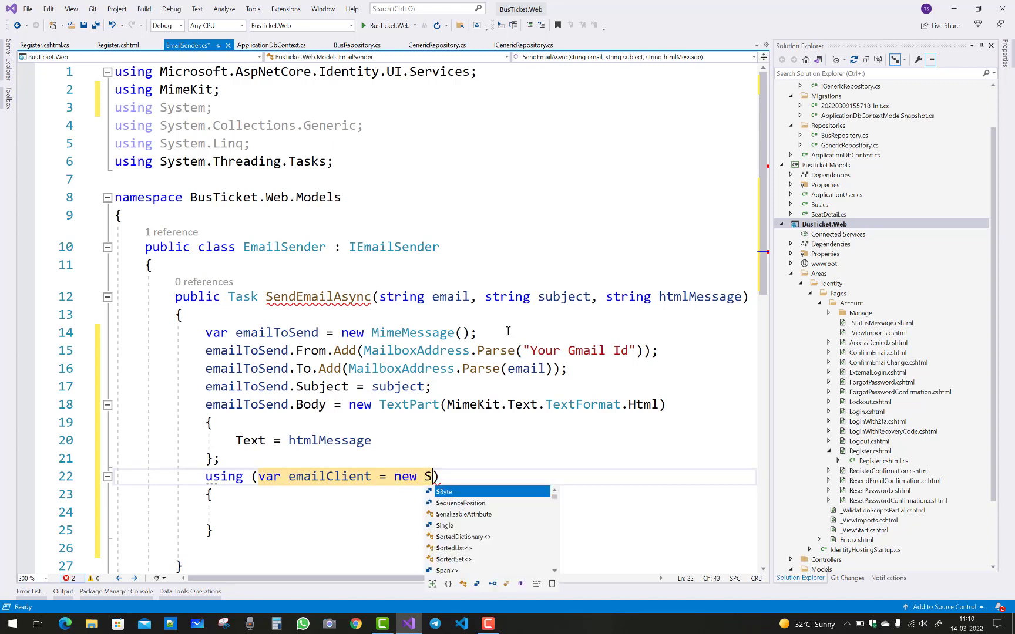
type("mtp")
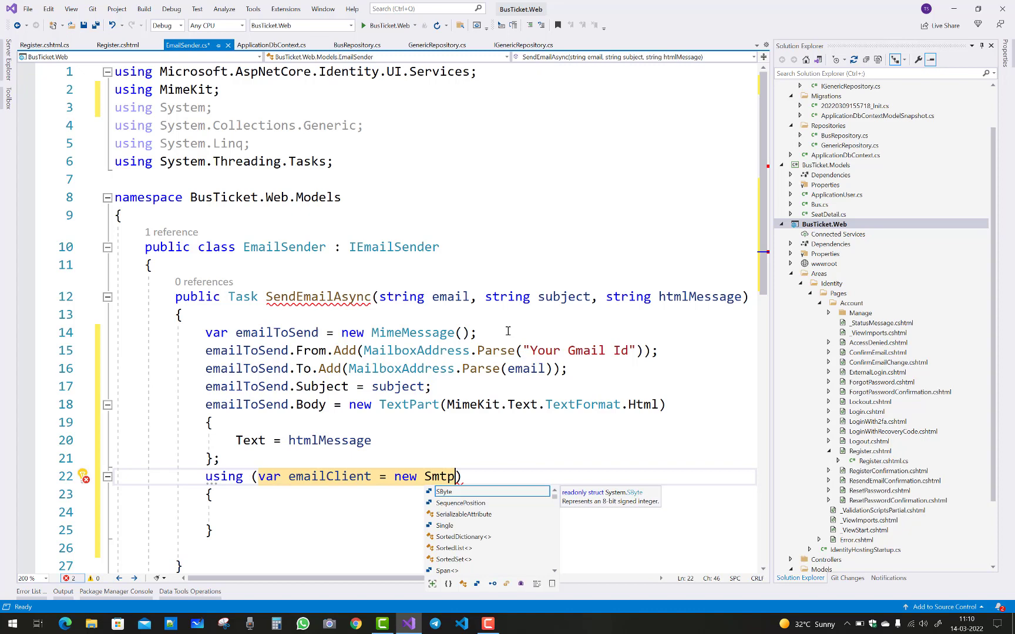
type("Client(")
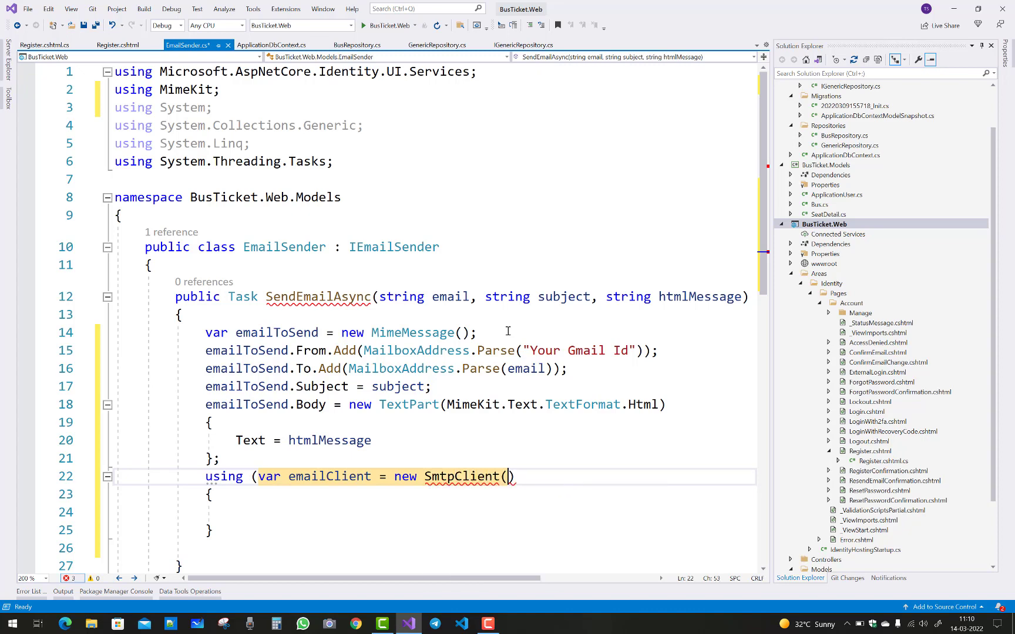
type(")")
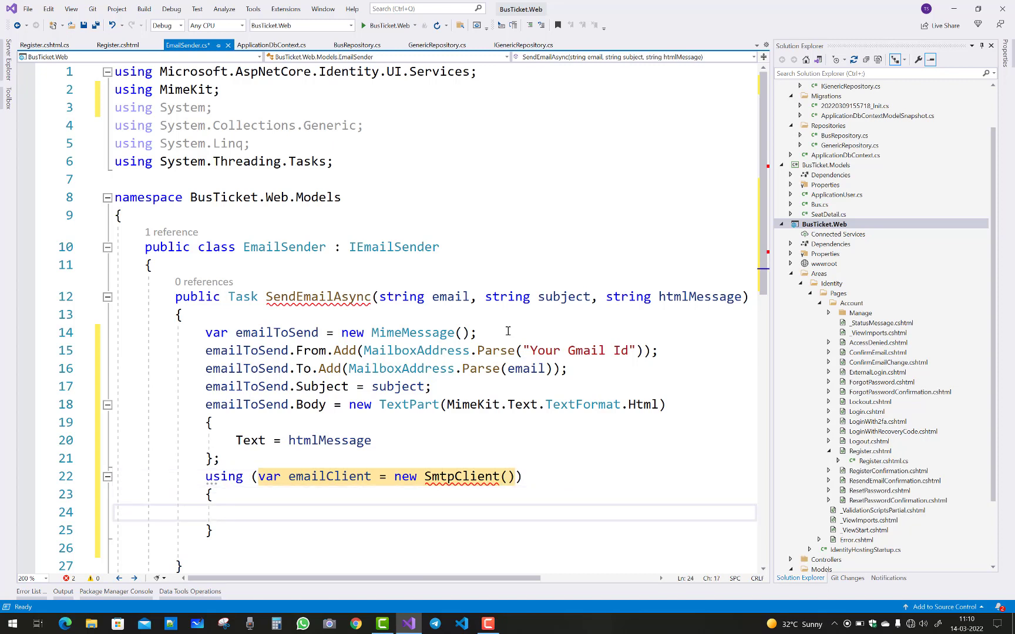
left_click(480, 477)
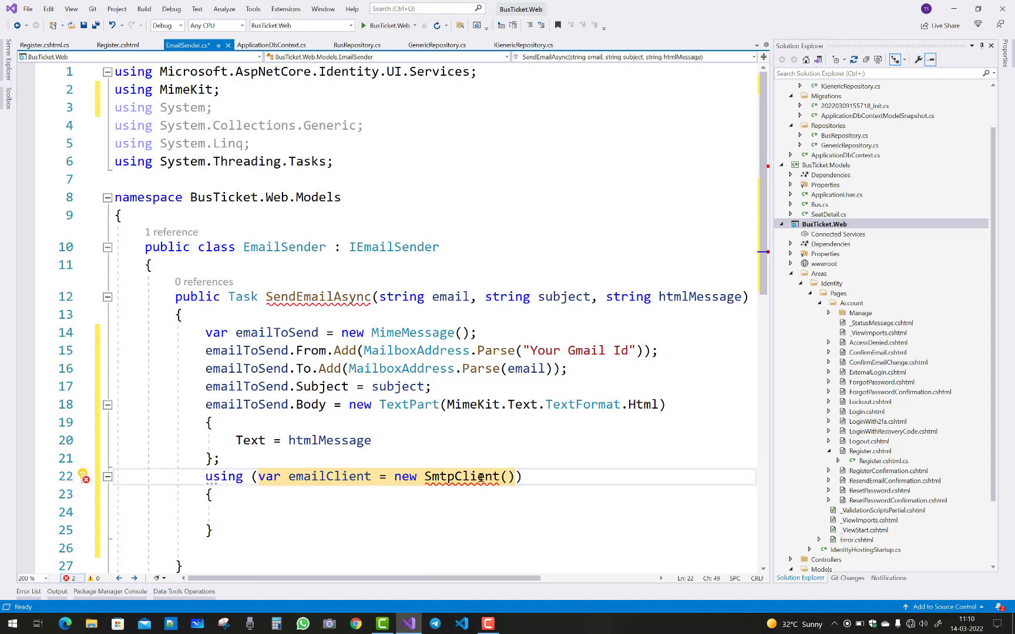
left_click(82, 477)
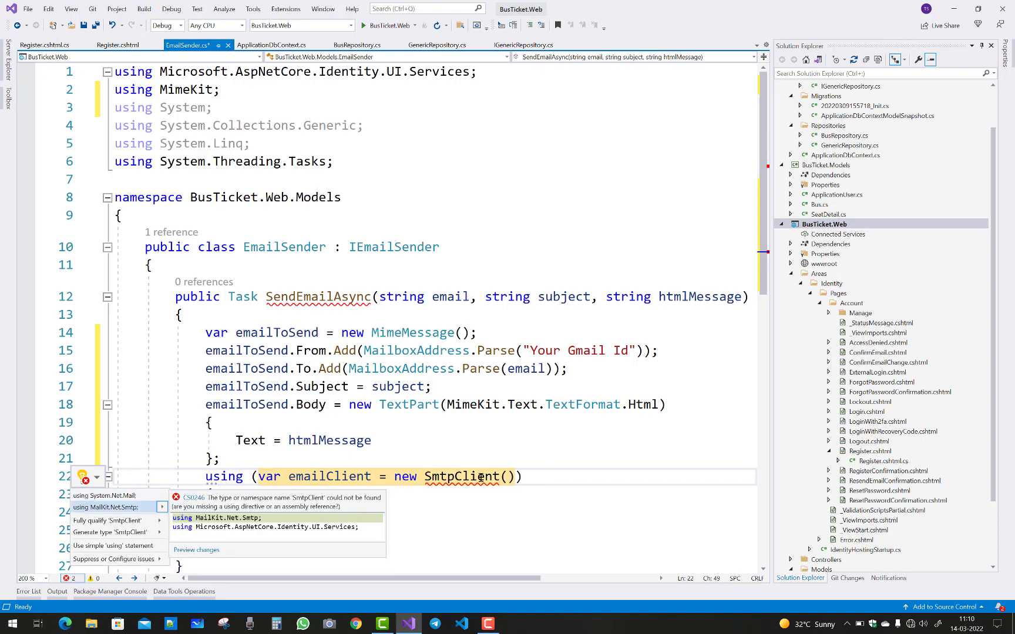
left_click(108, 507)
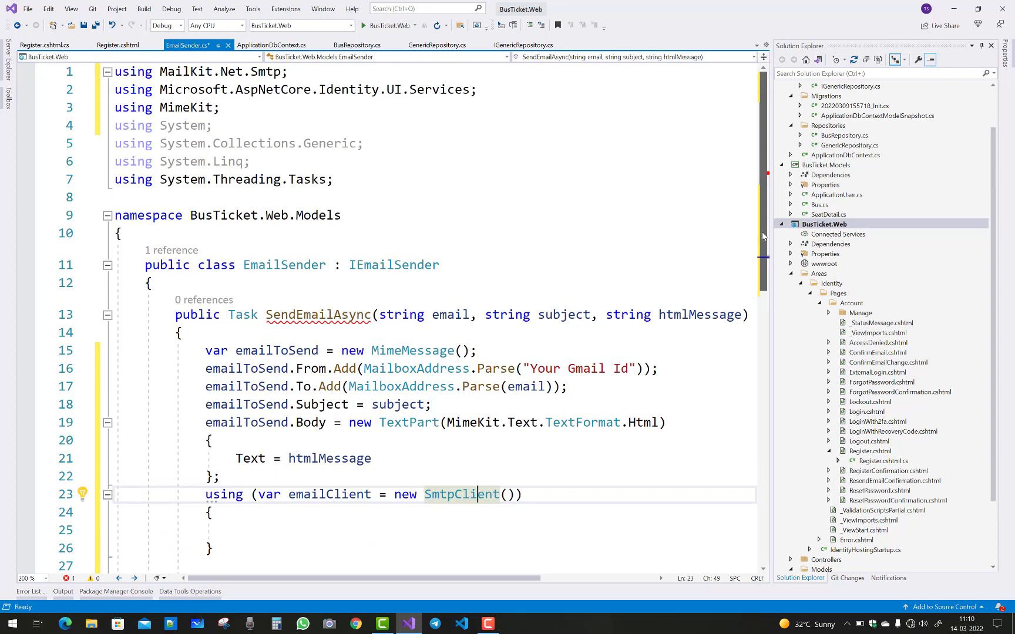
Call emailClient.Connect("smtp.gmail.com", 587, MailKit.Security.SecureSocketOptions.StartTls).
scroll("down", 3)
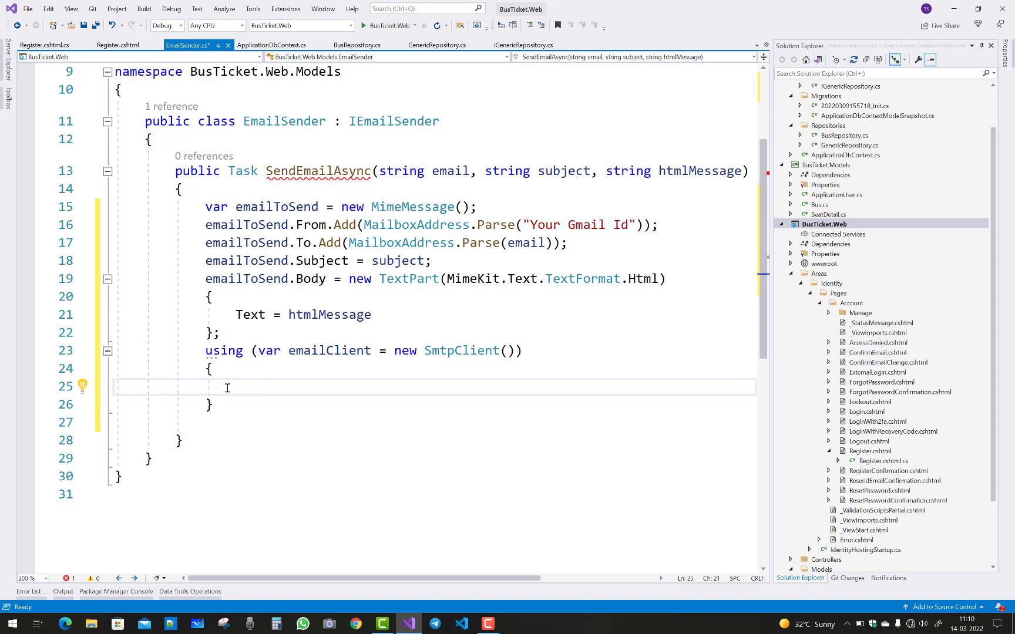
type("emailClient.")
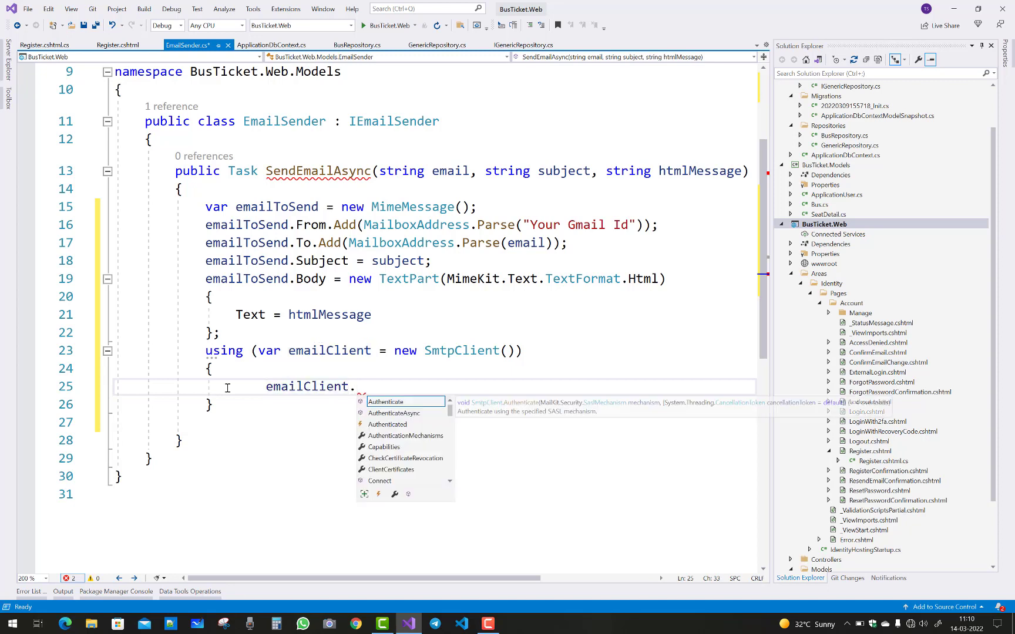
type("Connect")
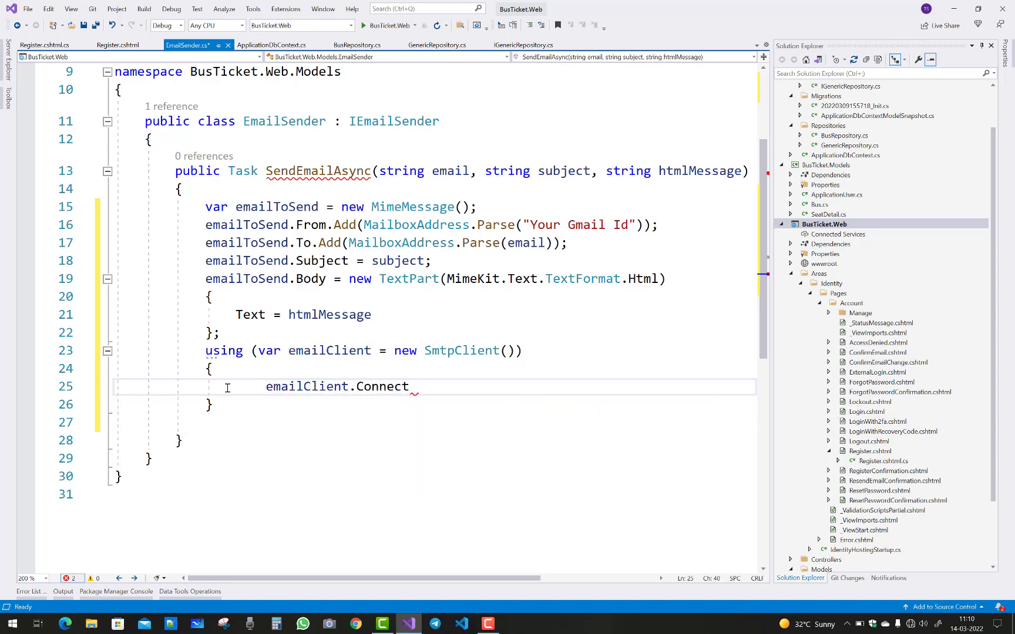
type("(")
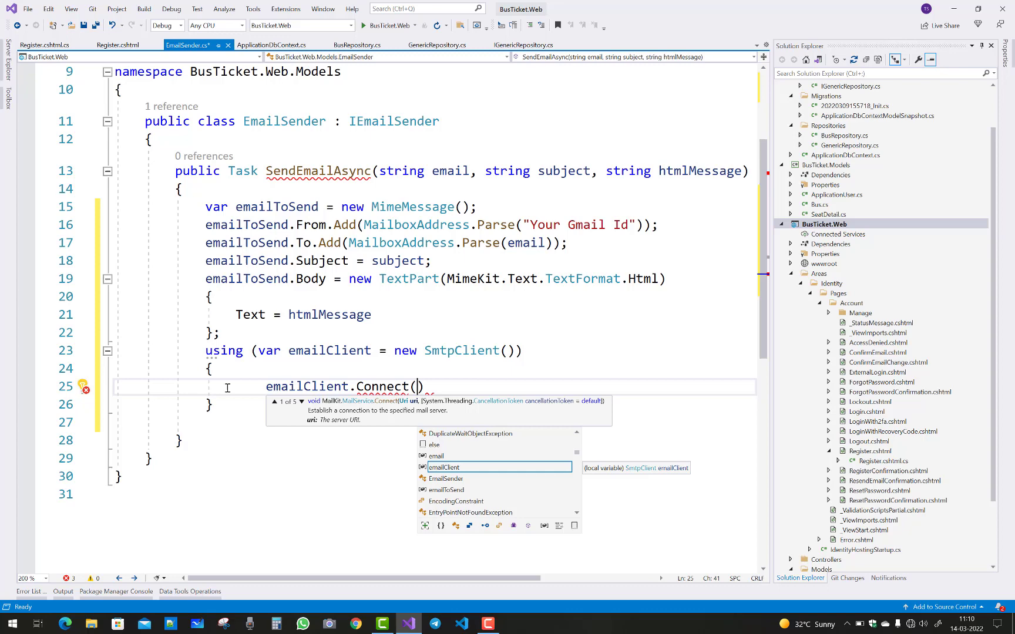
type("\"smtp\"")
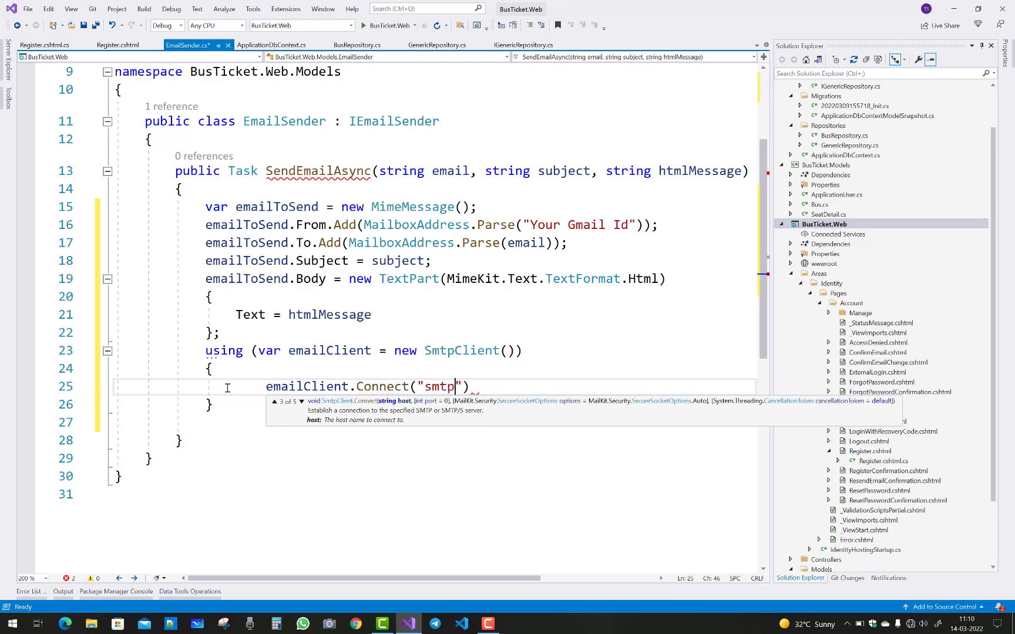
type(".g")
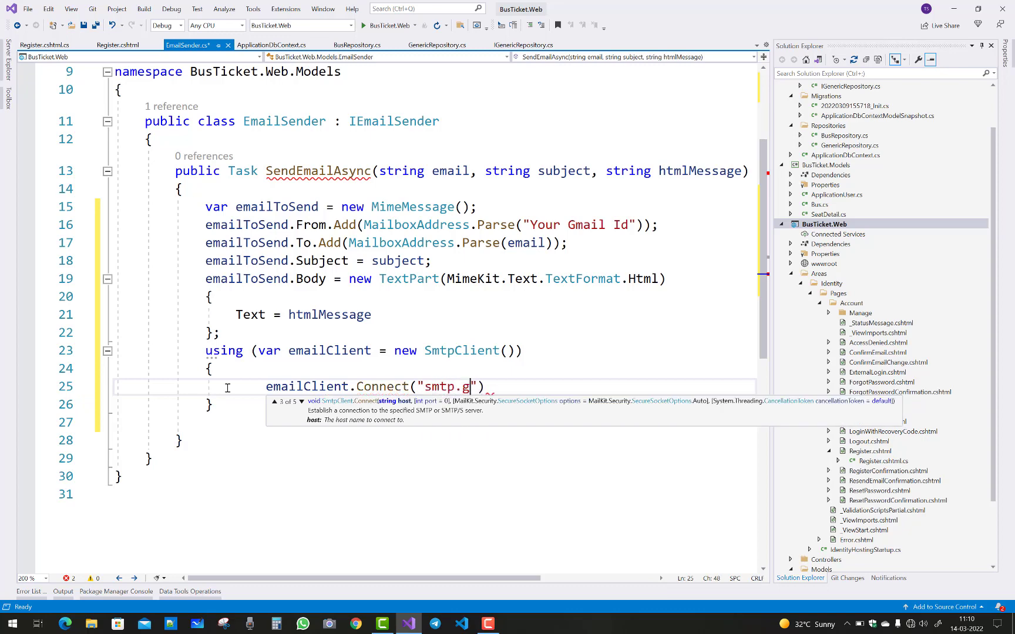
type("mail.com")
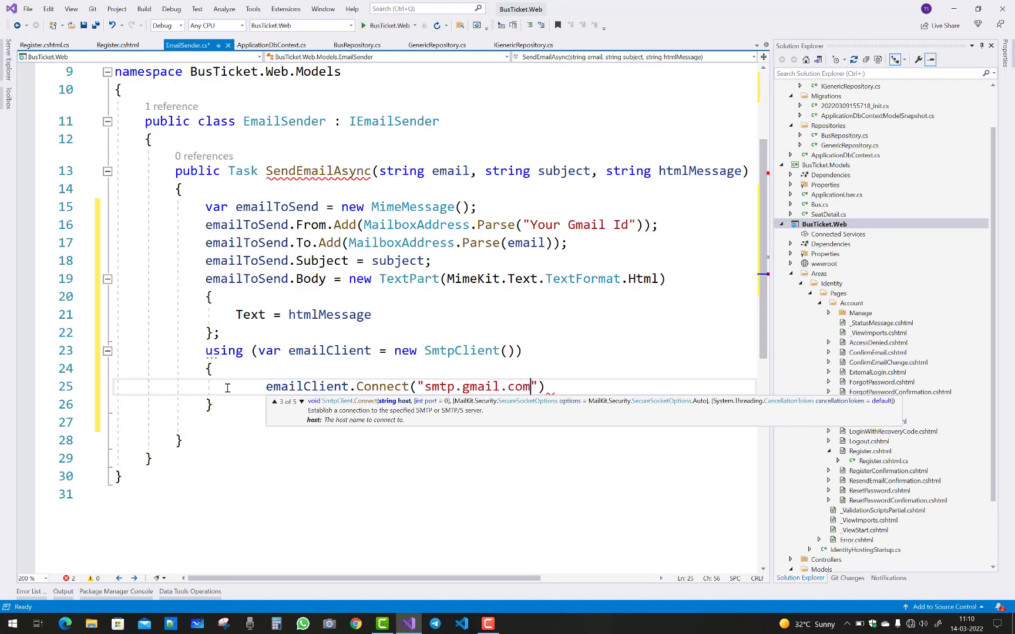
type(",")
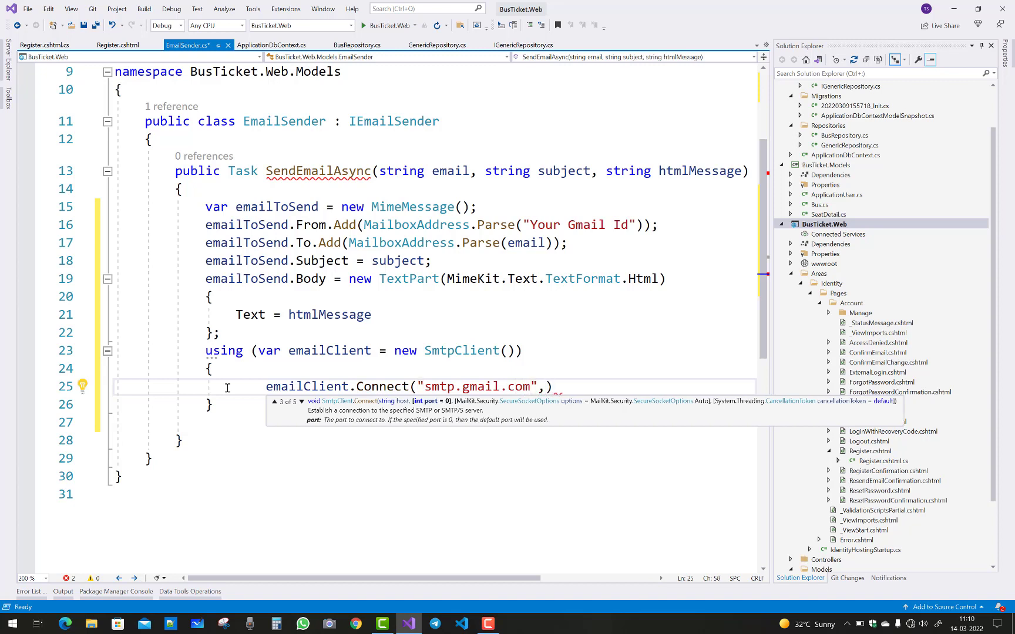
type("587,")
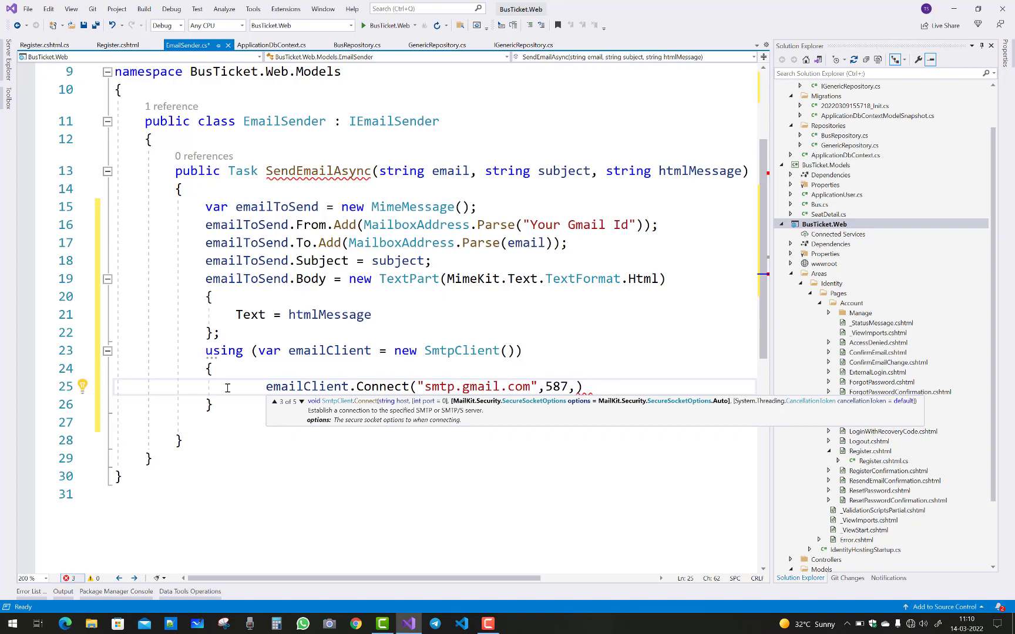
type("mail")
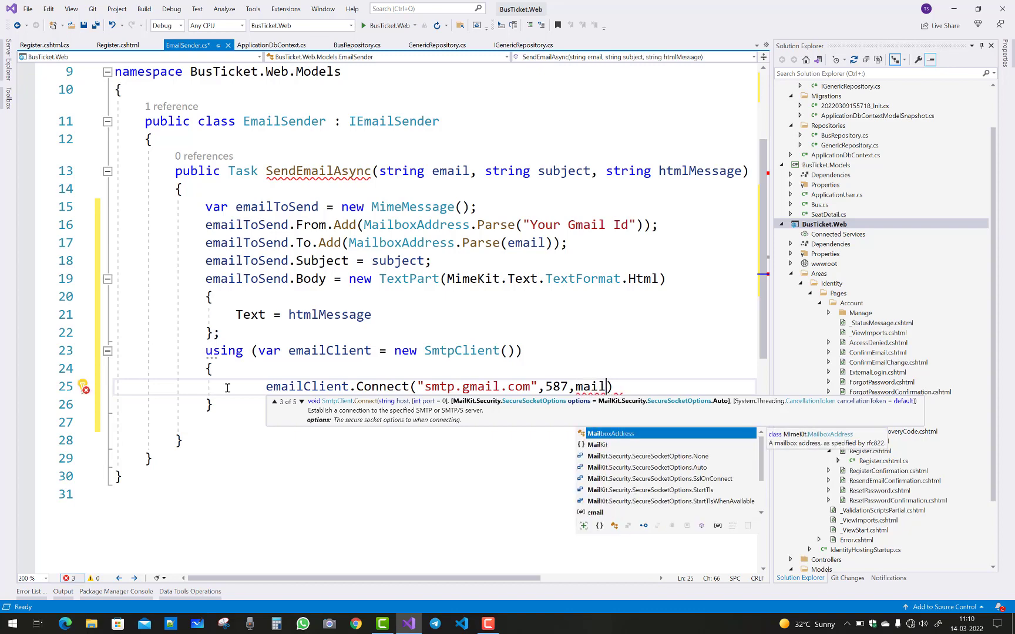
type("MailKit")
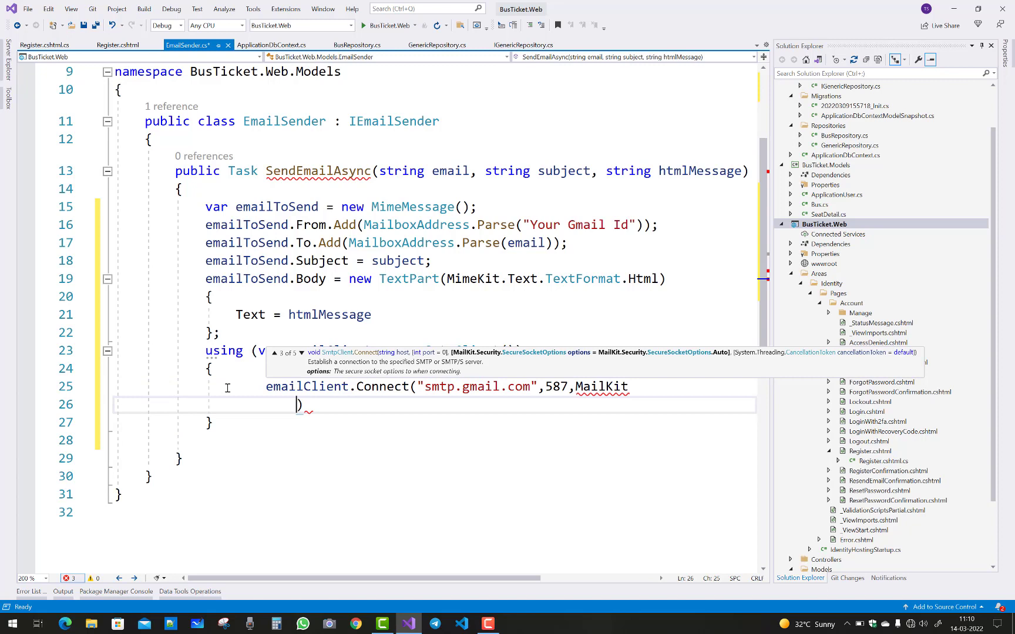
type(".")
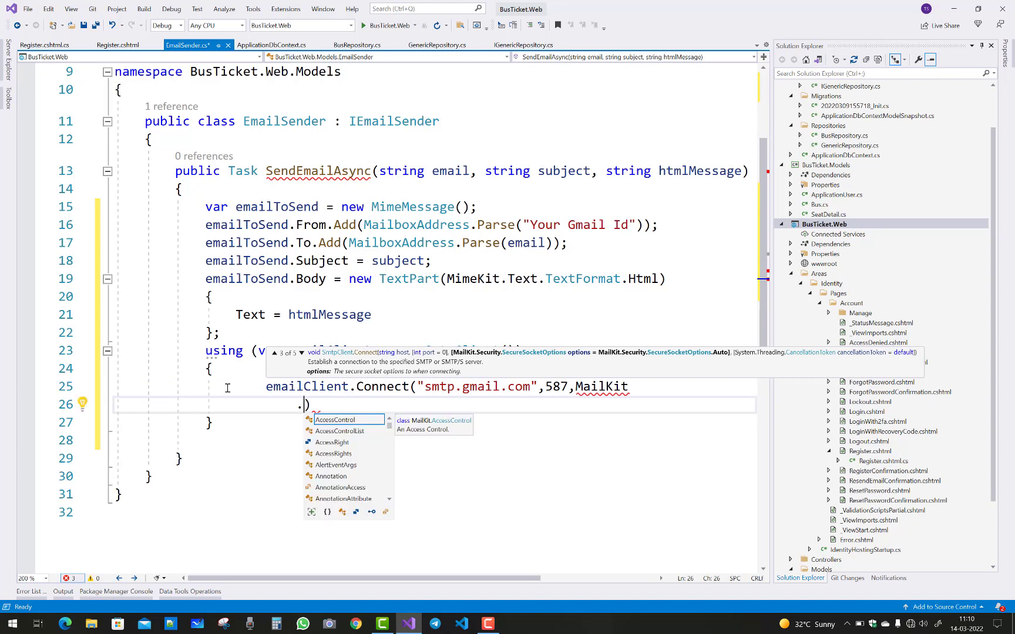
type("se")
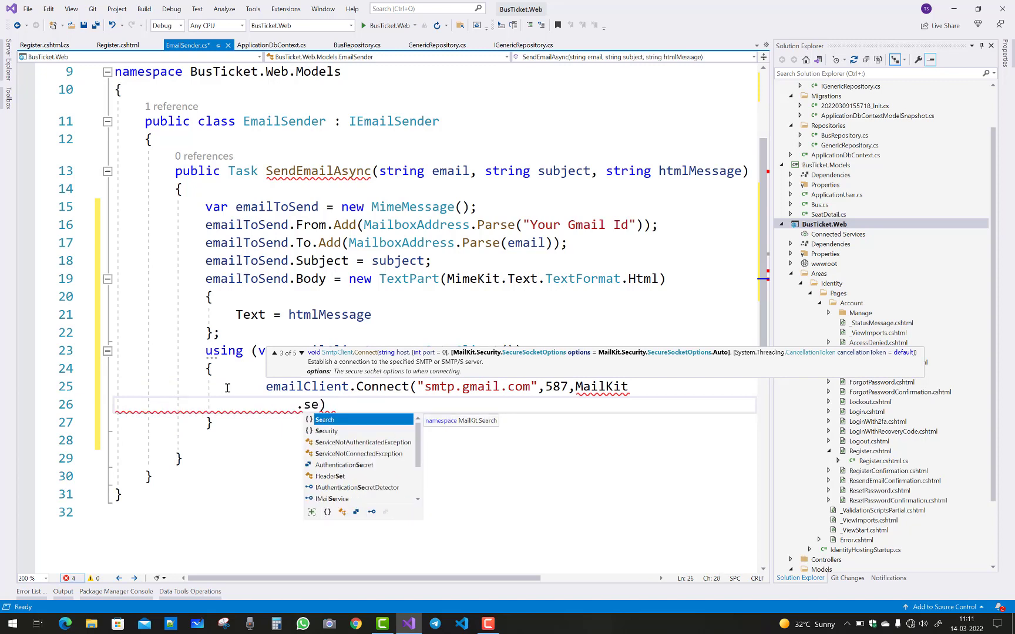
type("Security.SecureSocketOption")
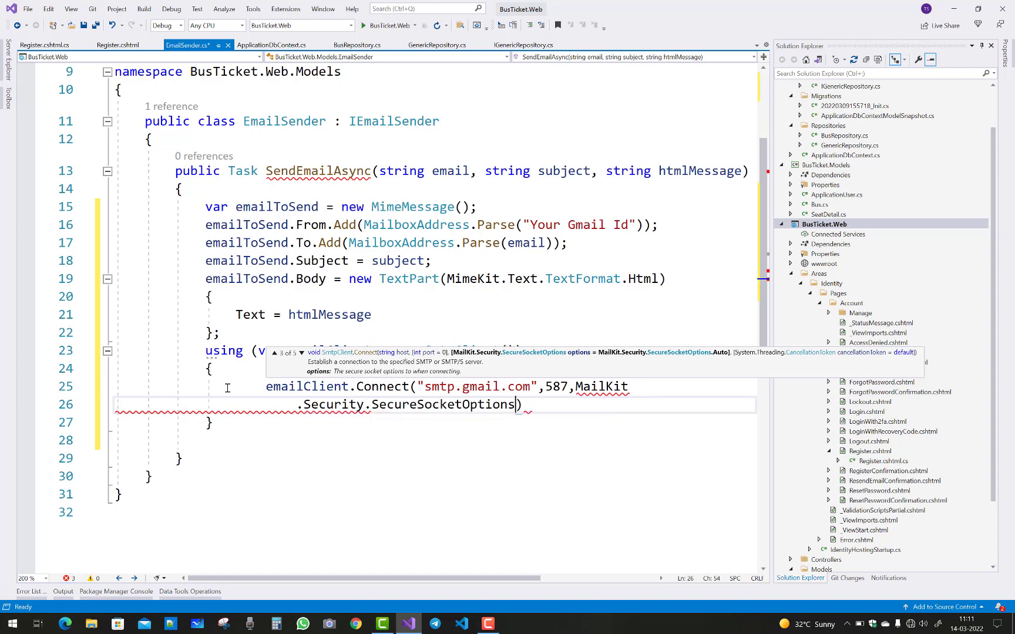
type(".StartTls")
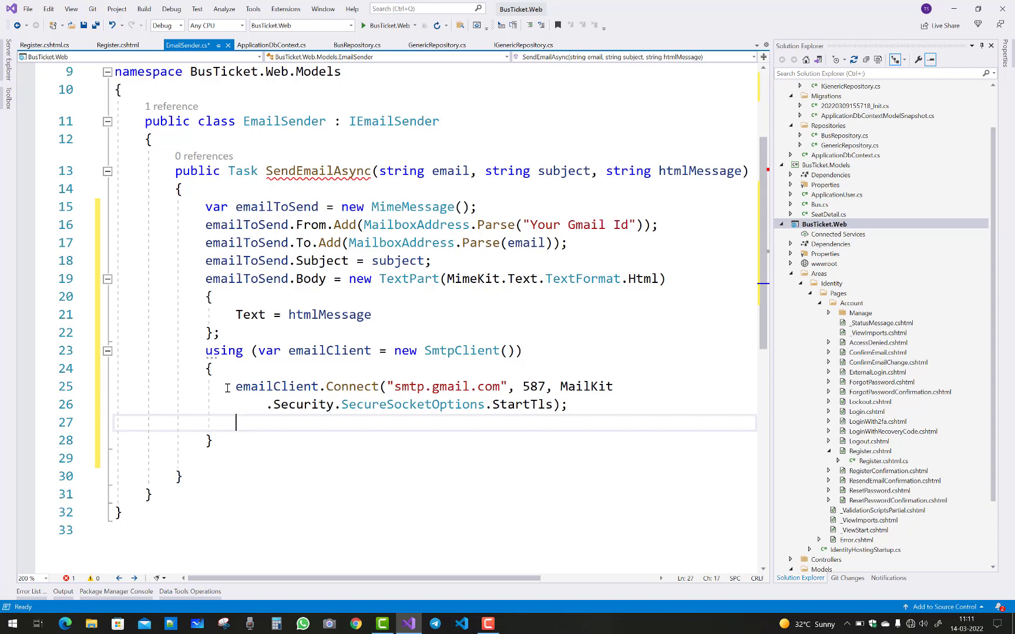
type("emailClient.Authenticate(")
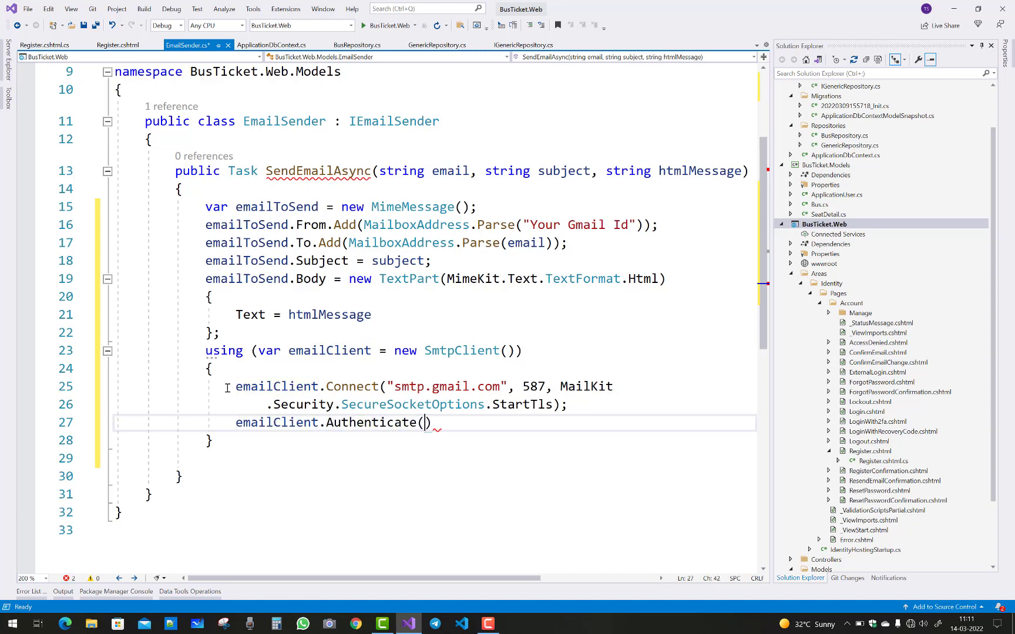
Pass "Your UserId" and "Your password" placeholders to emailClient.Authenticate.
type("\"Your\"")
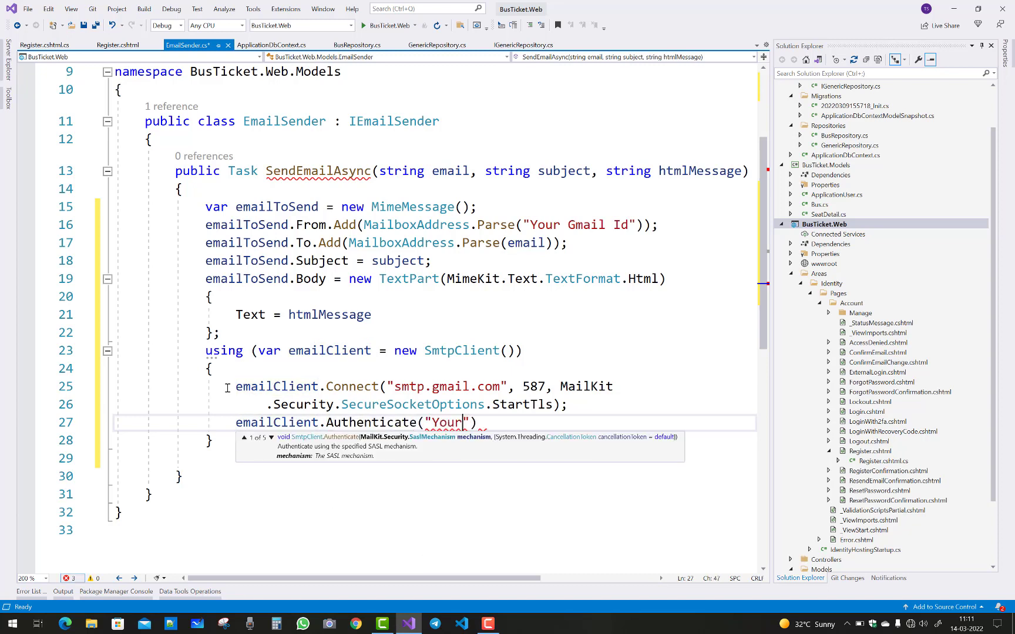
type("UserId")
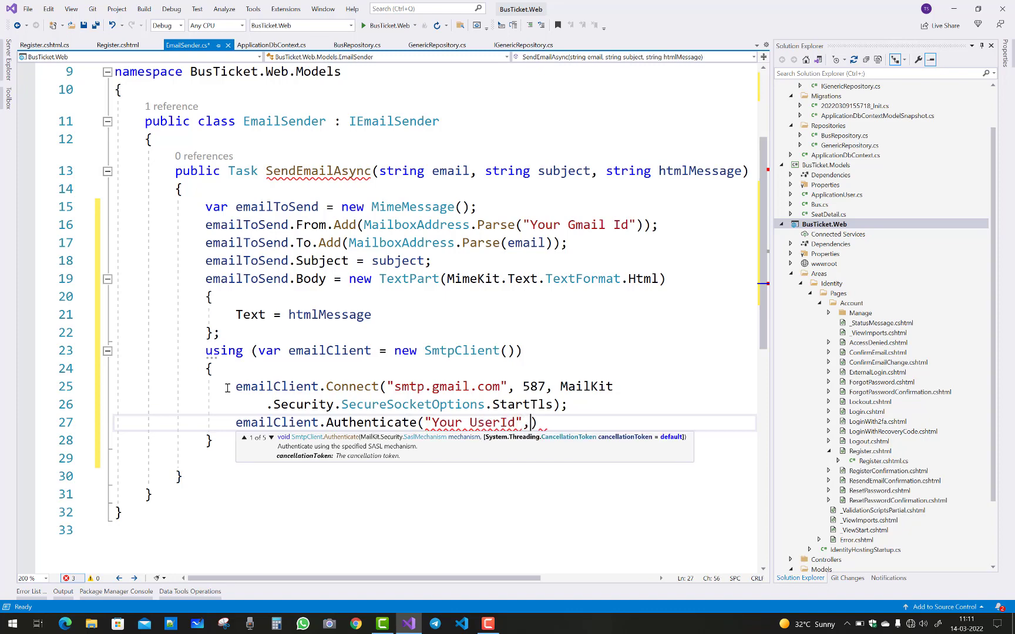
type("\"")
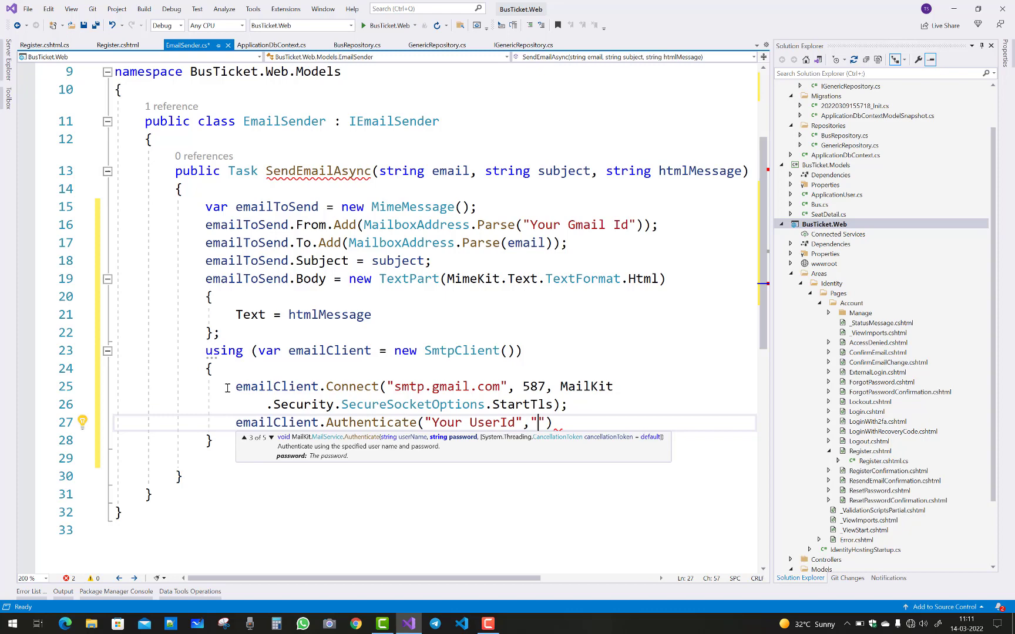
type("Your Us")
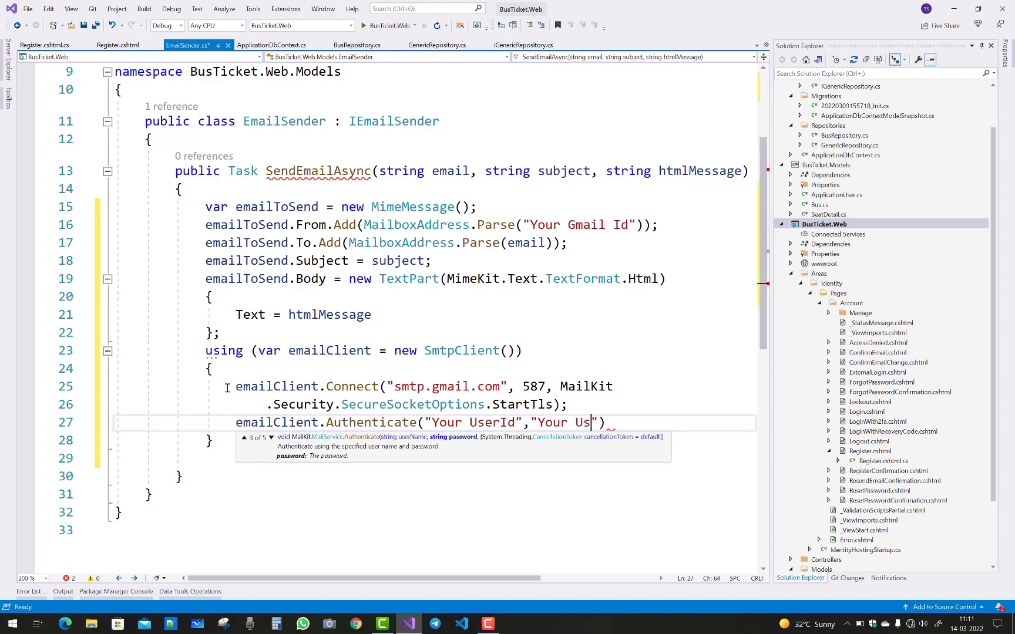
type("pas")
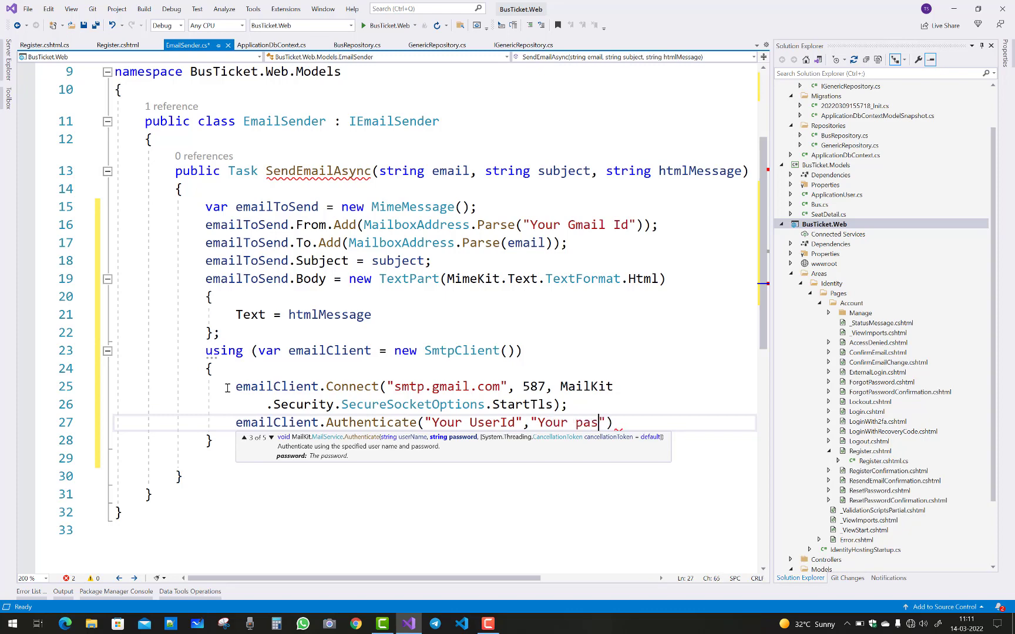
type("sword")
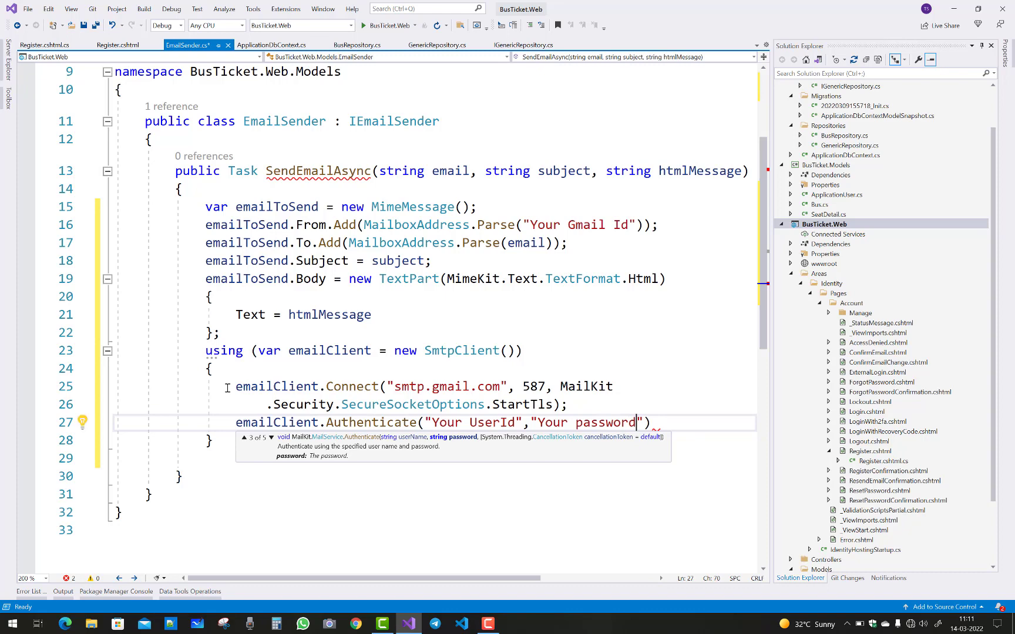
key("Enter")
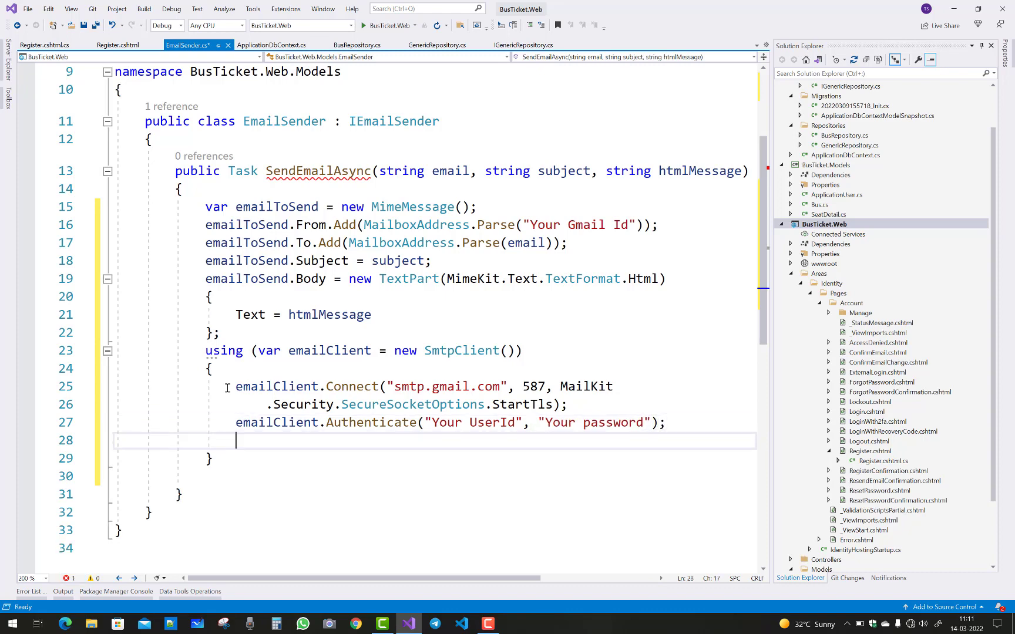
type("emil")
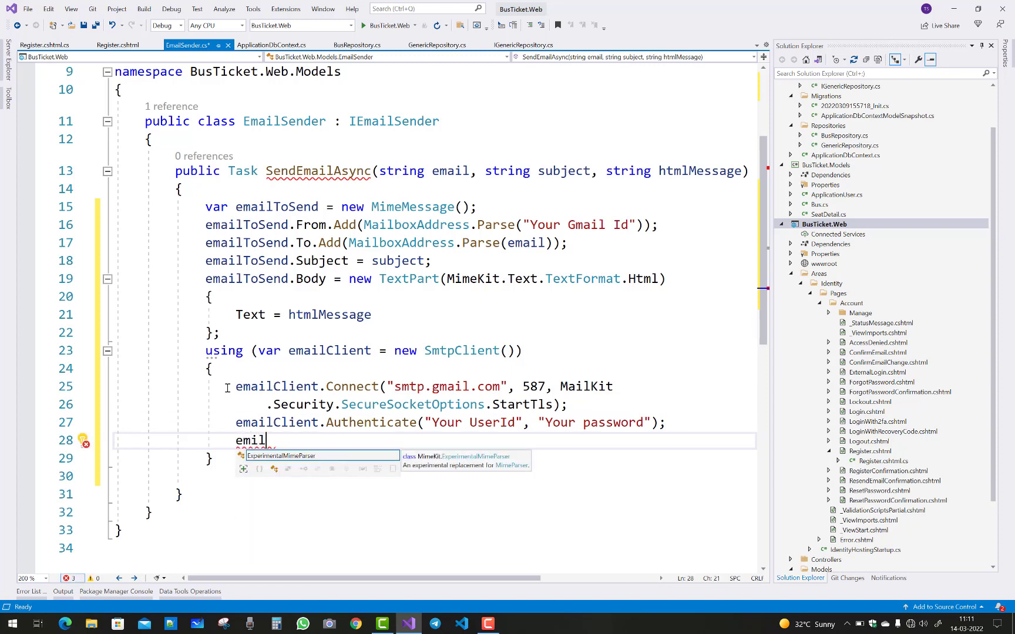
Add emailClient.Send(emailToSend) followed by emailClient.Disconnect(true).
key("BackSpace")
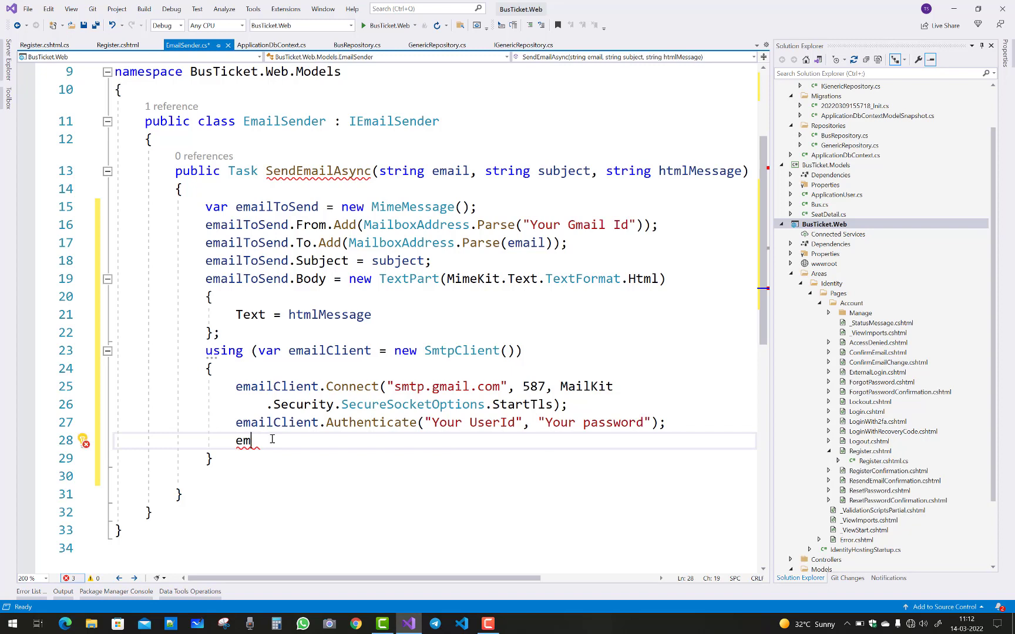
type("a")
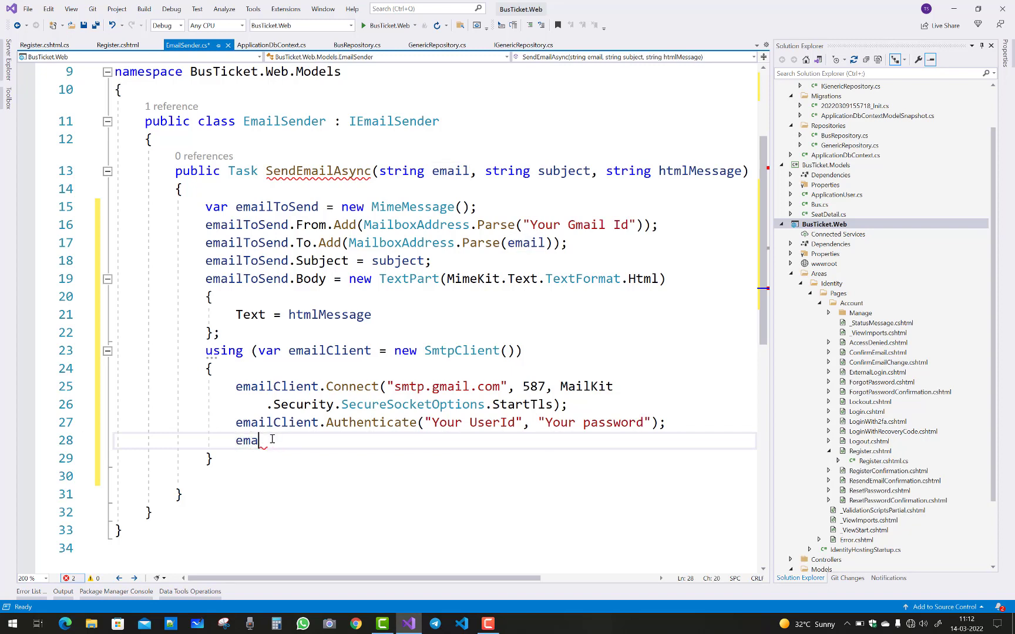
type("lC")
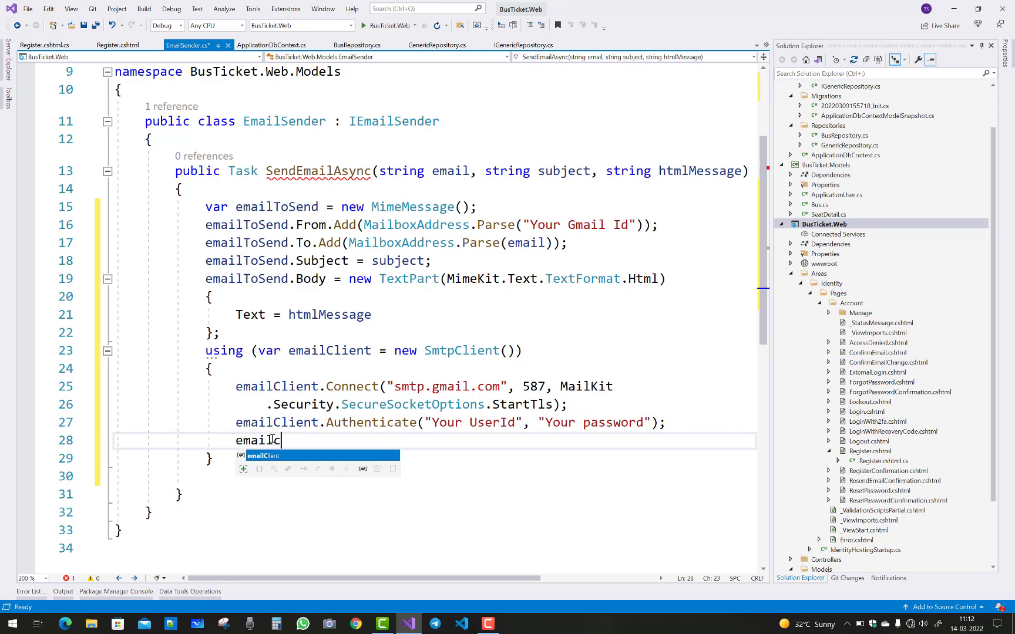
type(".")
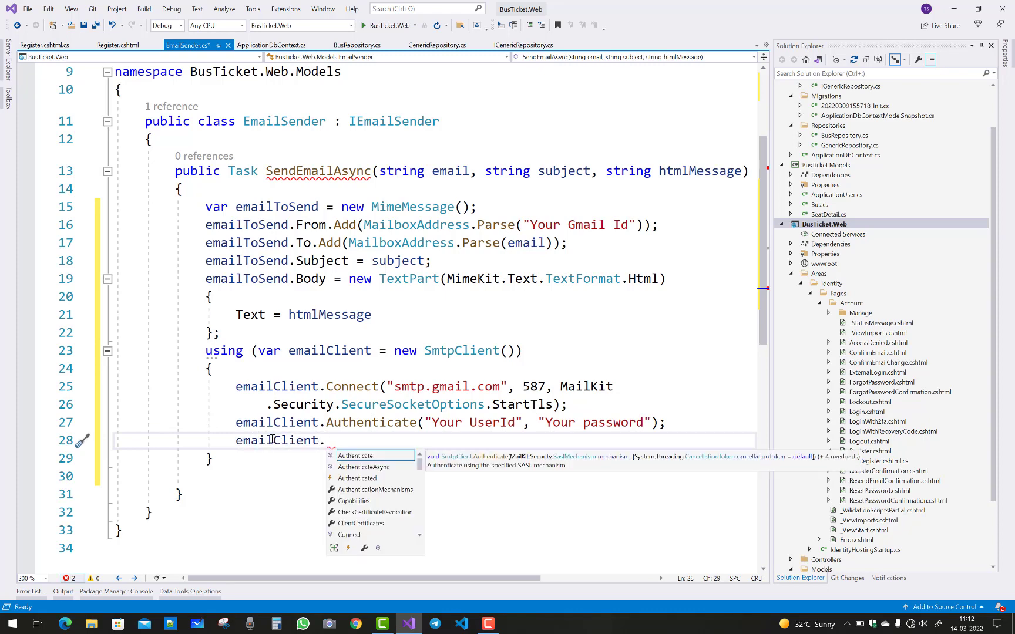
type("Send")
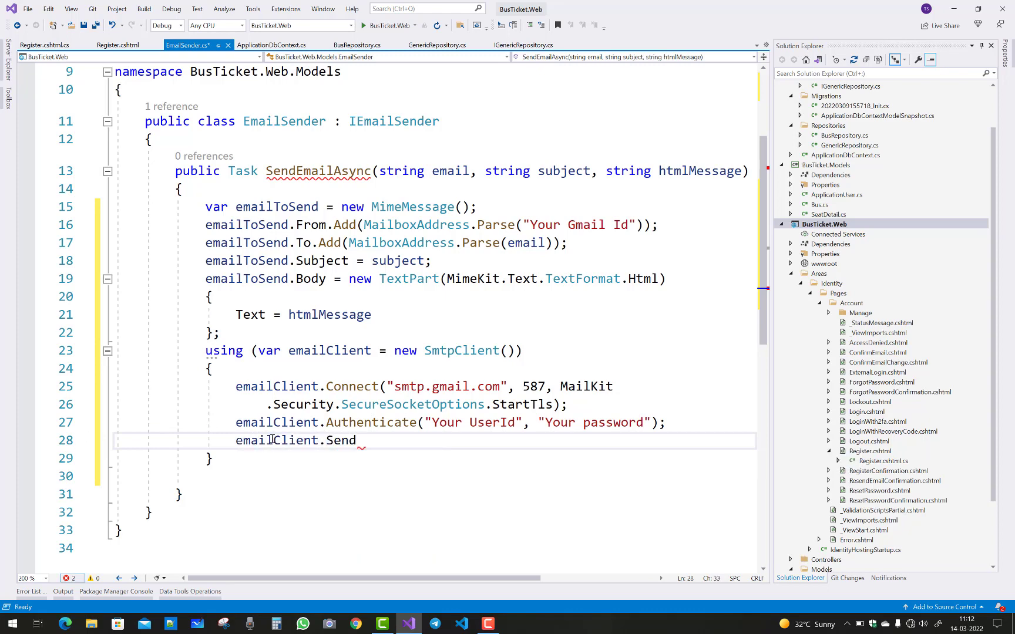
type("()")
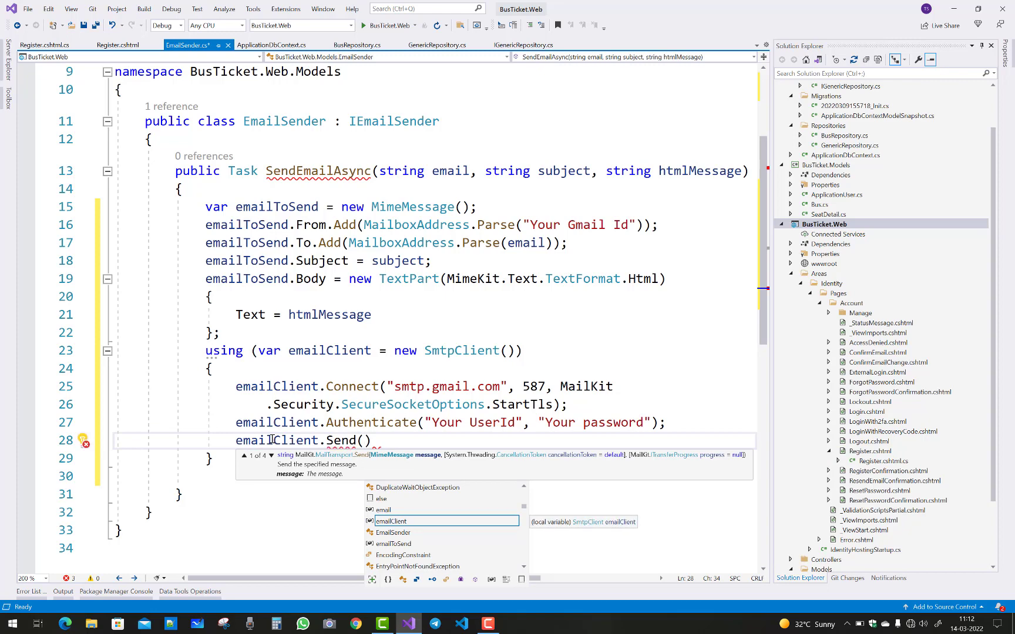
type("emailToSend")
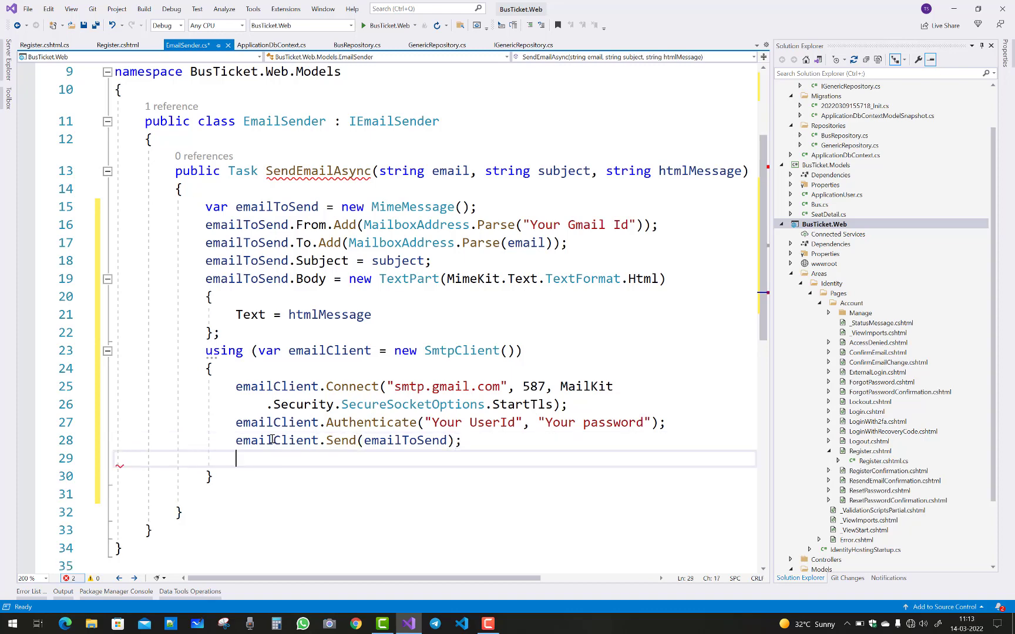
type("emailClient")
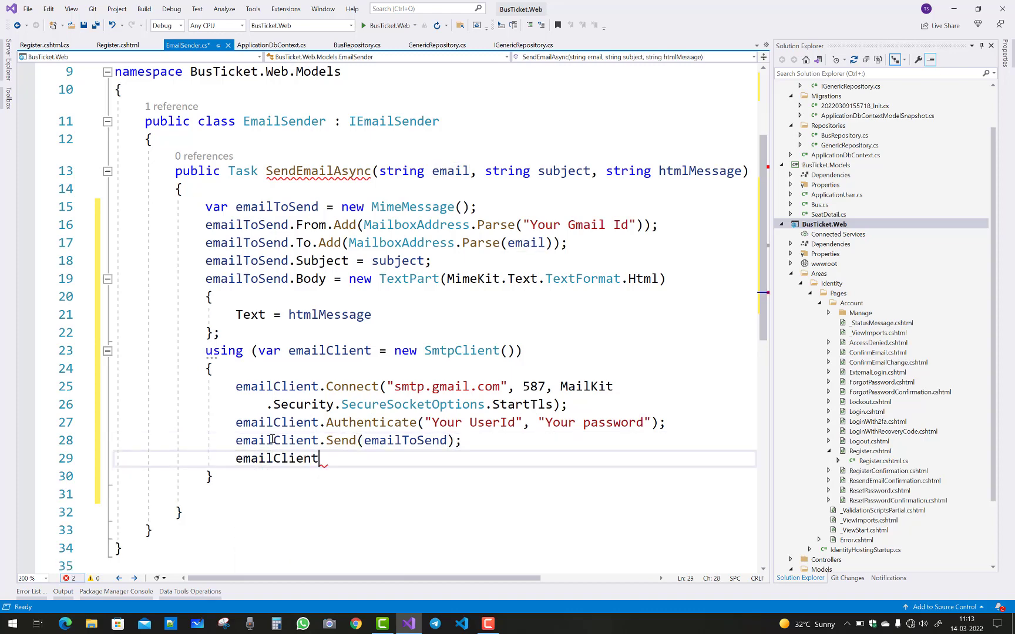
type(".di")
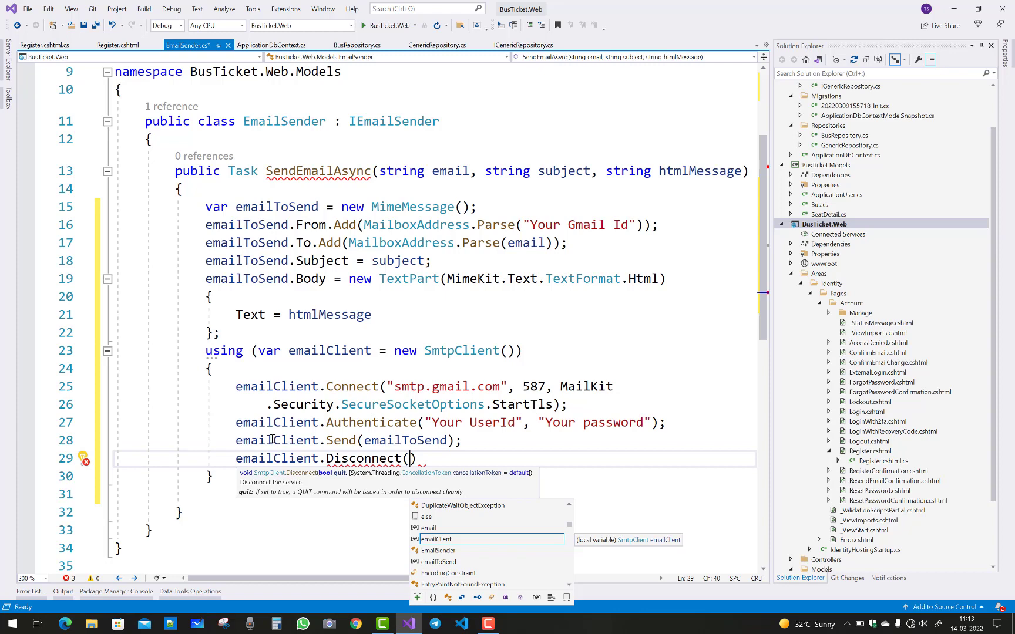
type("true")
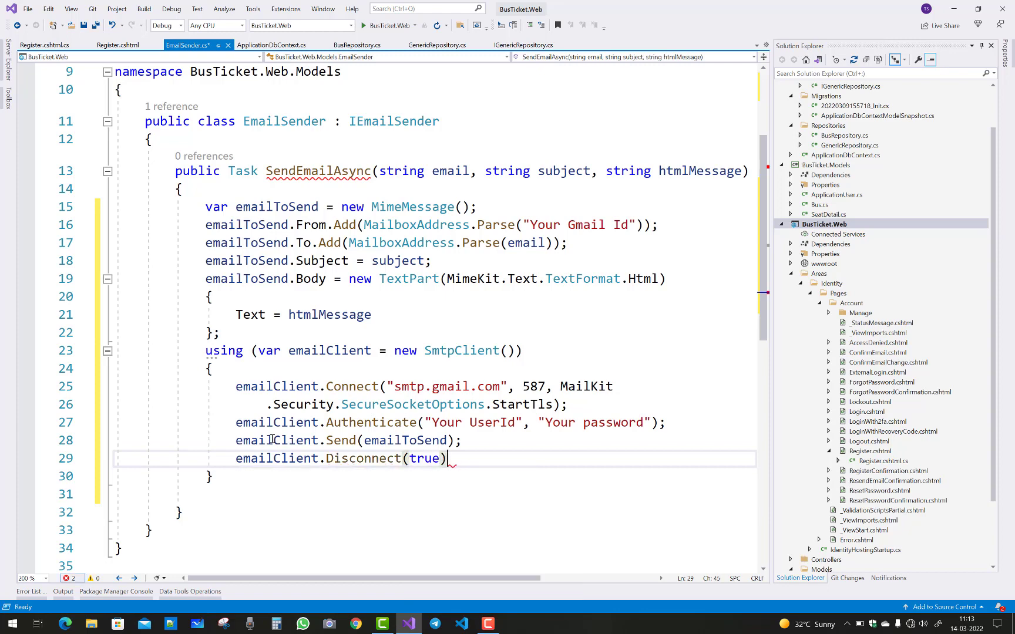
type(";")
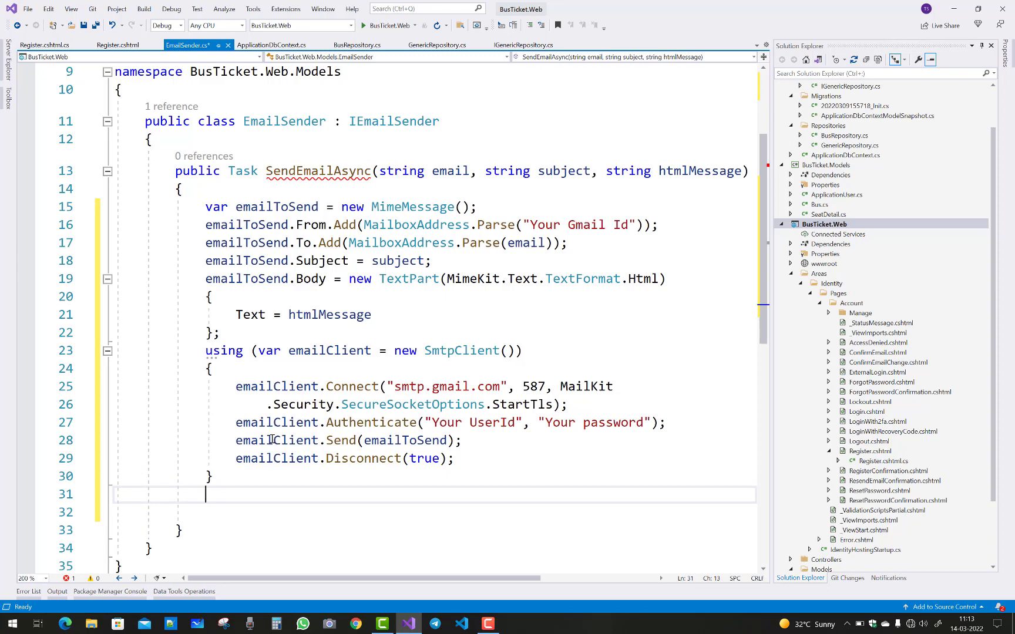
End the method with return Task.CompletedTask; and save EmailSender.cs.
type("return ta")
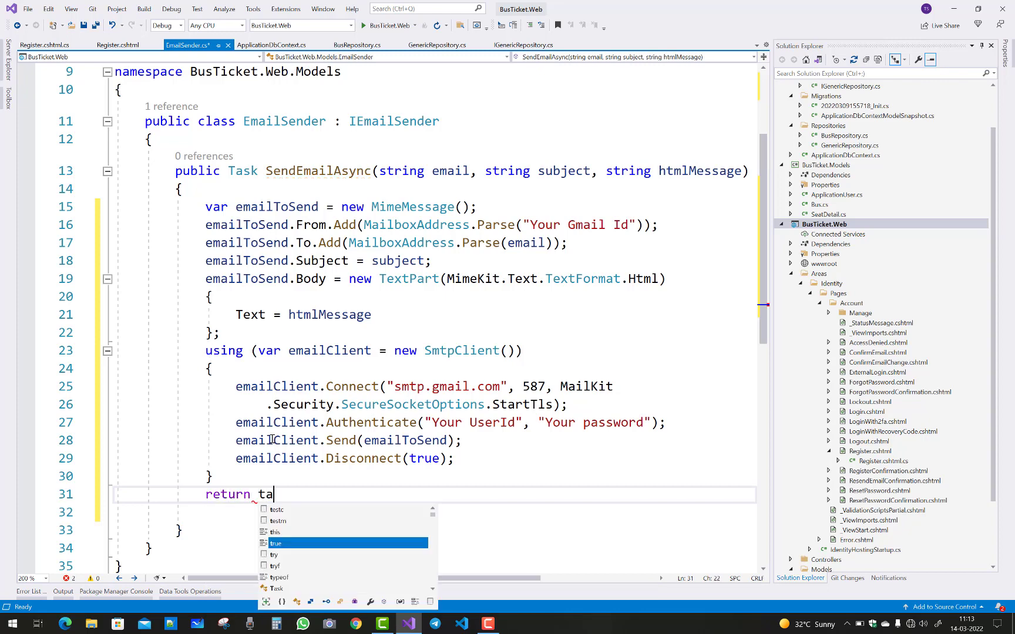
type("Task.CompletedTask;")
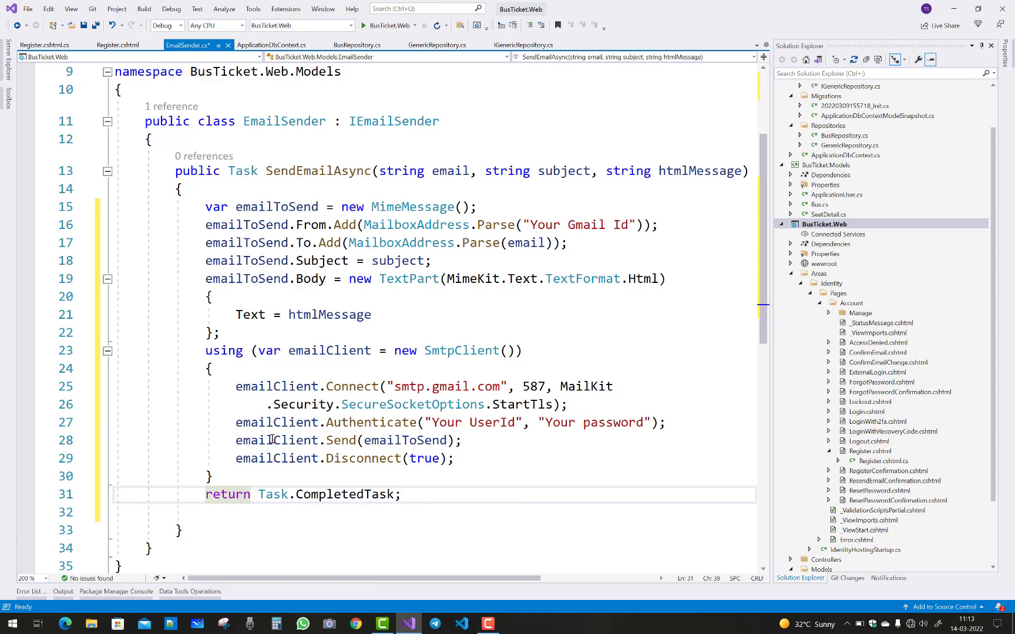
key("Ctrl+S")
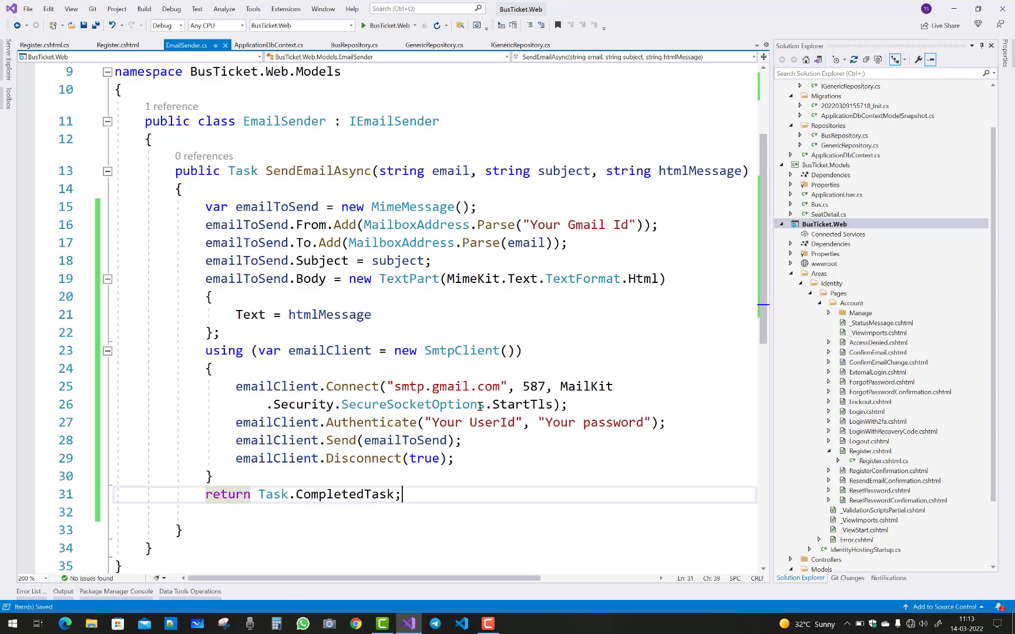
double_click(613, 422)
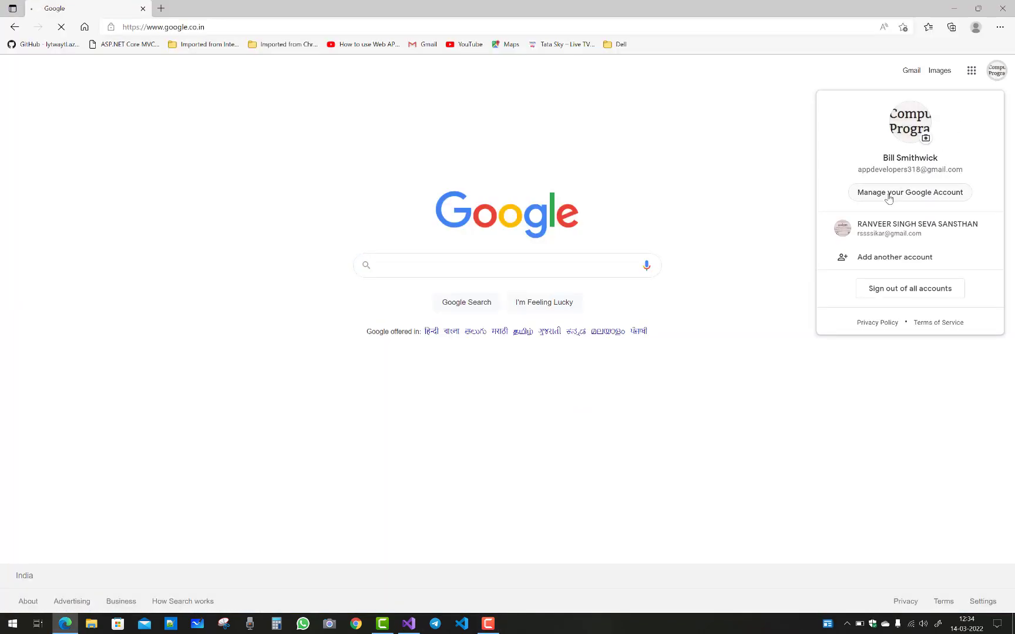
Open Manage your Google Account, go to Security, and scroll through its options.
left_click(910, 192)
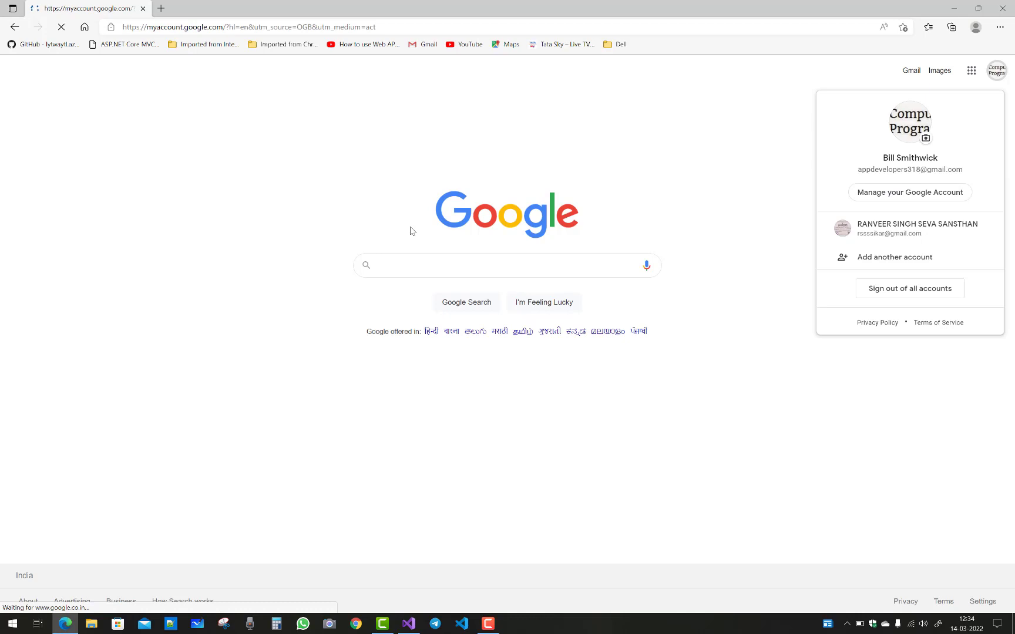
left_click(910, 192)
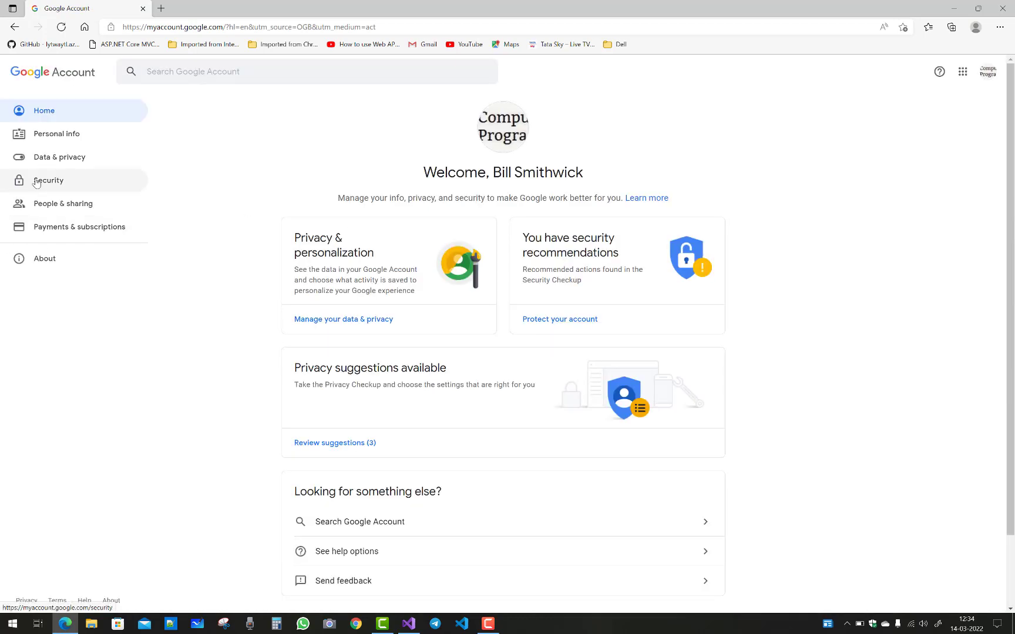
left_click(48, 180)
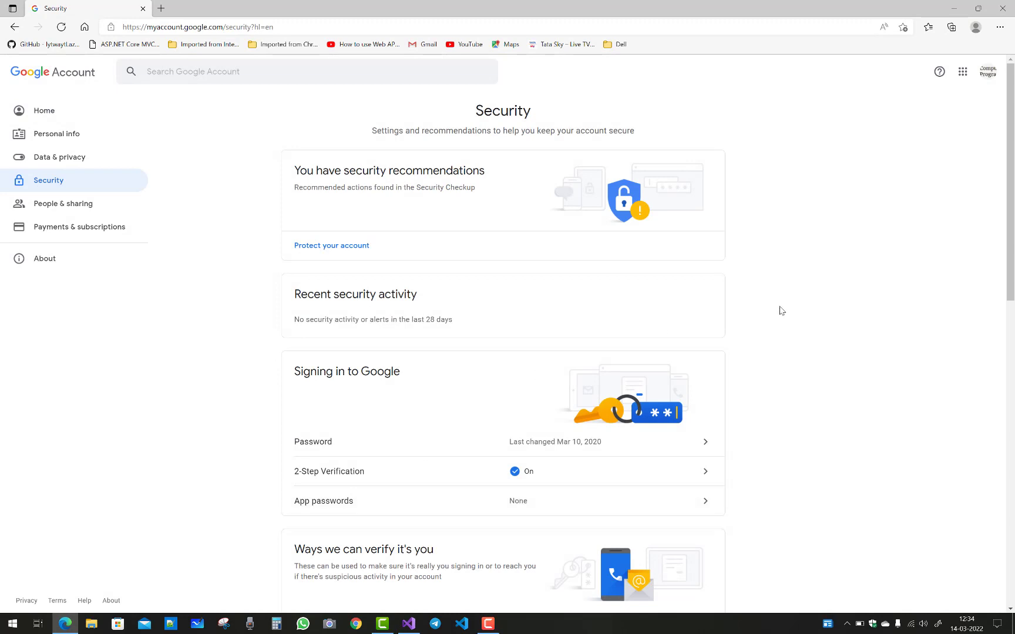
scroll("down", 3)
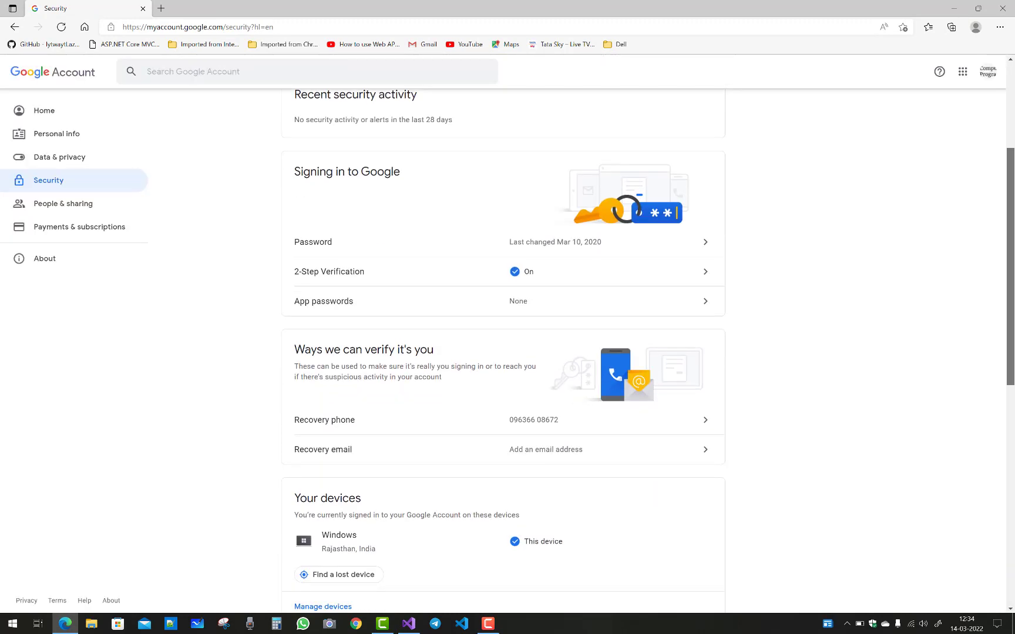
scroll("down", 3)
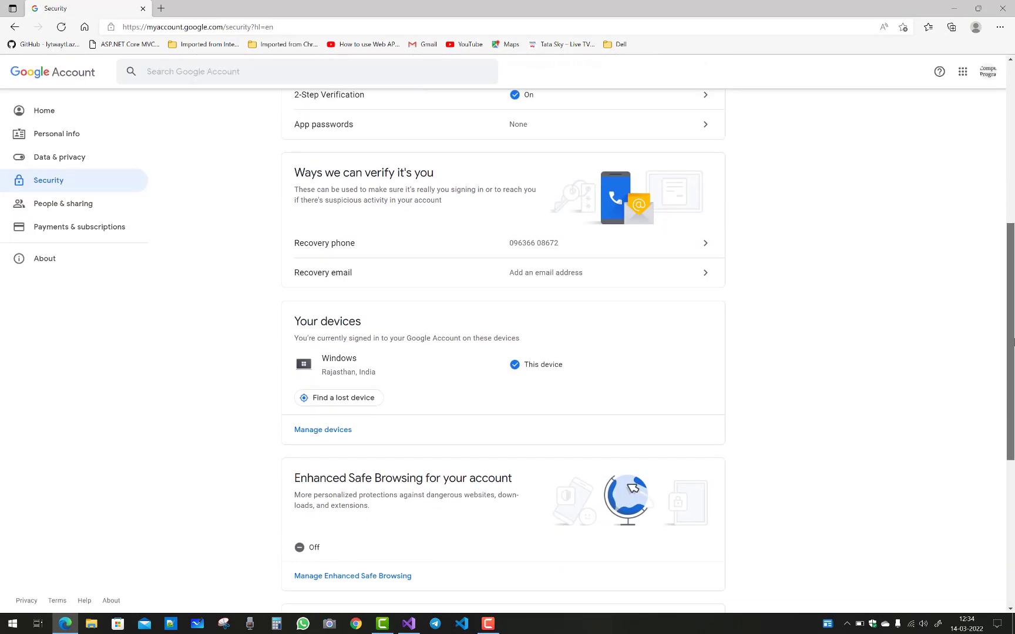
scroll("down", 3)
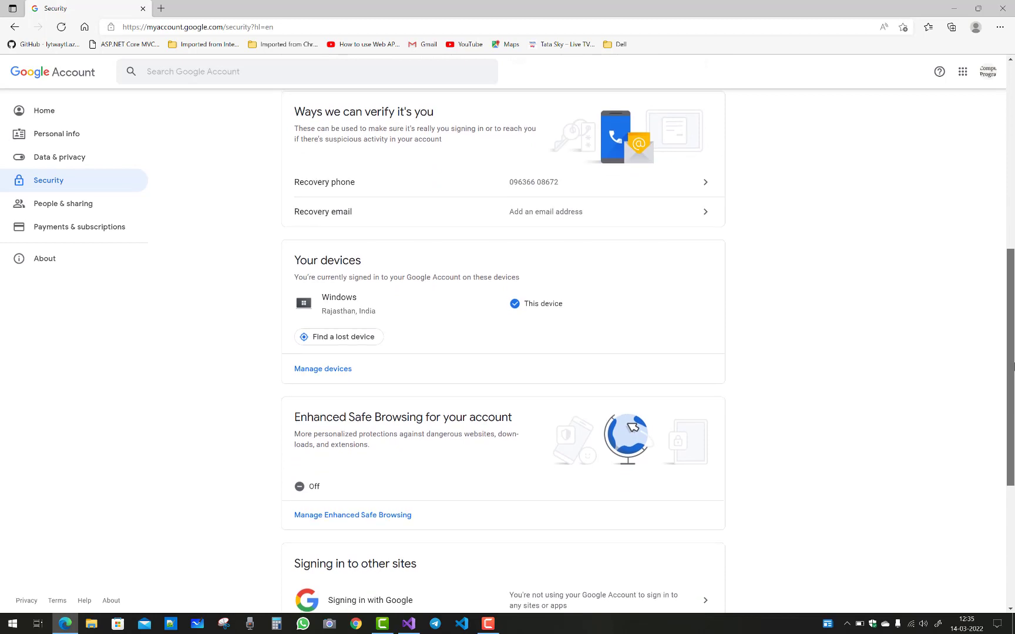
scroll("down", 3)
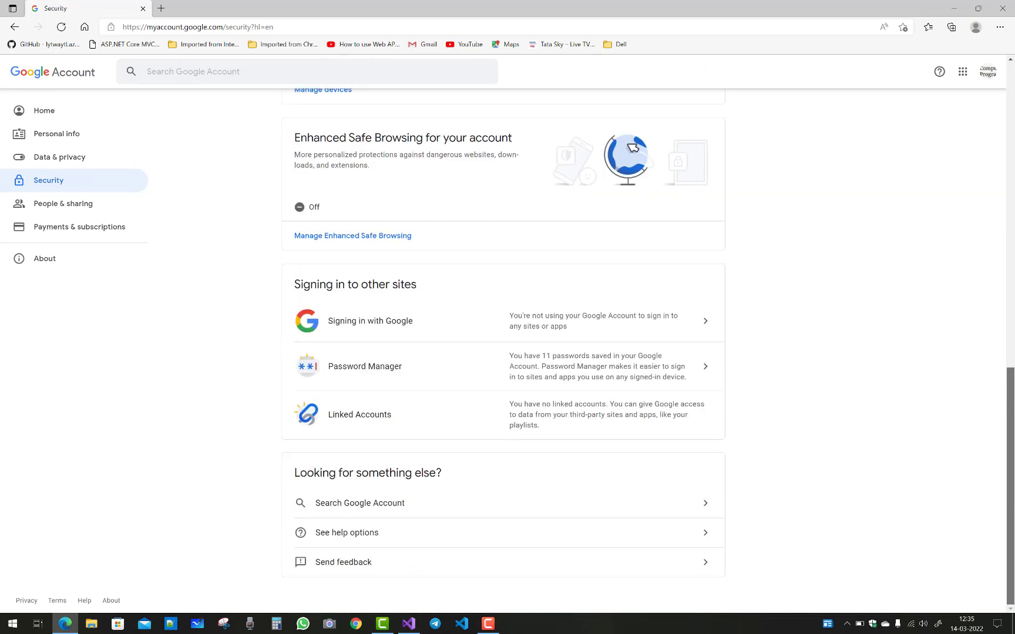
scroll("up", 3)
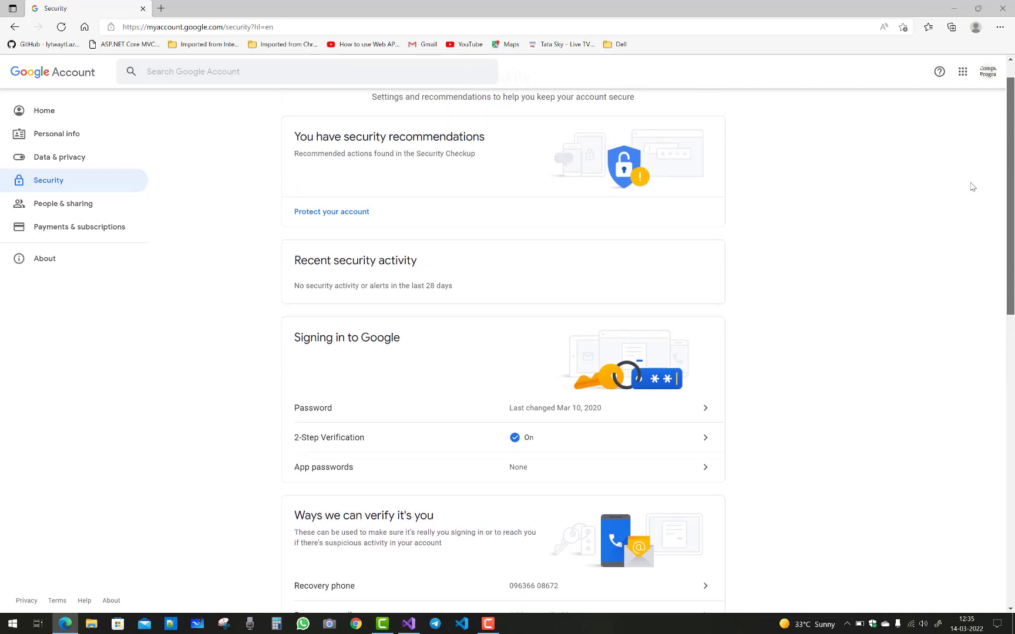
scroll("up", 3)
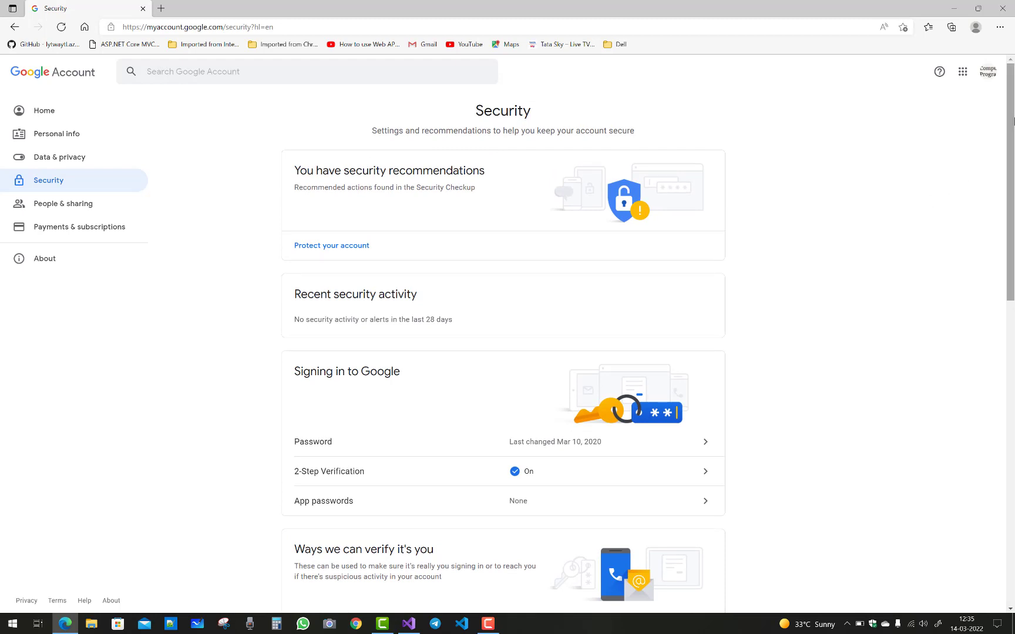
scroll("down", 3)
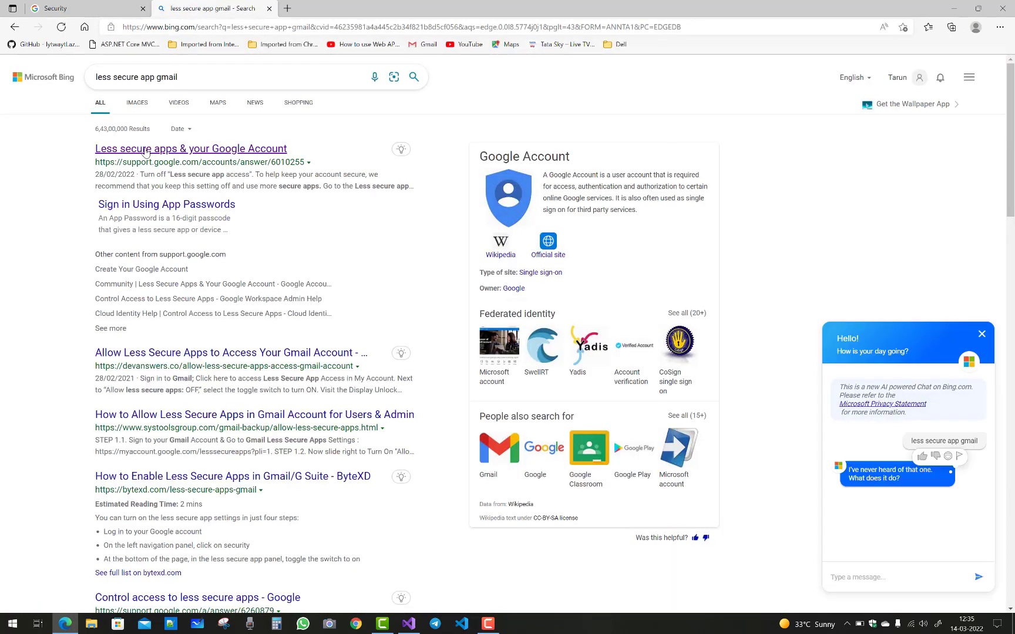
mouse_move(238, 304)
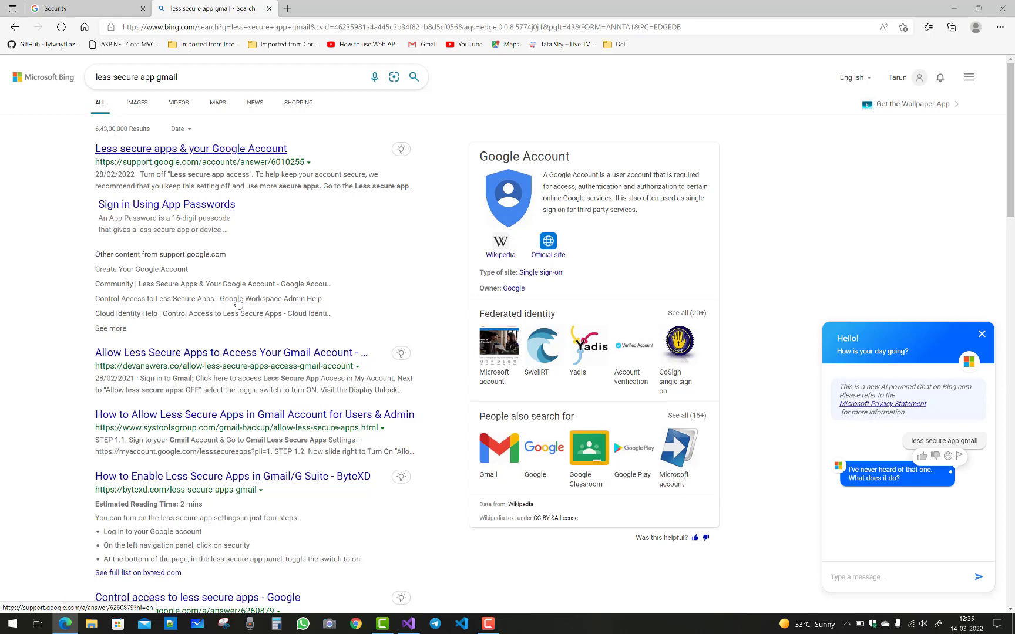
Scroll down the Bing results for 'less secure app gmail'.
scroll("down", 3)
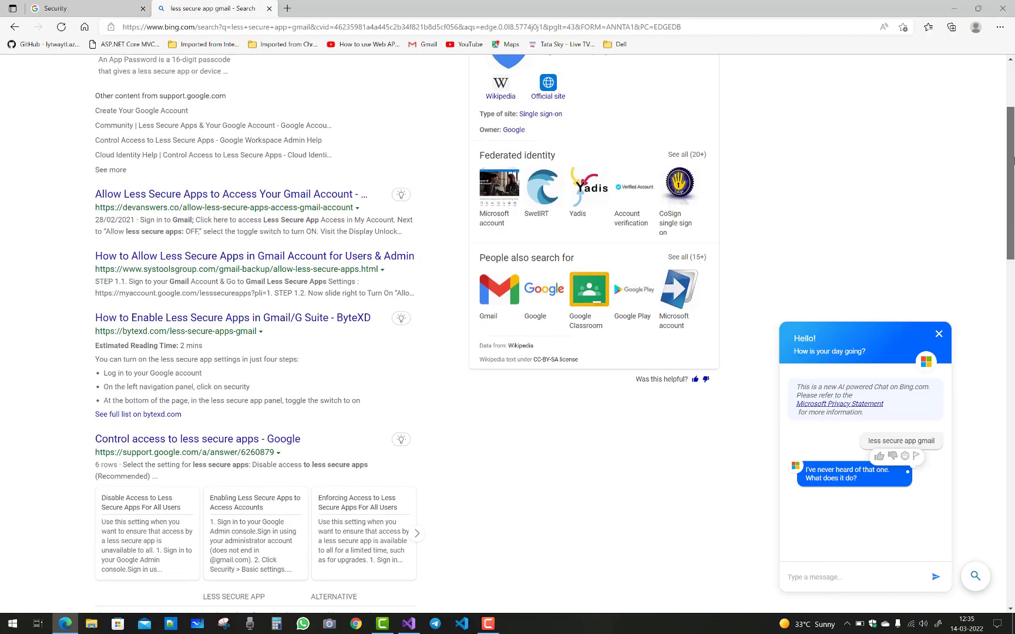
scroll("down", 3)
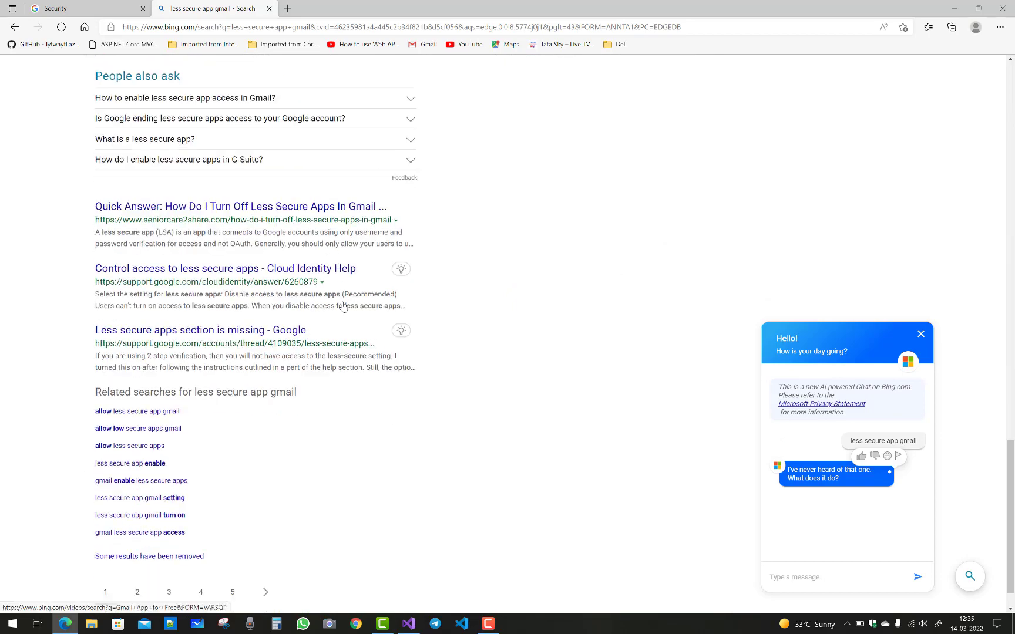